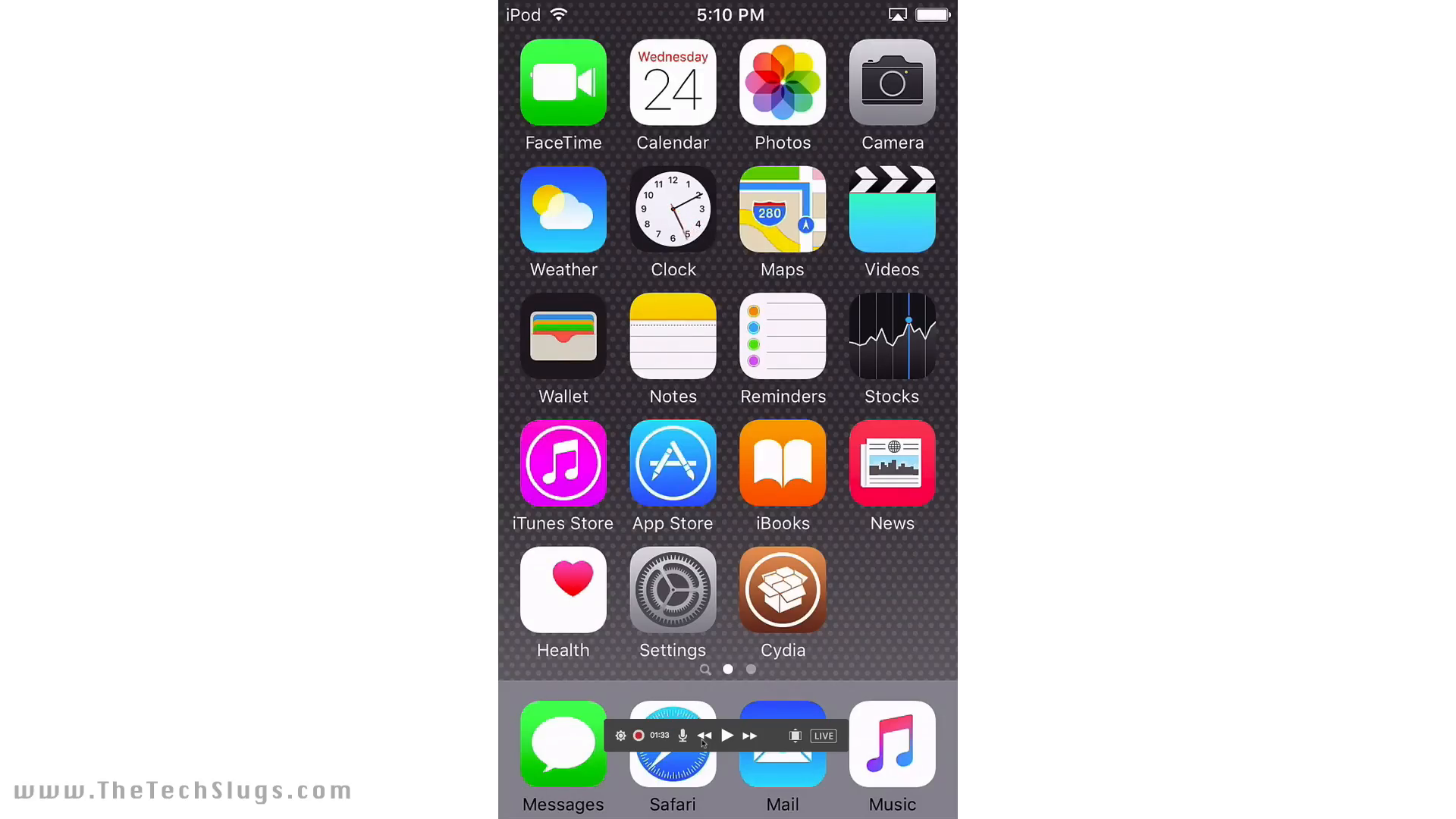
Step: Launch Cydia from the Home Screen and bring up its empty package search
{"action": "left_click", "coordinate": [727, 735]}
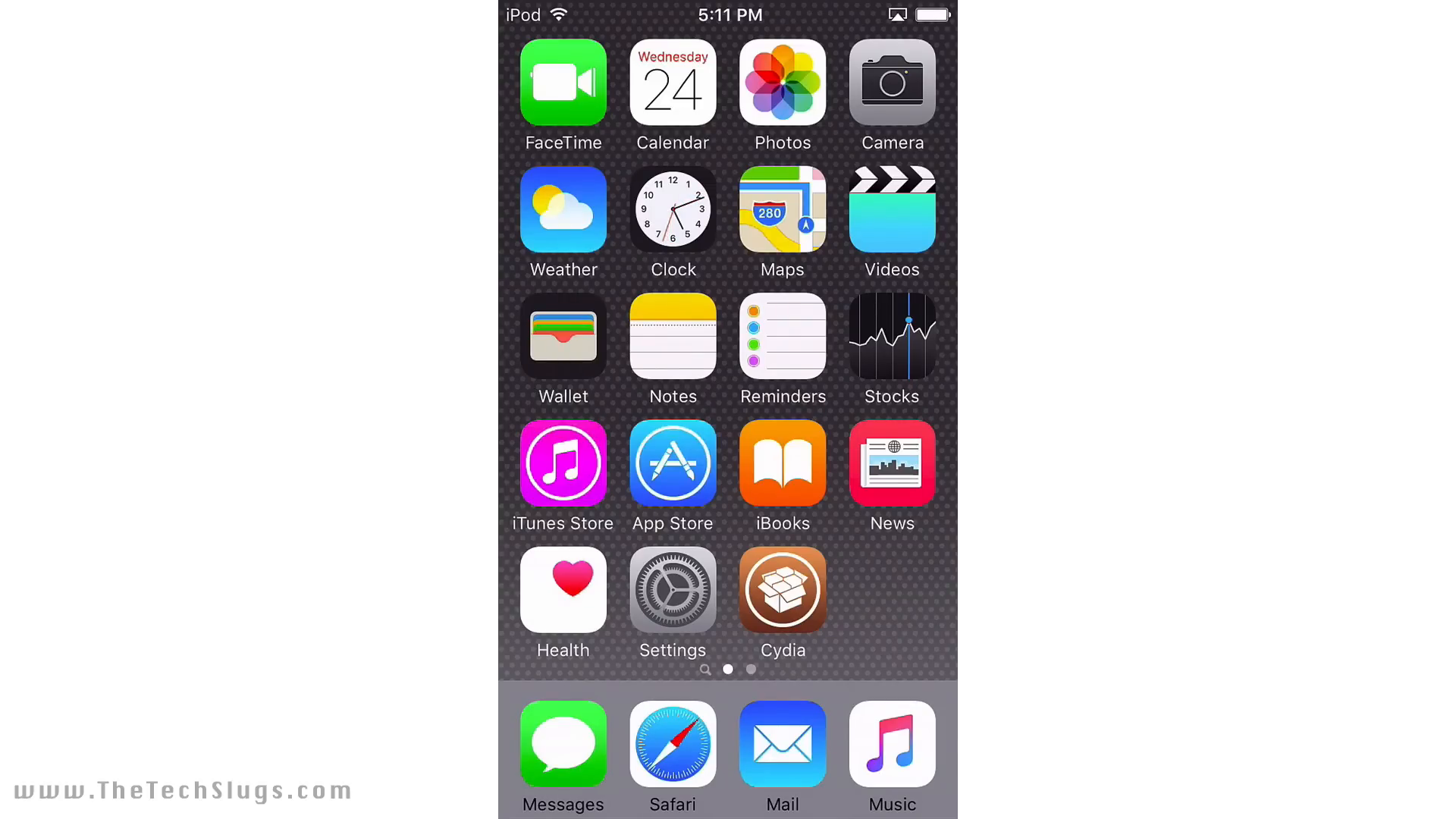
{"action": "left_click", "coordinate": [781, 590]}
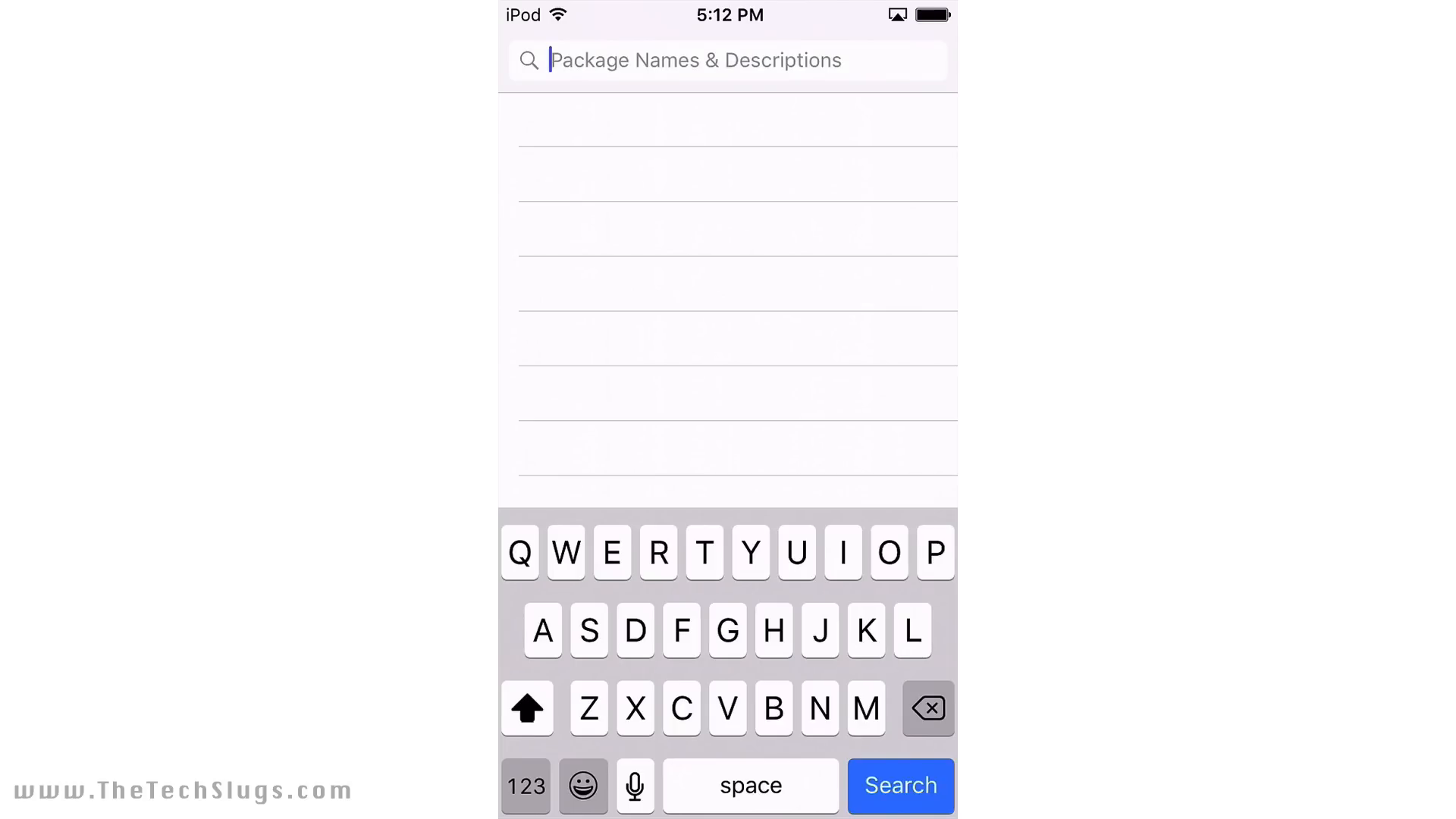
Step: Search Cydia for Veency and SBPowerAlert, checking each one's installed mark
{"action": "type", "text": "Act"}
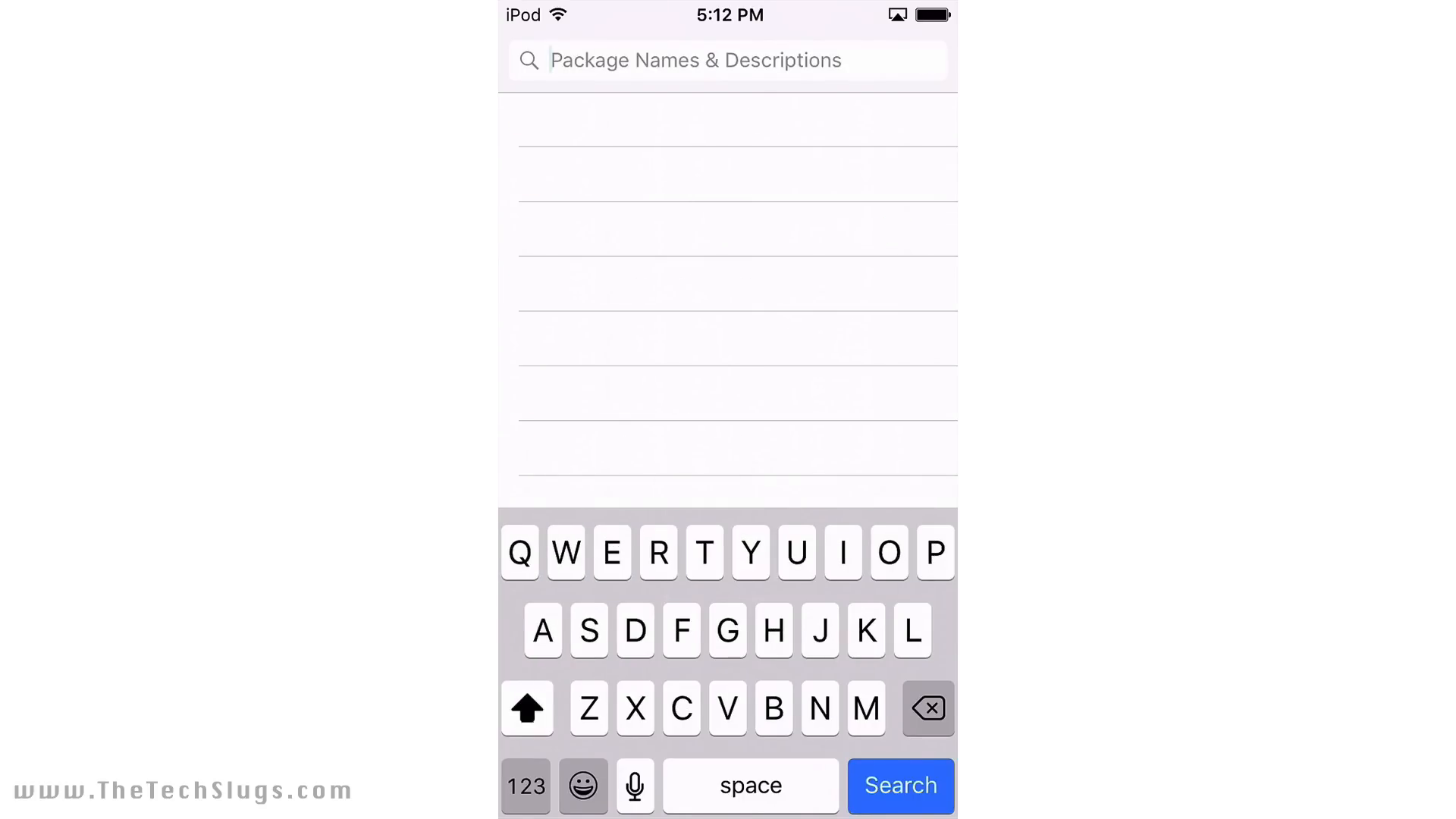
{"action": "type", "text": "Veency"}
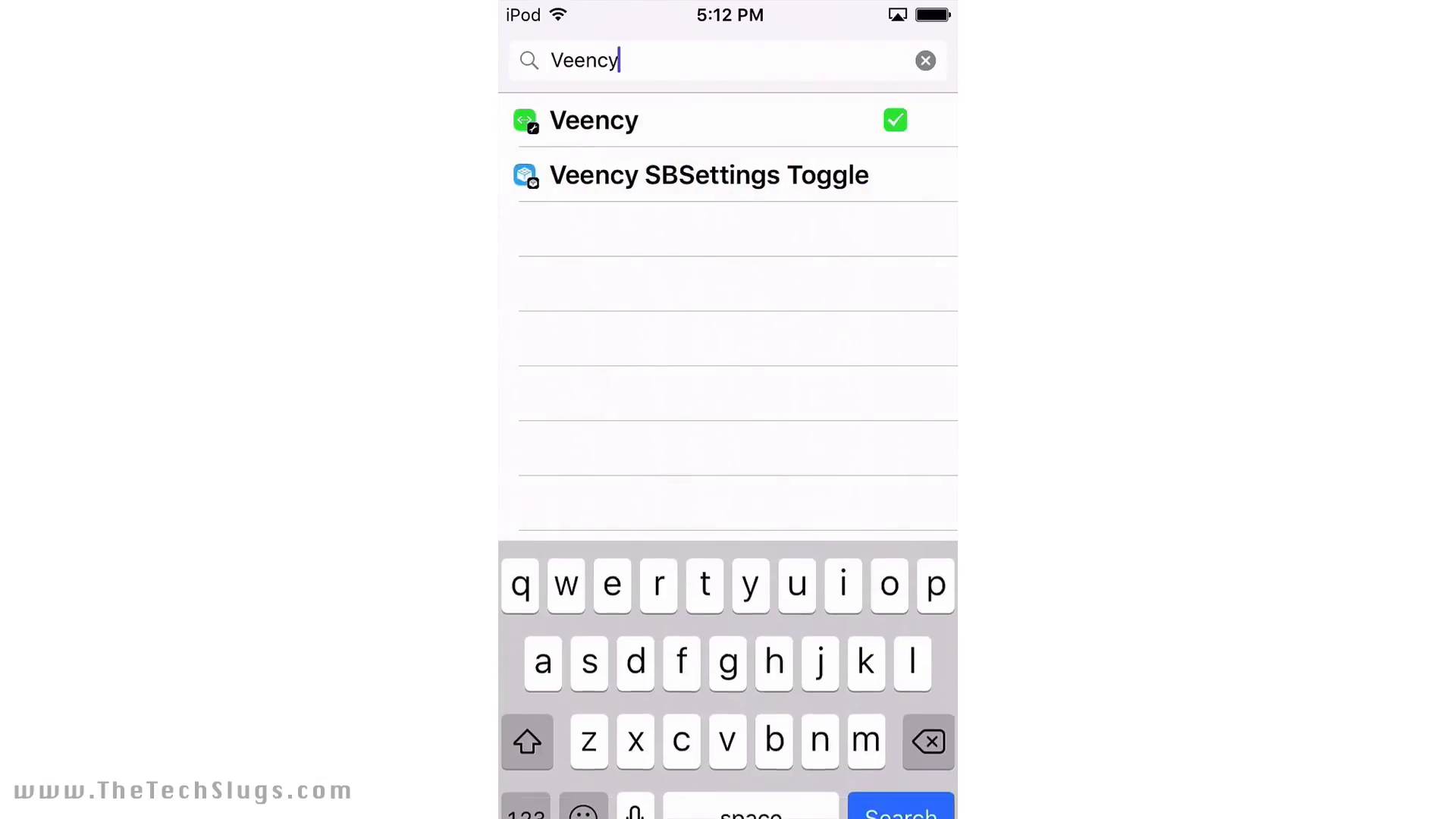
{"action": "left_click", "coordinate": [925, 60]}
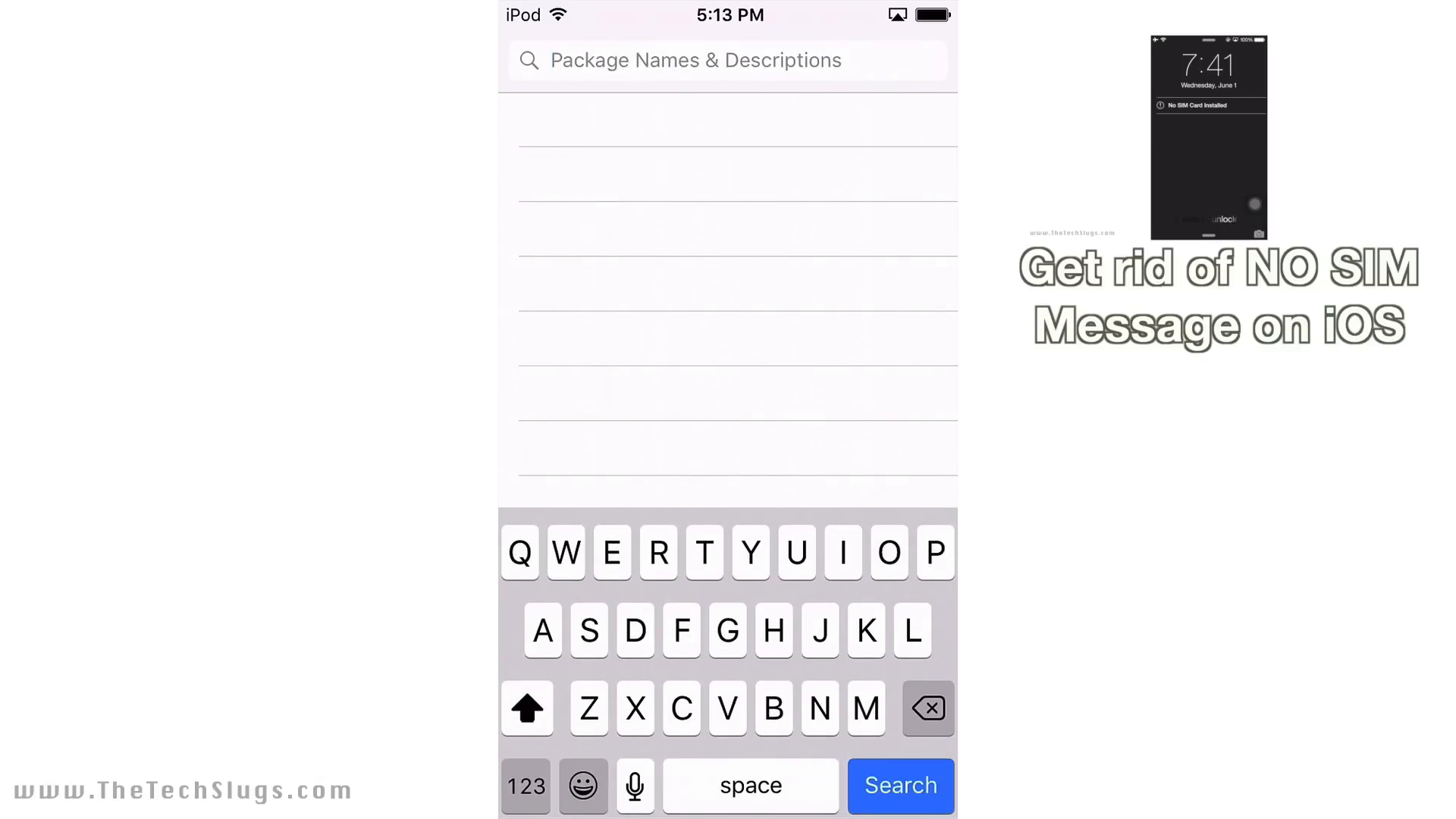
{"action": "type", "text": "Sbpow"}
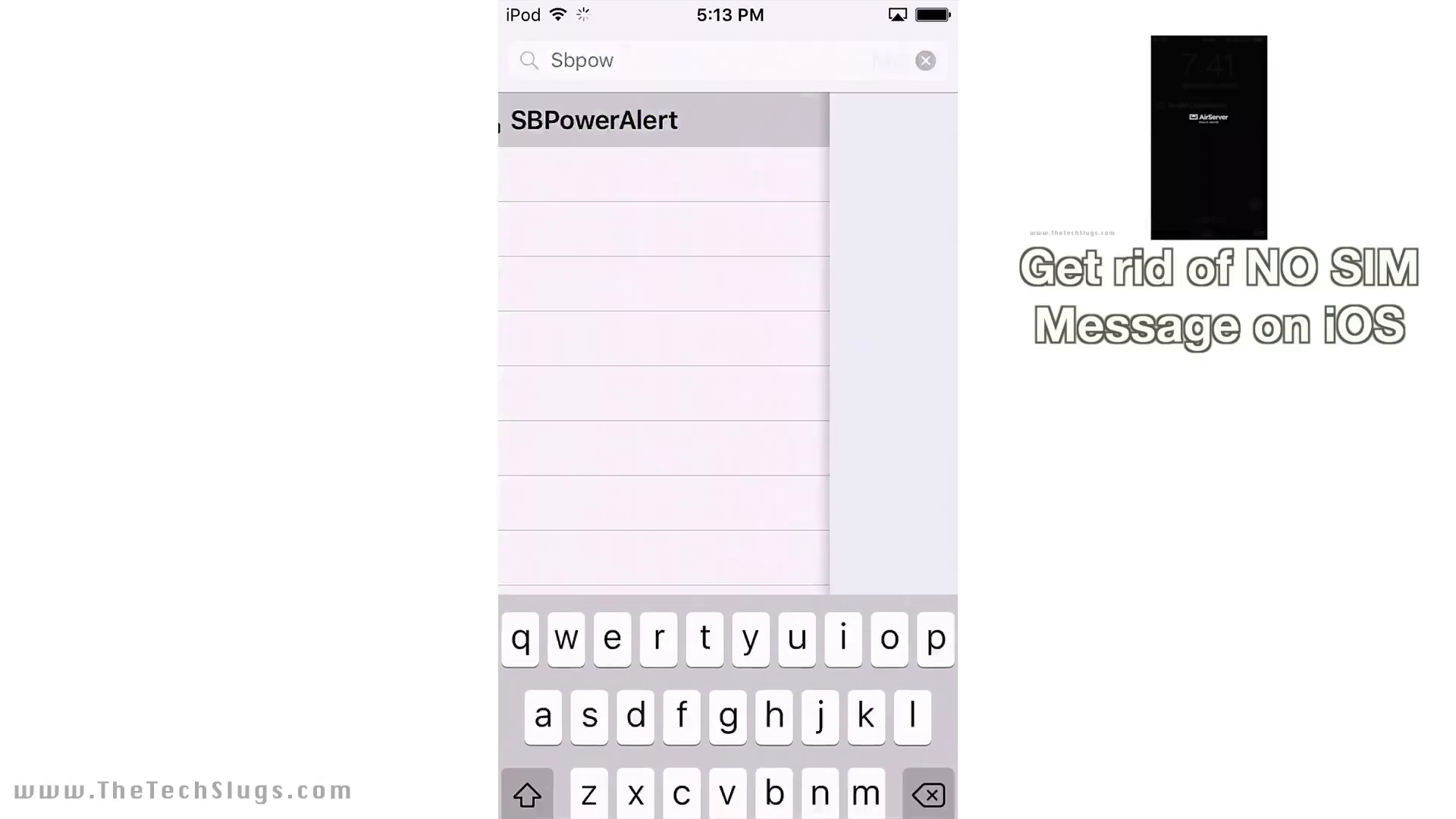
{"action": "left_click", "coordinate": [925, 61]}
{"action": "type", "text": "Cleaner"}
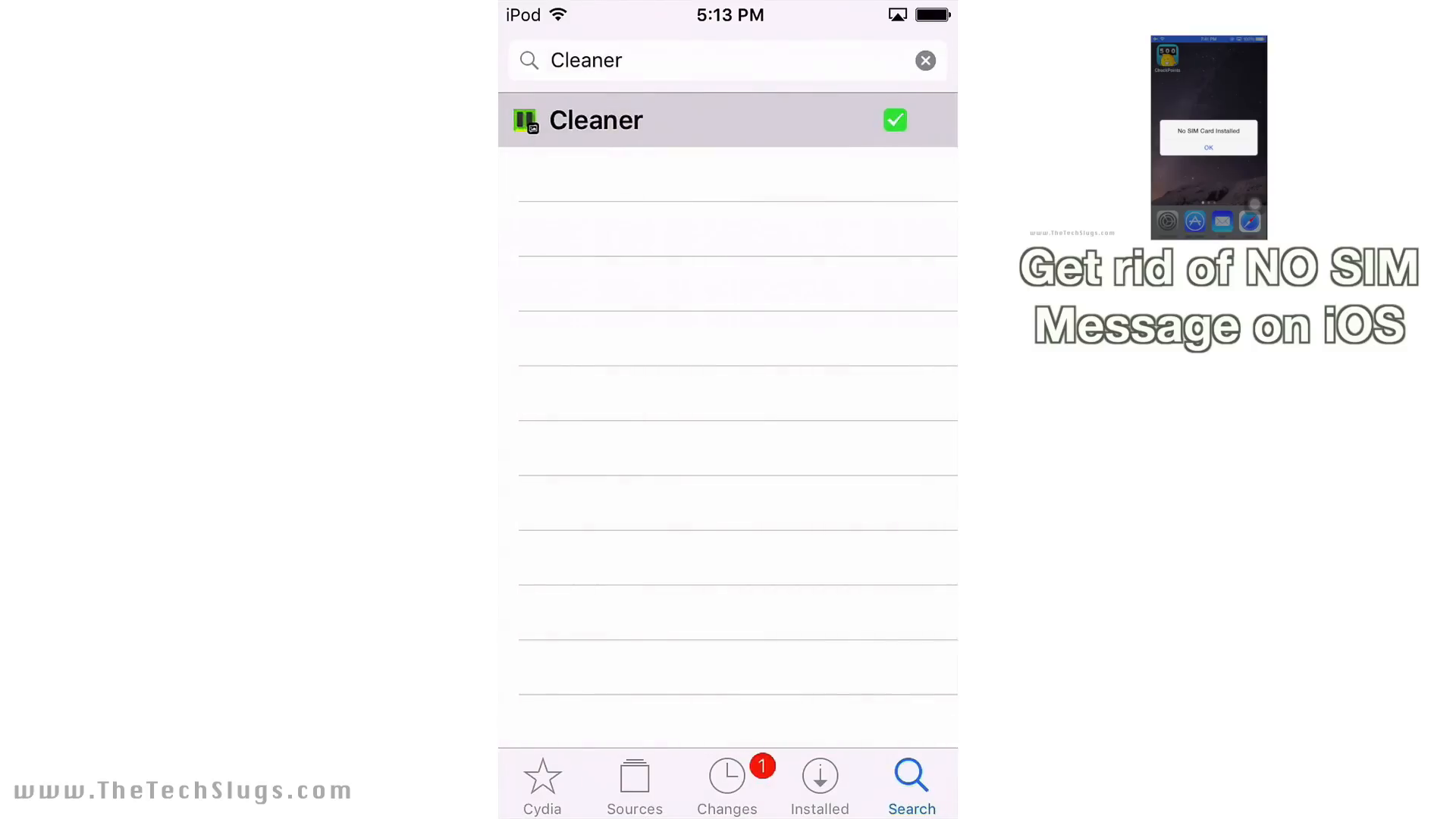
{"action": "left_click", "coordinate": [923, 59]}
{"action": "type", "text": "Flex 2"}
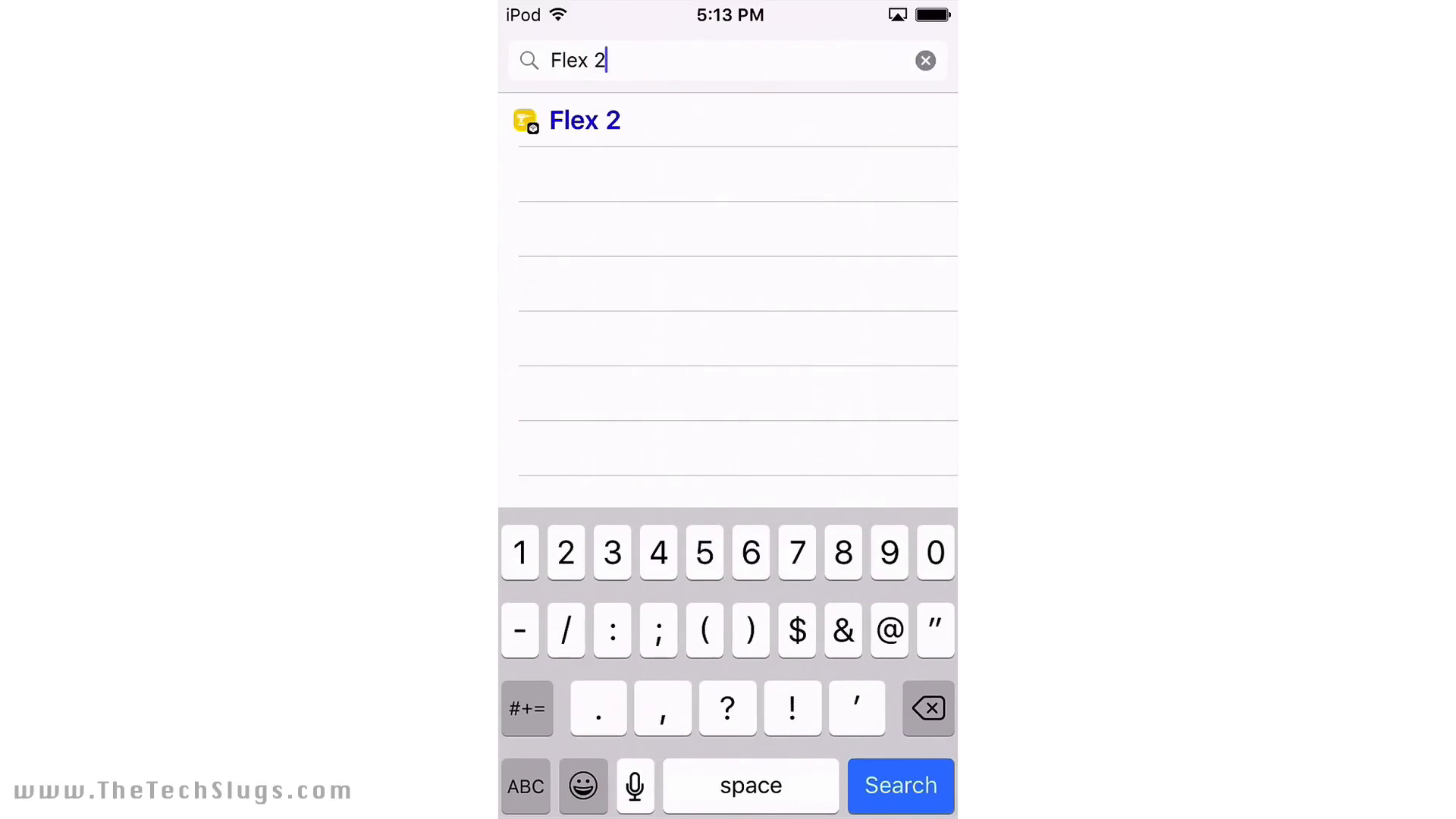
Step: Look up Flex 2, open CacheClearer's details, and search for HideMe
{"action": "left_click", "coordinate": [897, 785]}
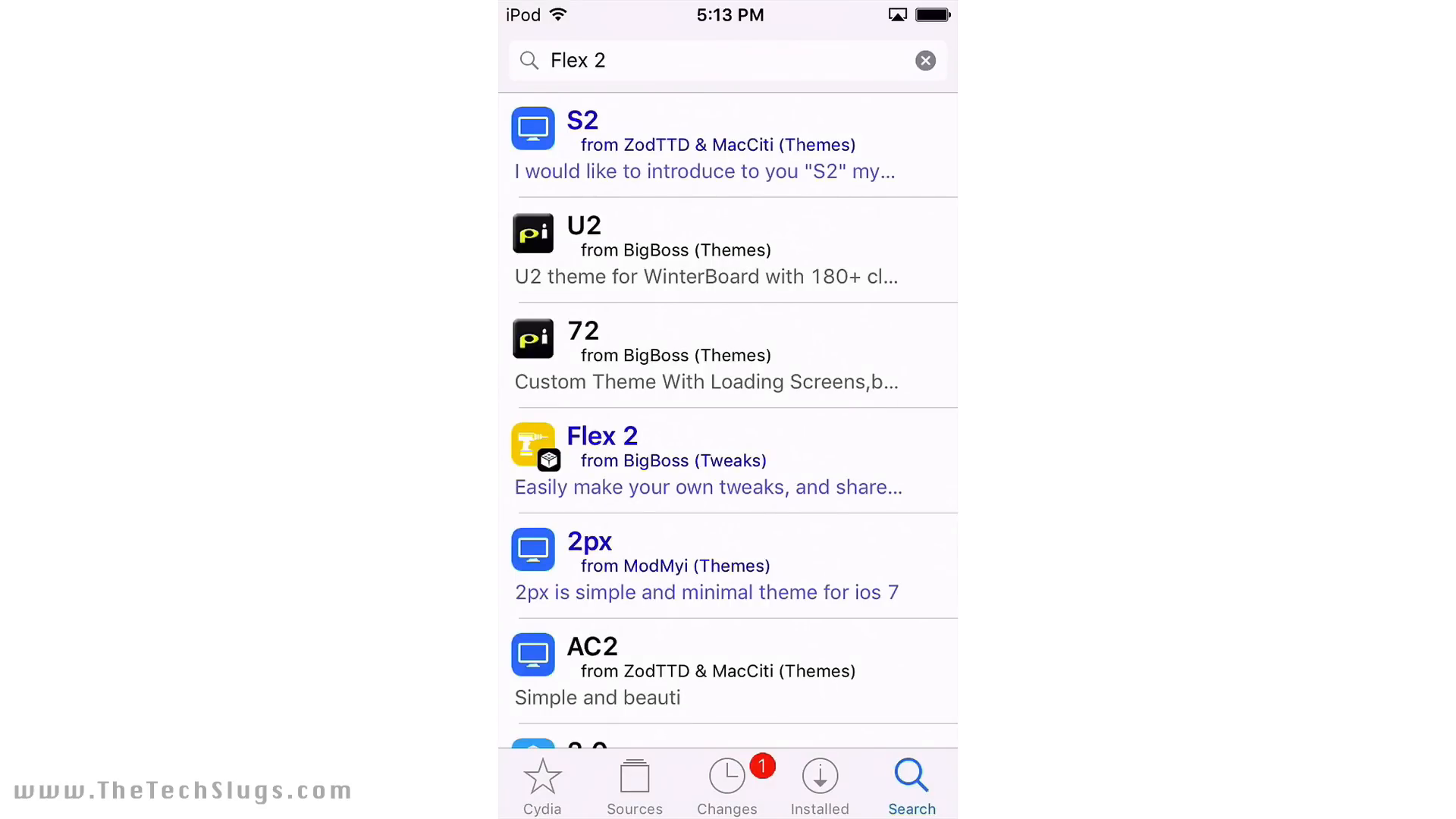
{"action": "left_click", "coordinate": [924, 60]}
{"action": "type", "text": "Veency"}
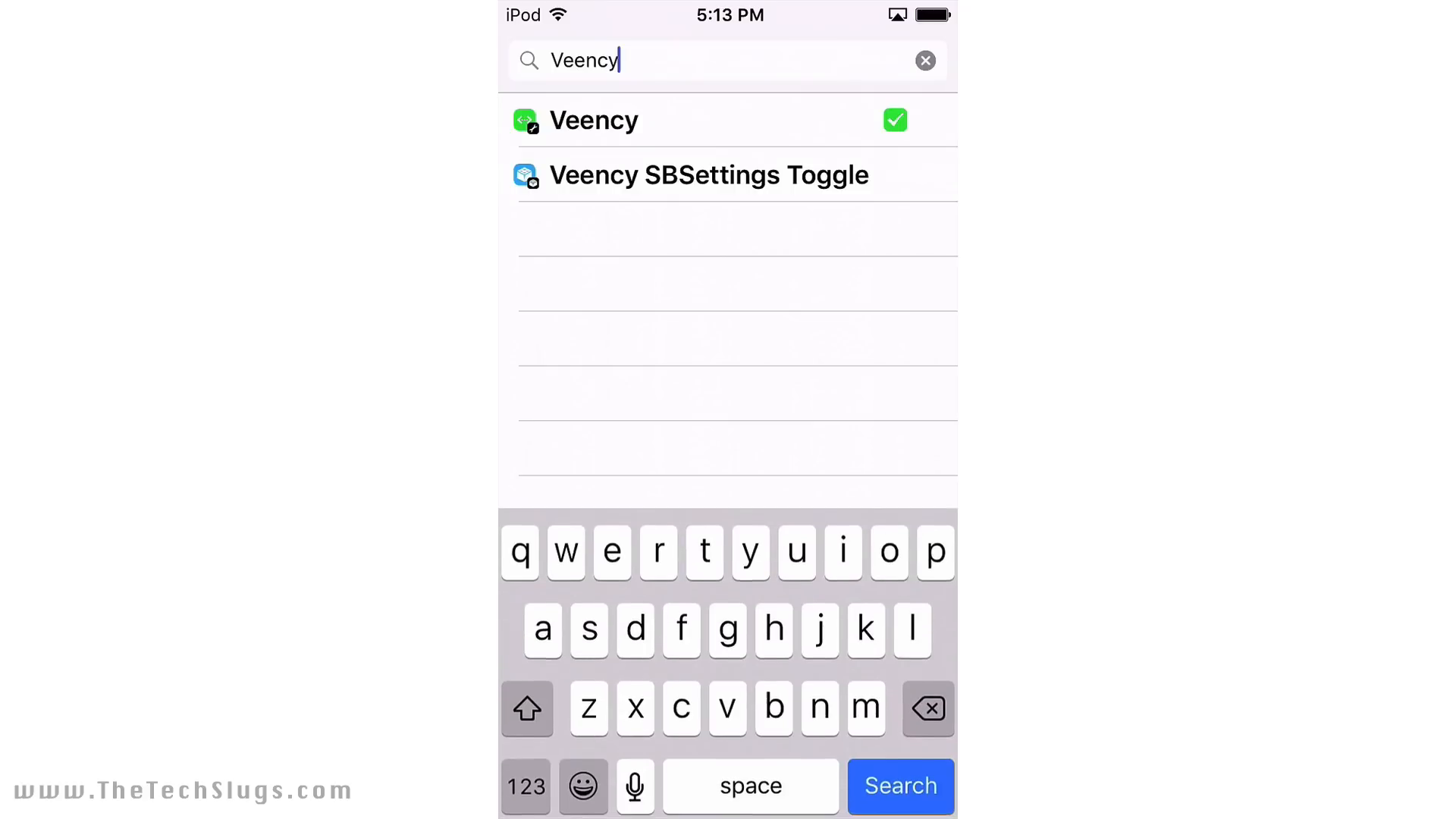
{"action": "left_click", "coordinate": [925, 60]}
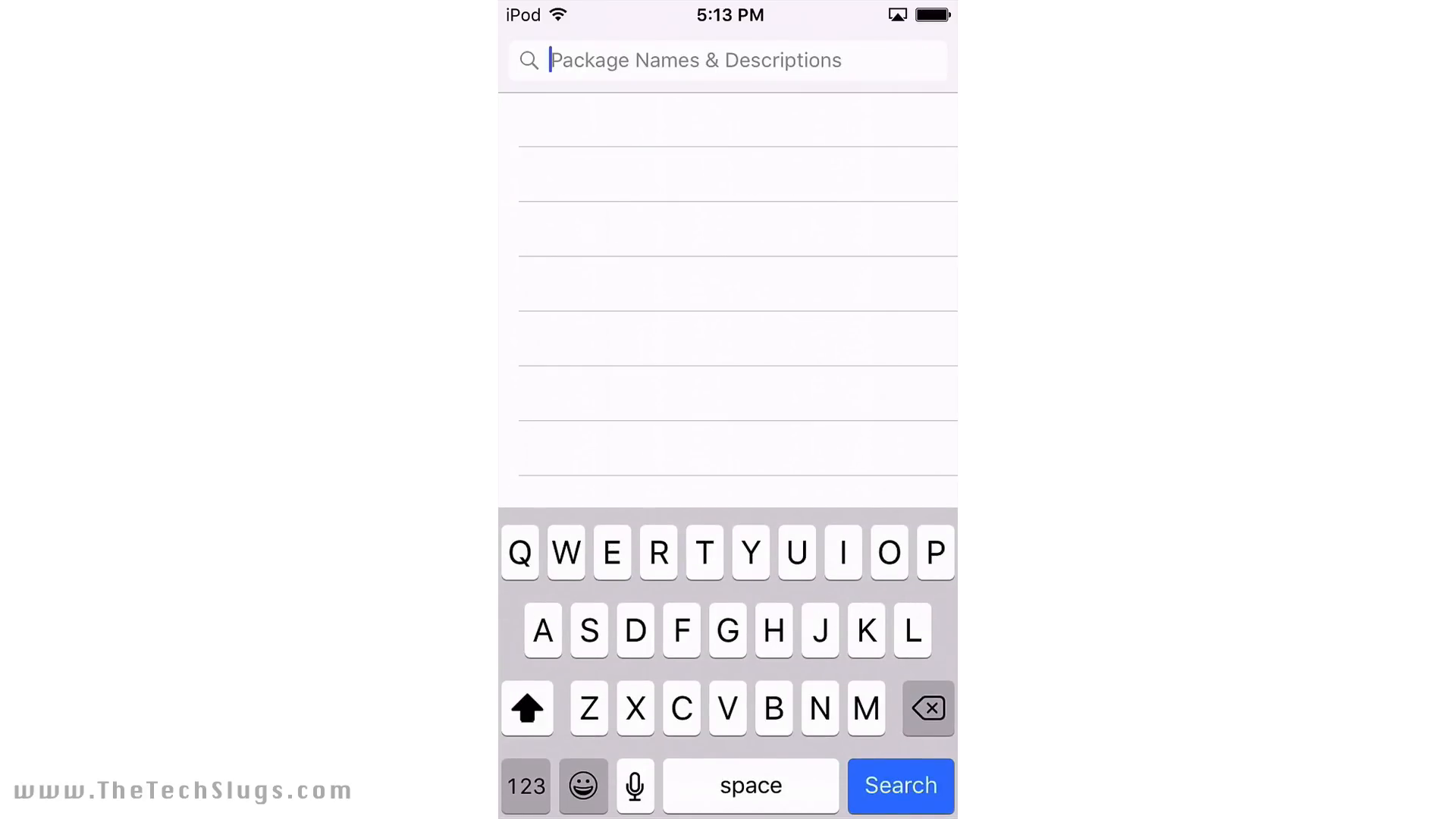
{"action": "type", "text": "Cache"}
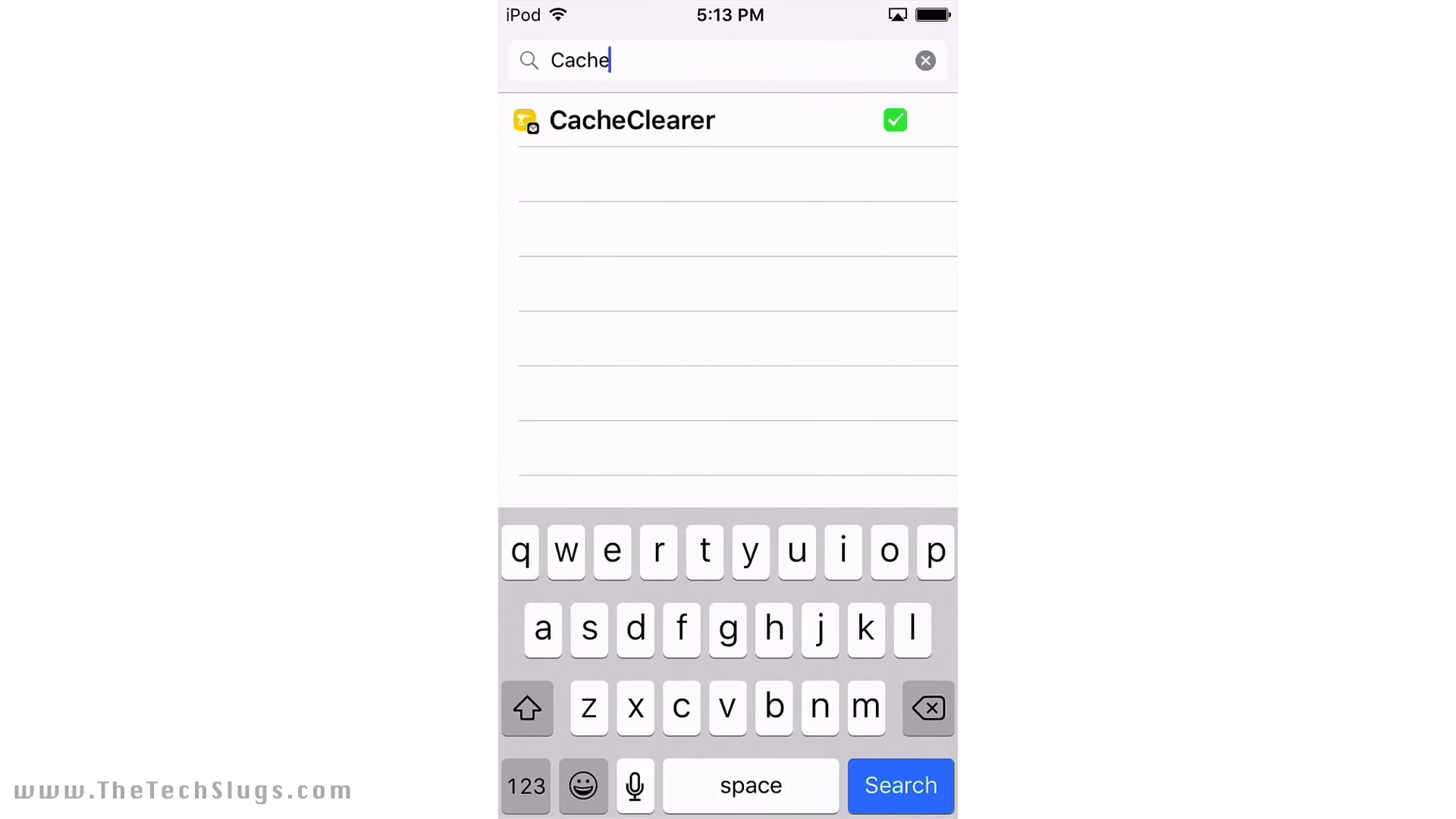
{"action": "left_click", "coordinate": [631, 120]}
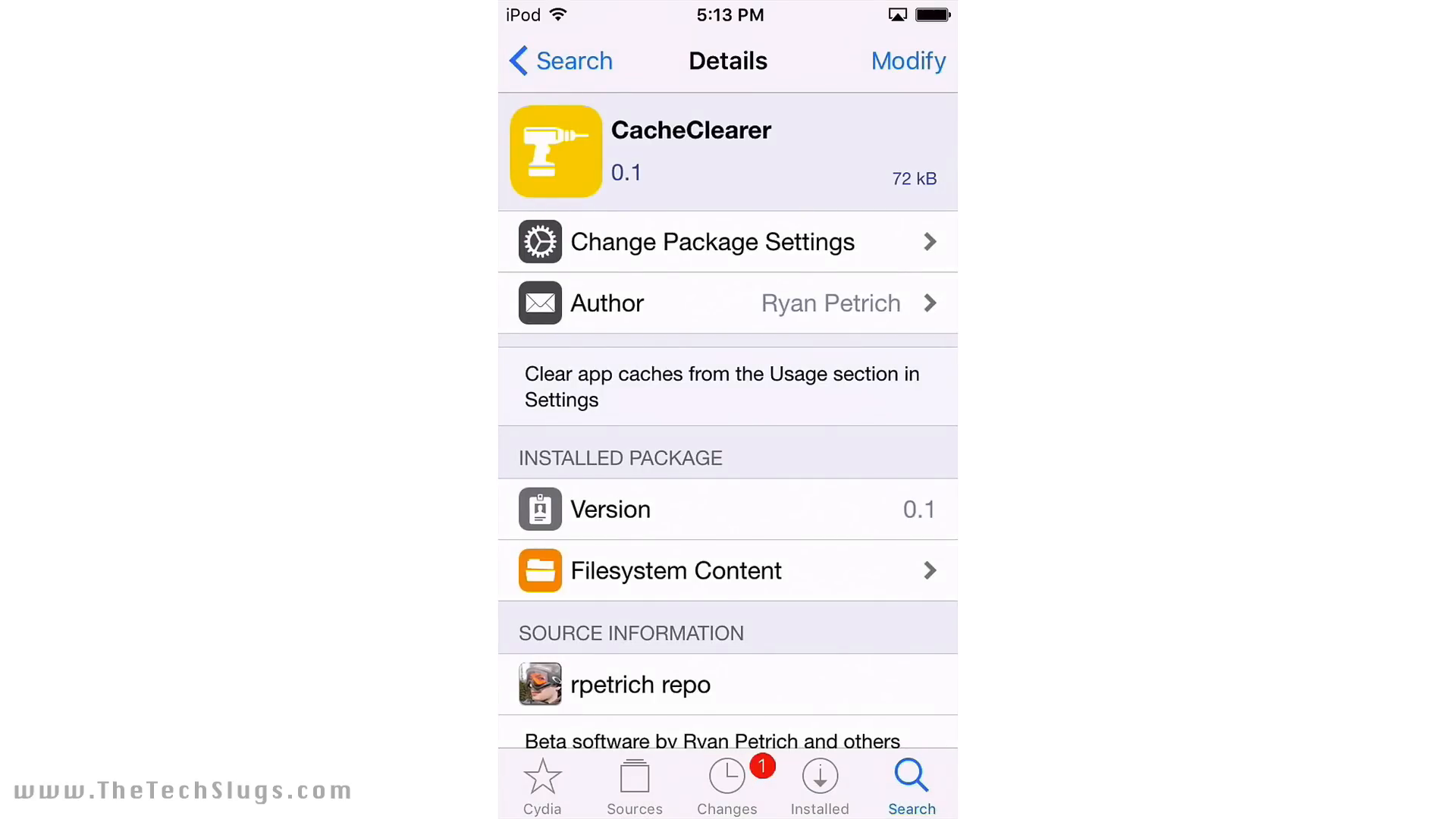
{"action": "type", "text": "His"}
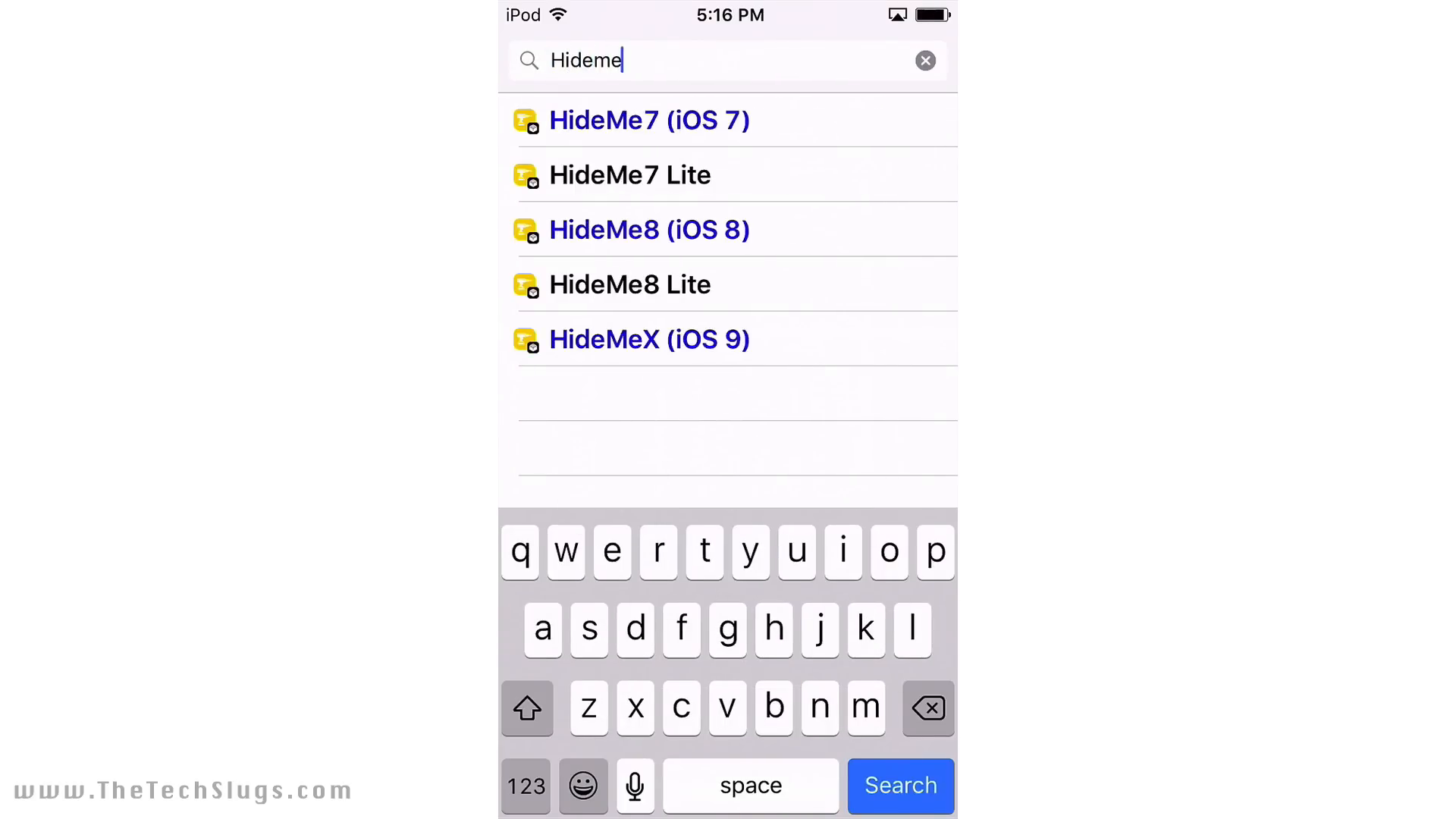
{"action": "left_click", "coordinate": [648, 339]}
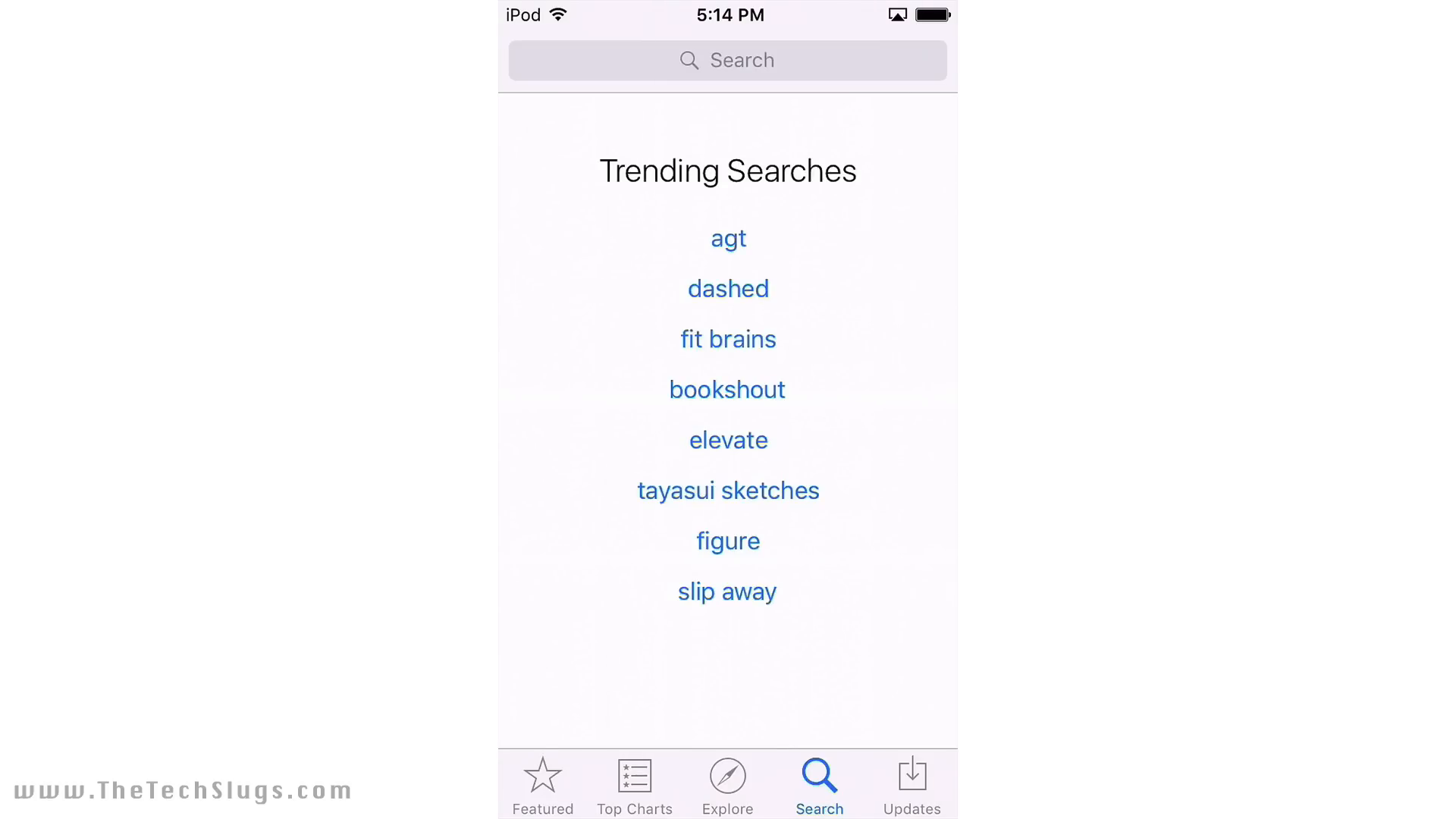
Step: Search the App Store for 'clips' and download the Clips copy-and-paste app
{"action": "left_click", "coordinate": [727, 59]}
{"action": "type", "text": "clips"}
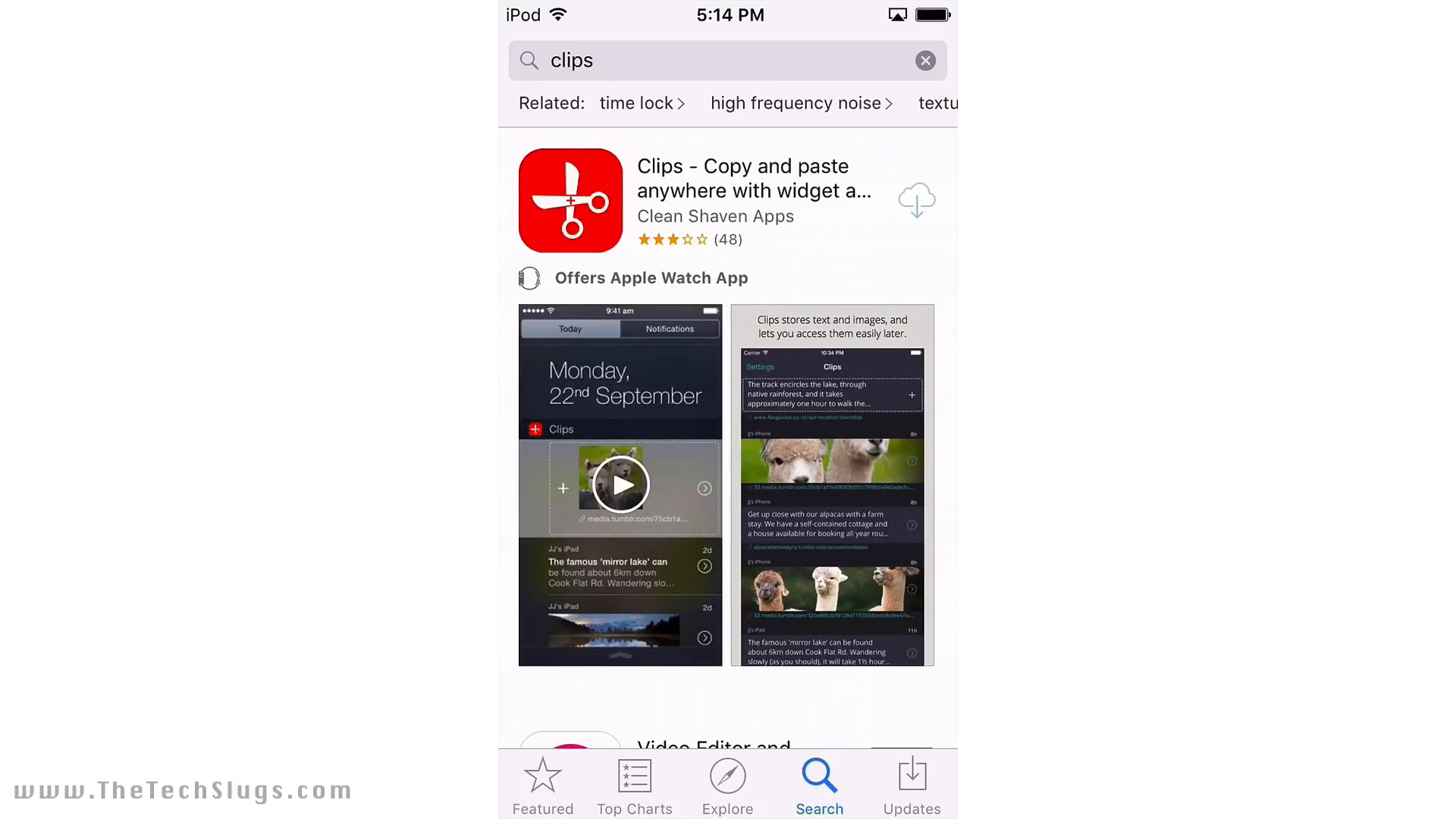
{"action": "left_click", "coordinate": [916, 198]}
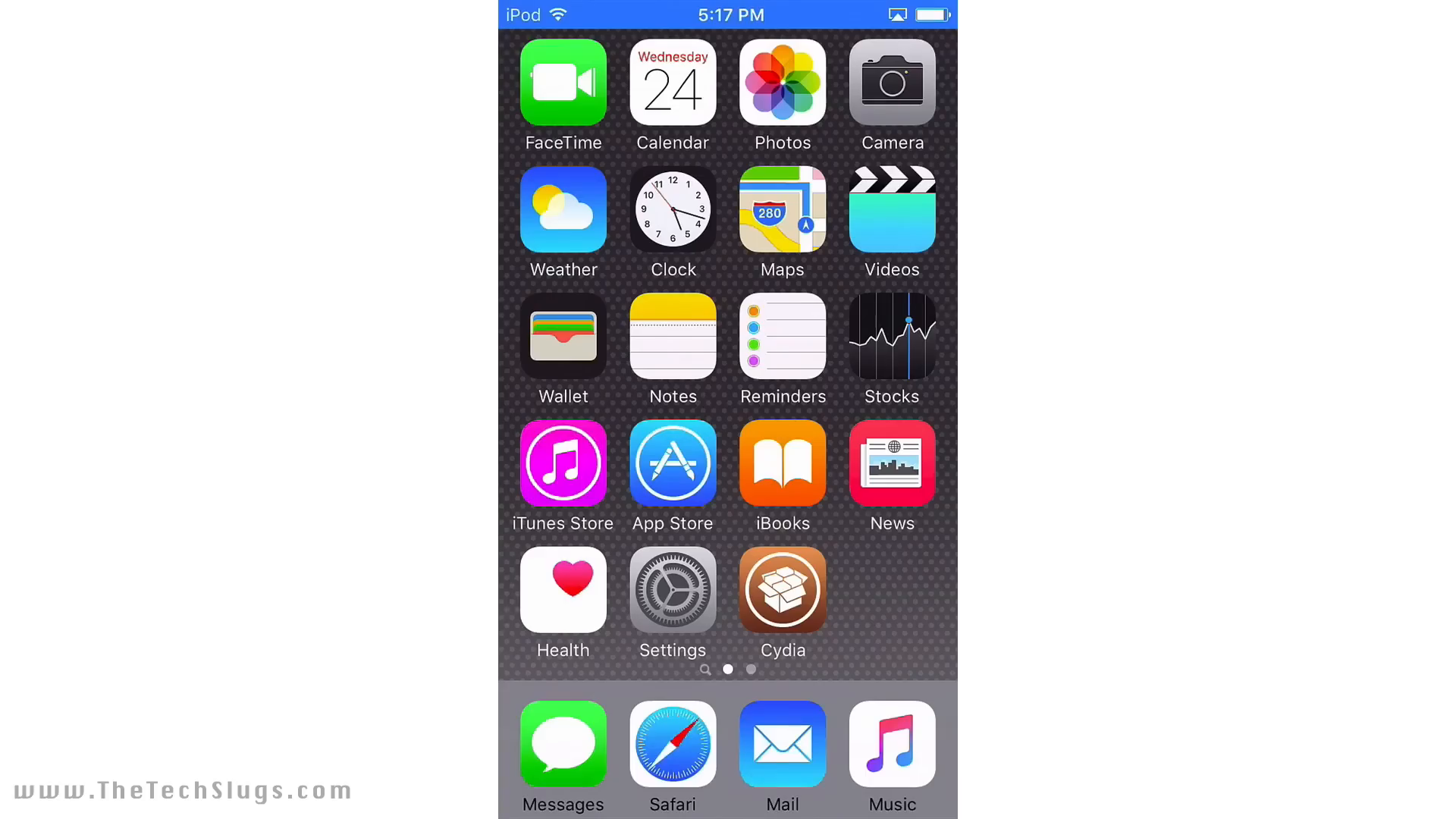
{"action": "left_click", "coordinate": [670, 590]}
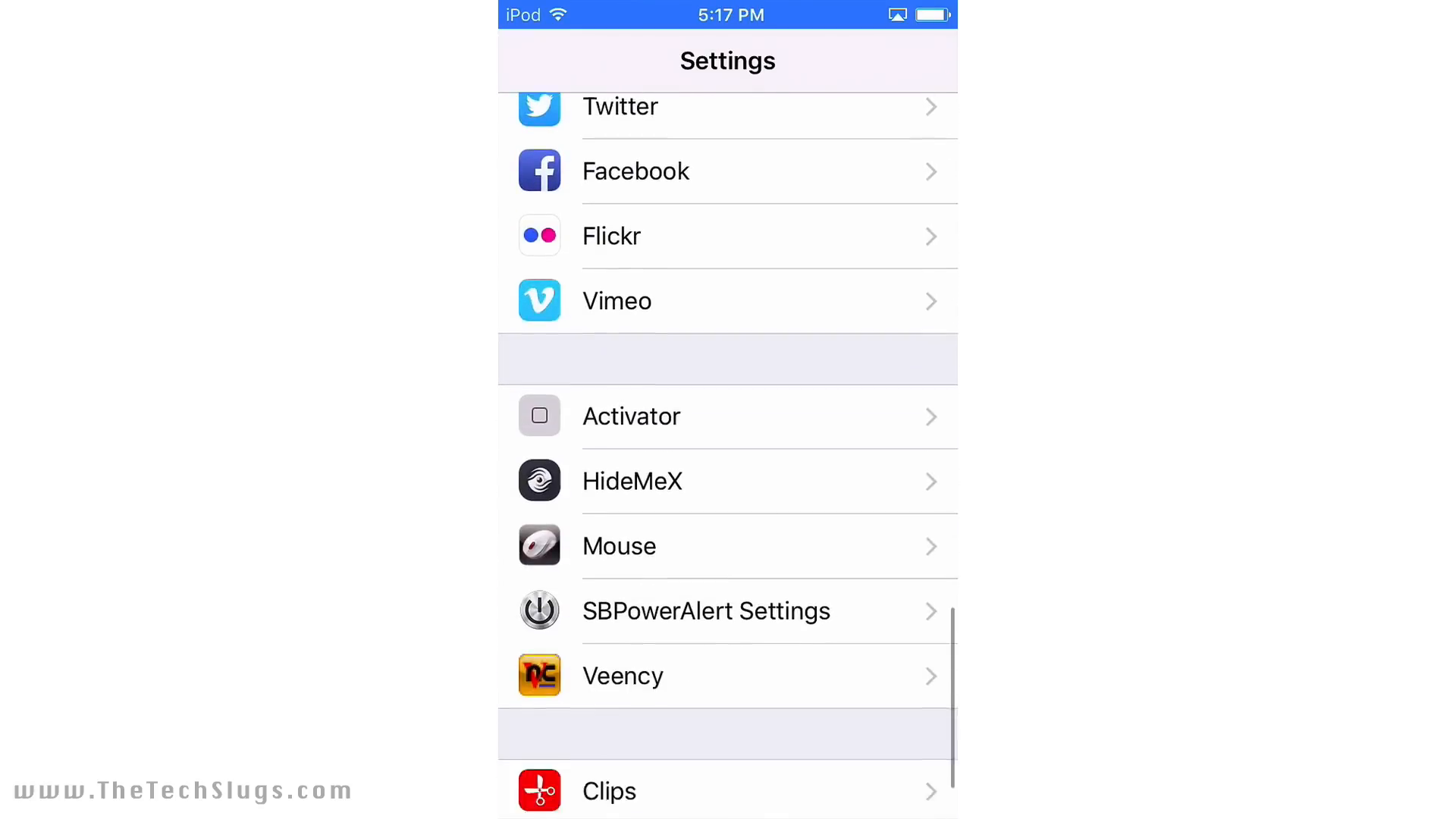
{"action": "left_click", "coordinate": [632, 480]}
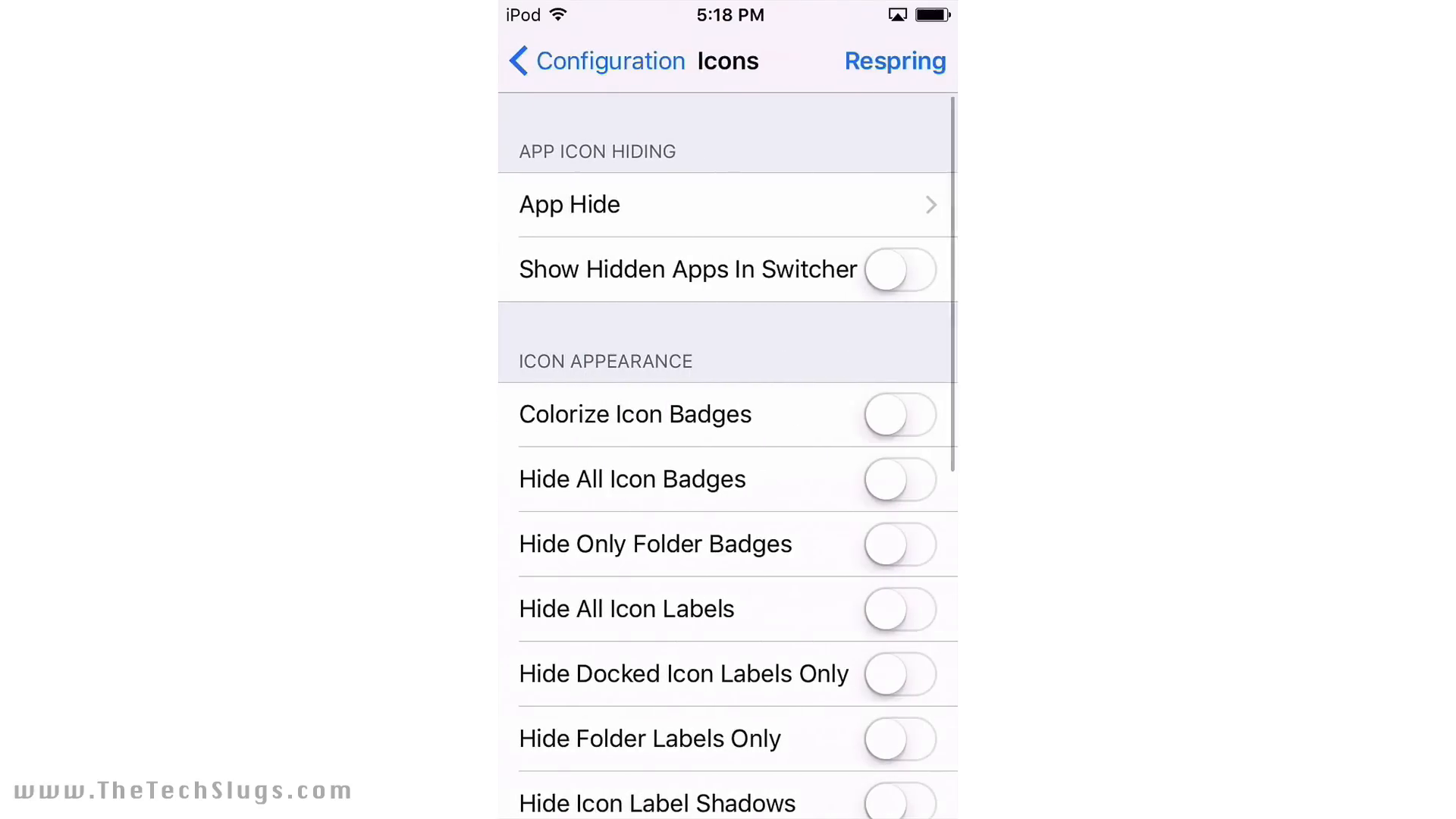
{"action": "left_click", "coordinate": [569, 203]}
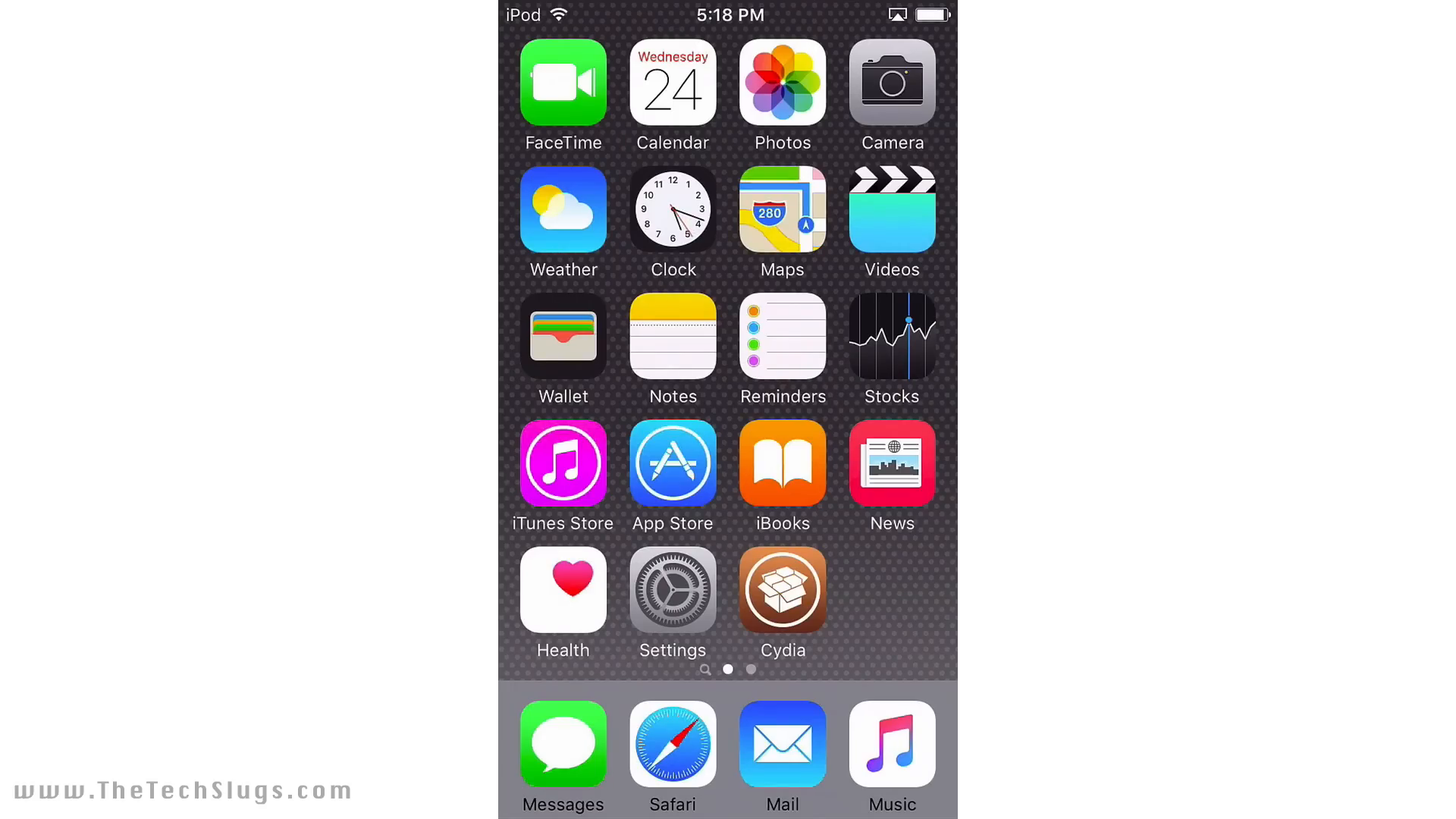
Step: Open Camera and answer its location access prompt
{"action": "left_click", "coordinate": [889, 82]}
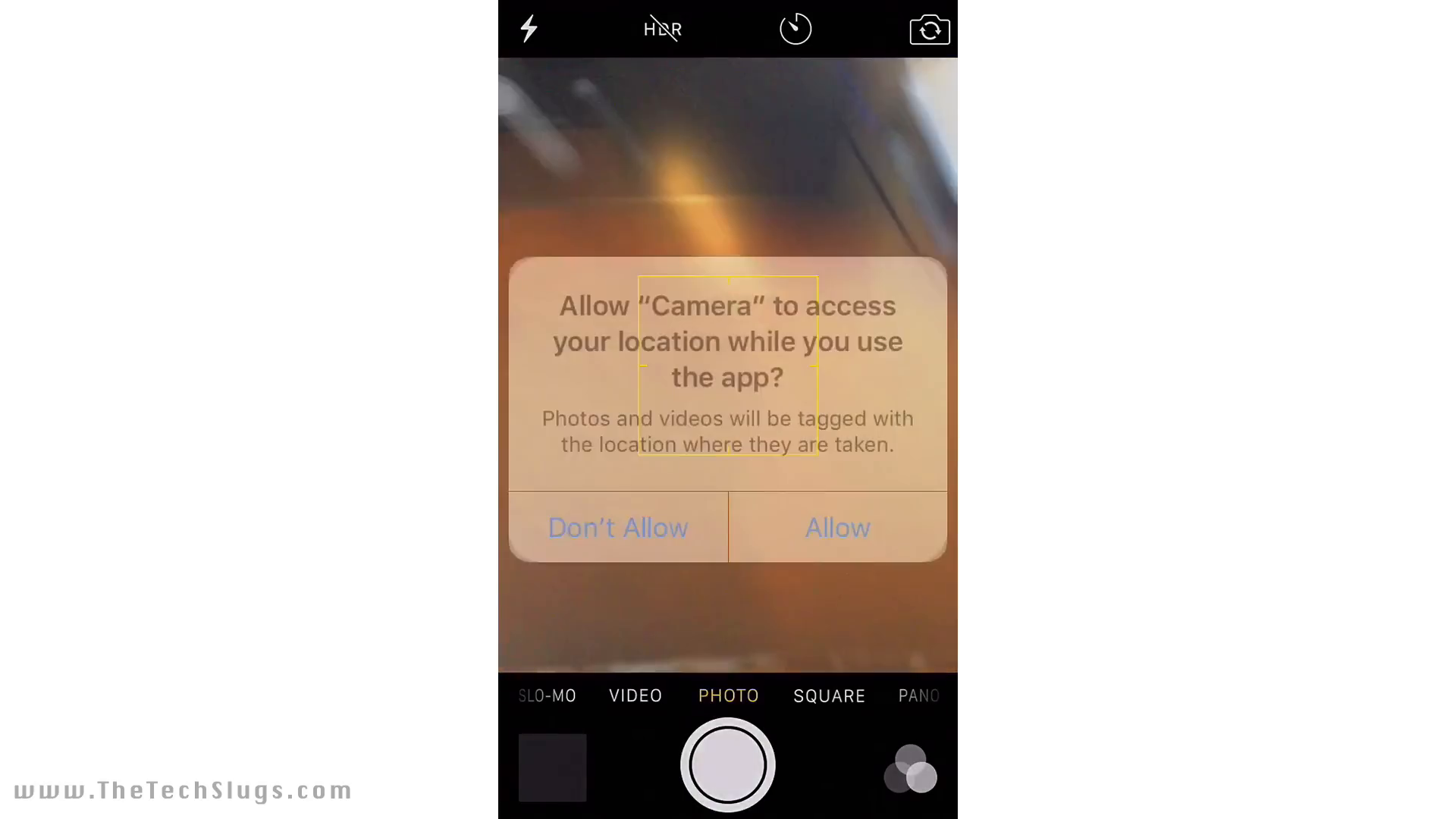
{"action": "left_click", "coordinate": [835, 528]}
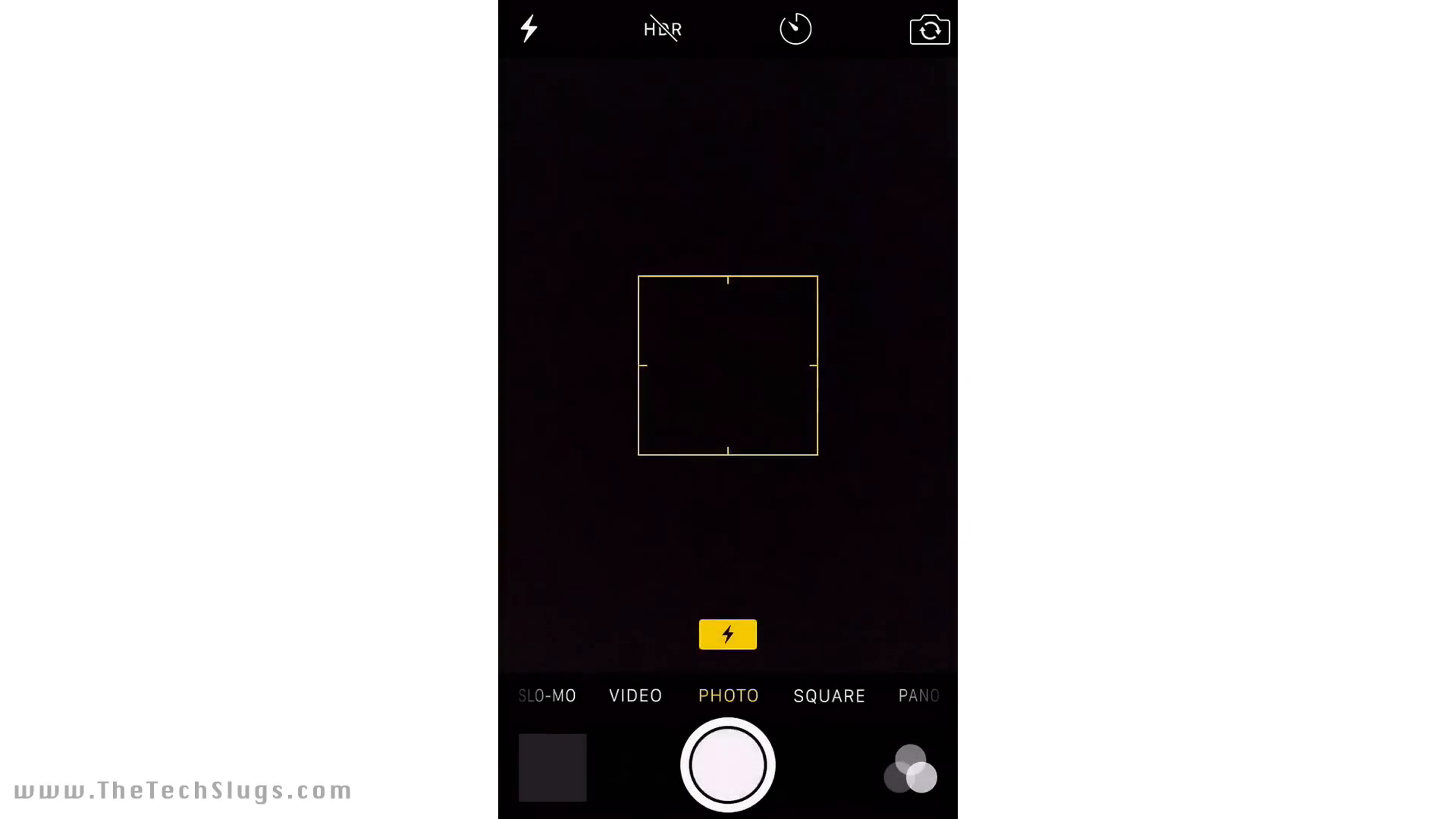
{"action": "left_click", "coordinate": [727, 765]}
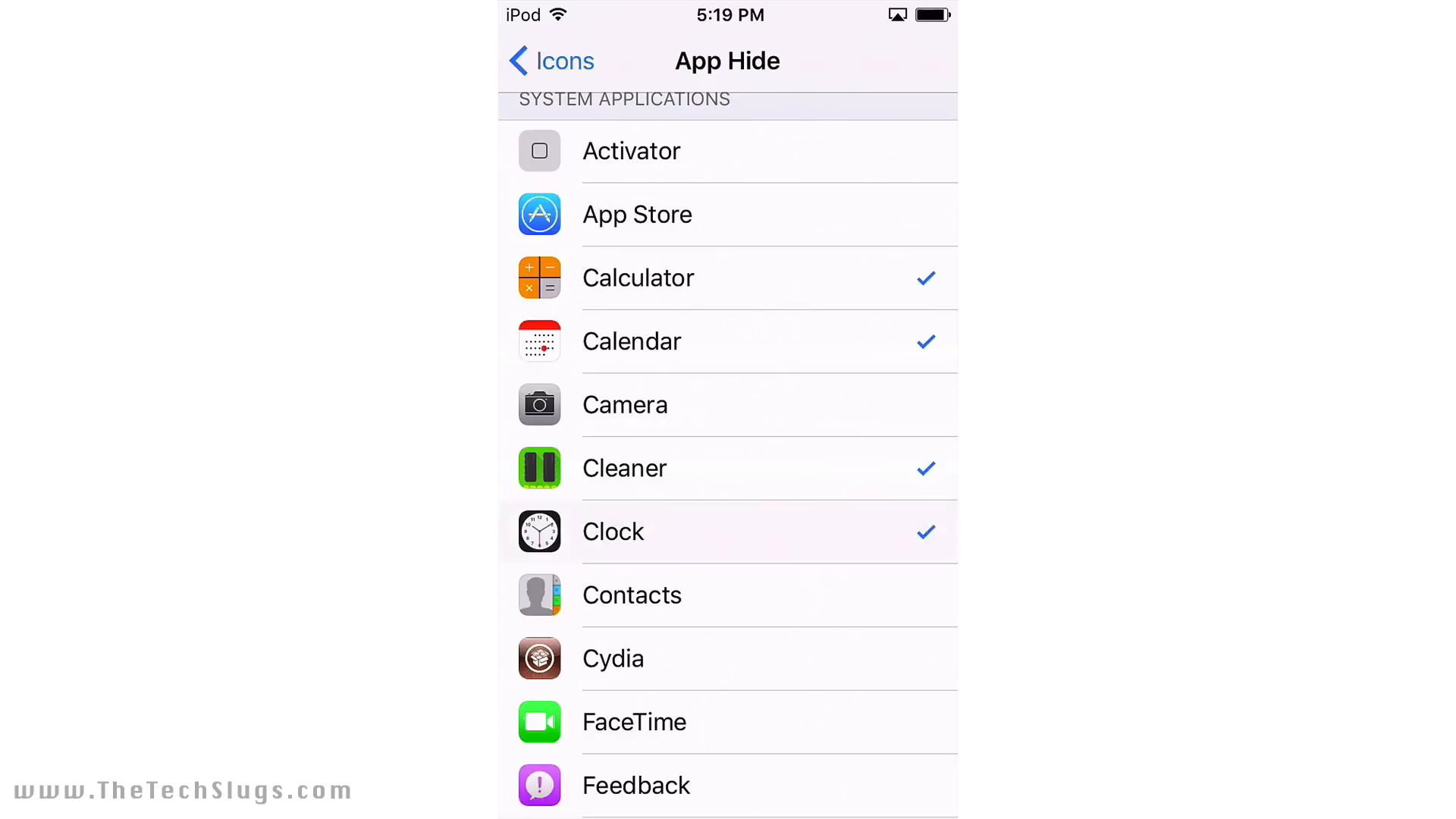
Step: Tick apps in HideMeX's App Hide list, then respring from Notification Center options
{"action": "scroll", "scroll_direction": "down", "scroll_amount": 3}
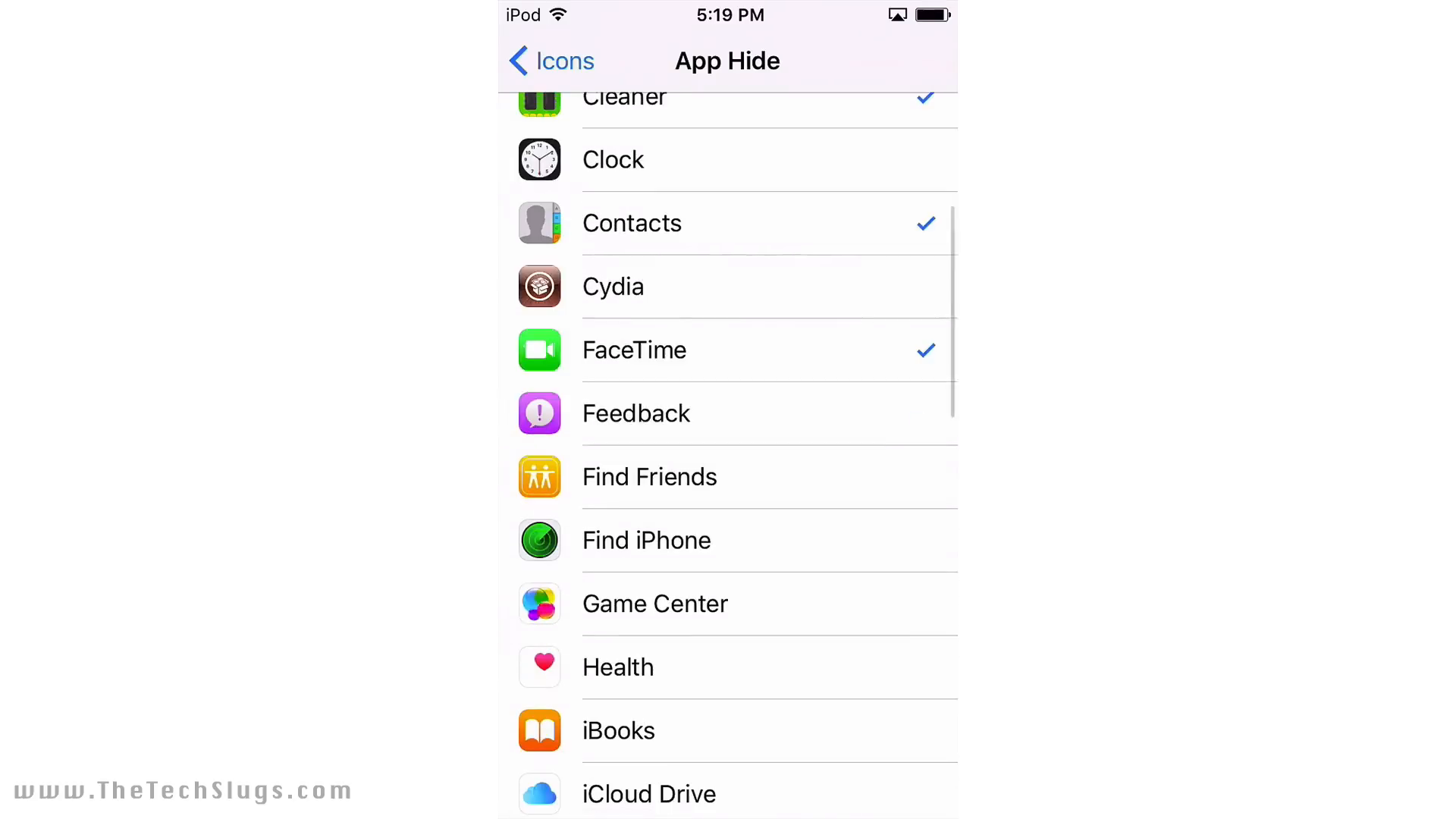
{"action": "scroll", "scroll_direction": "down", "scroll_amount": 3}
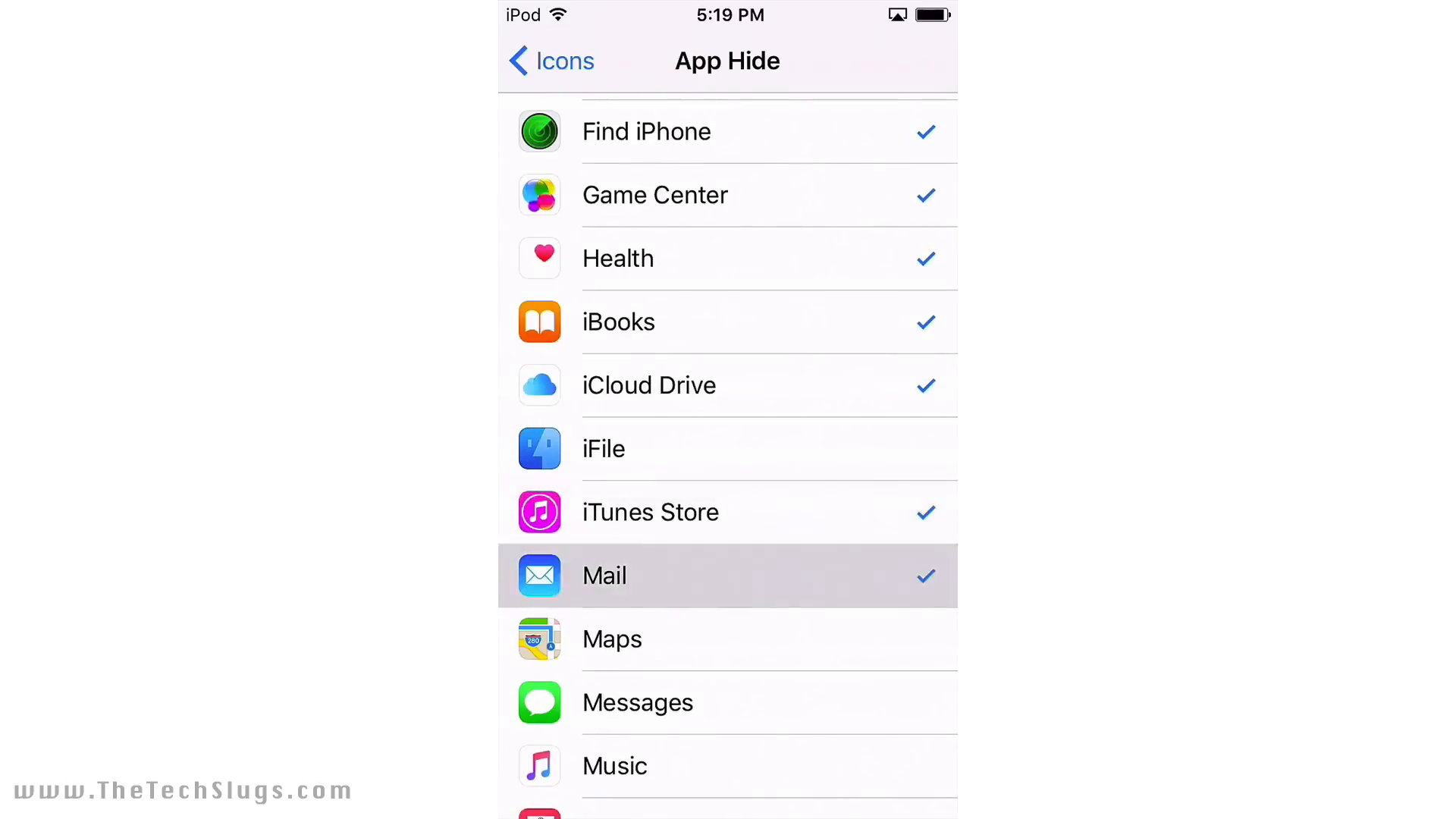
{"action": "scroll", "scroll_direction": "down", "scroll_amount": 3}
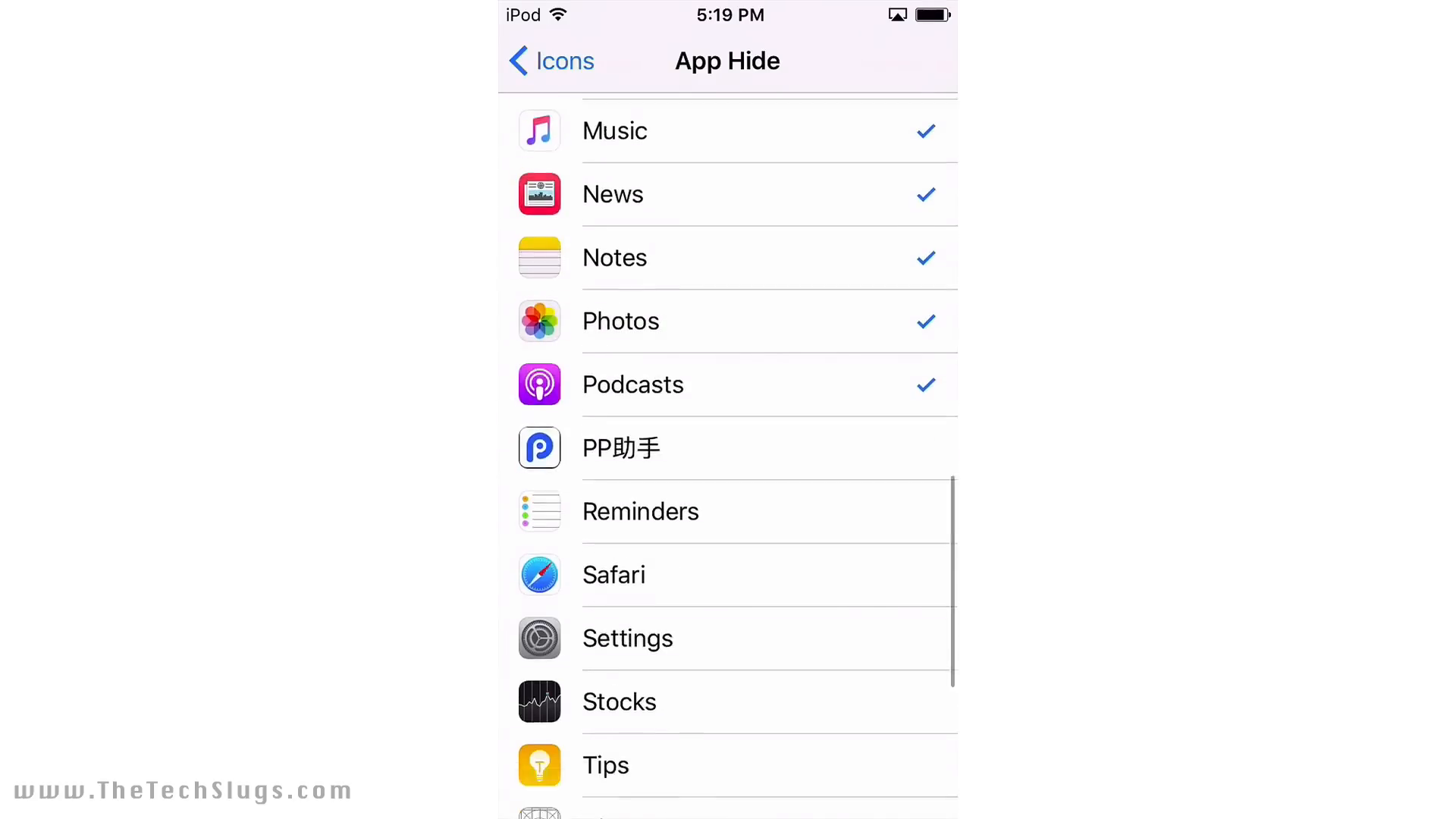
{"action": "scroll", "scroll_direction": "down", "scroll_amount": 3}
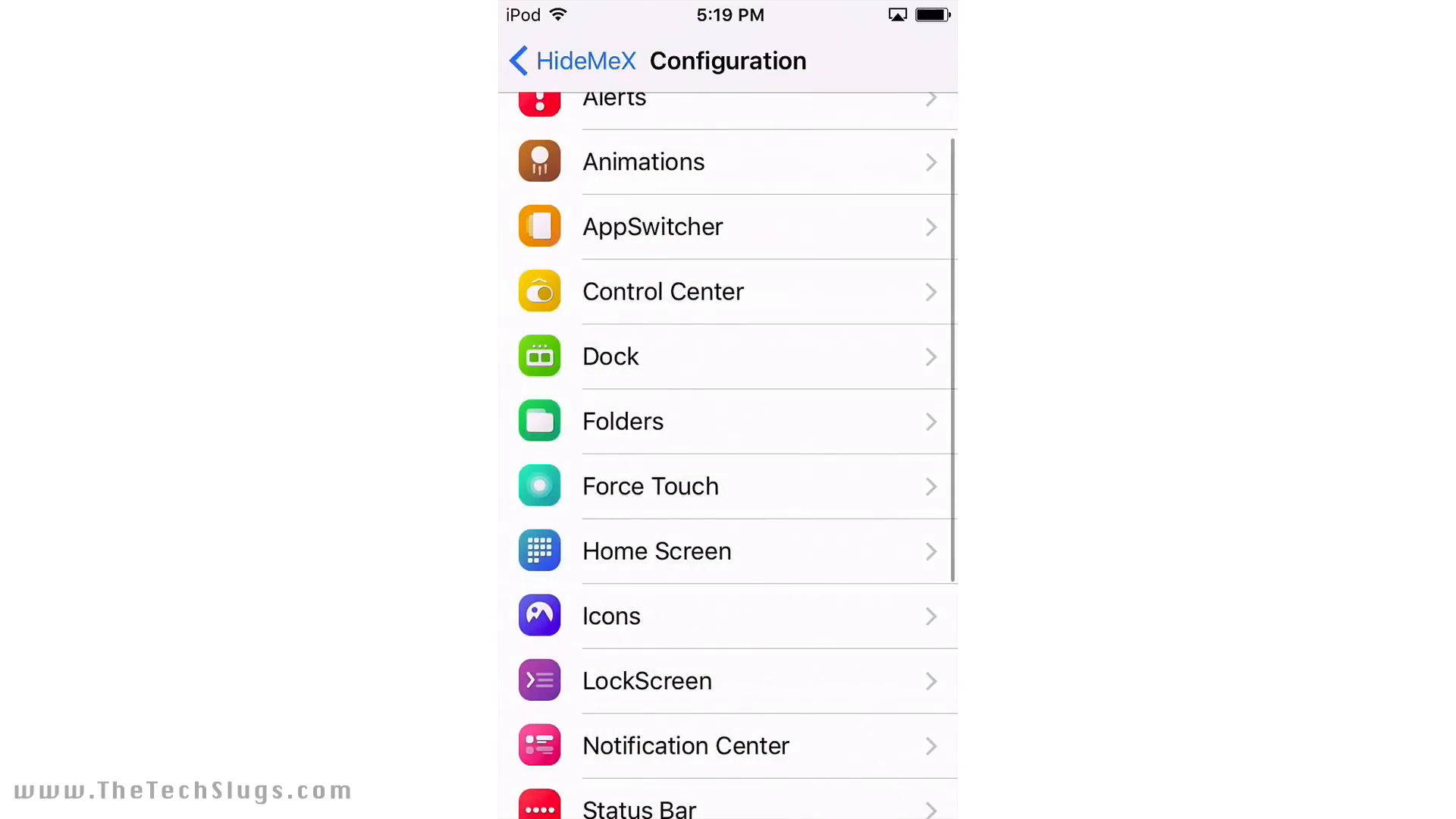
{"action": "left_click", "coordinate": [685, 745]}
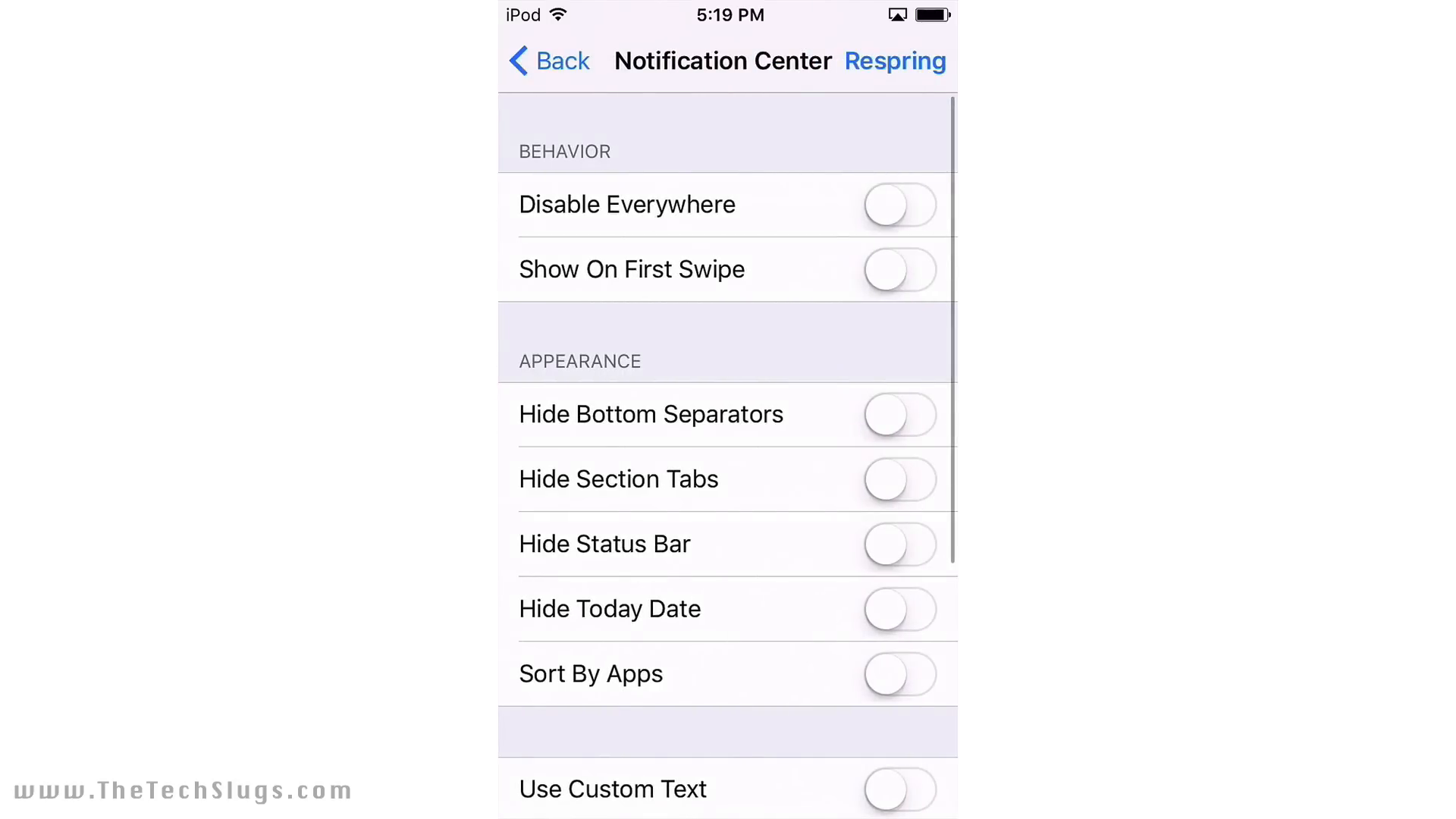
{"action": "left_click", "coordinate": [898, 204]}
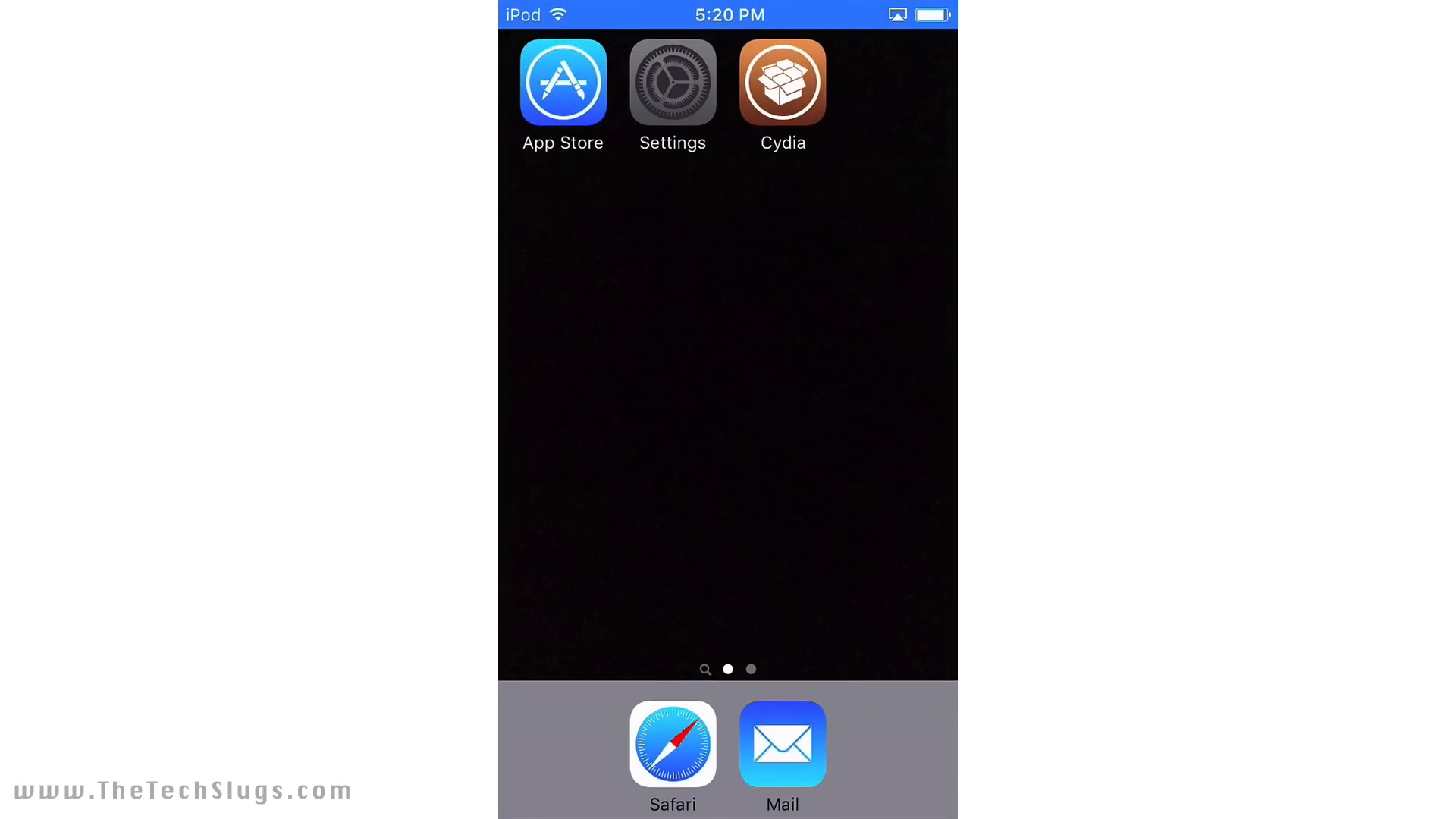
Step: Launch Settings from the trimmed Home Screen
{"action": "left_click", "coordinate": [671, 82]}
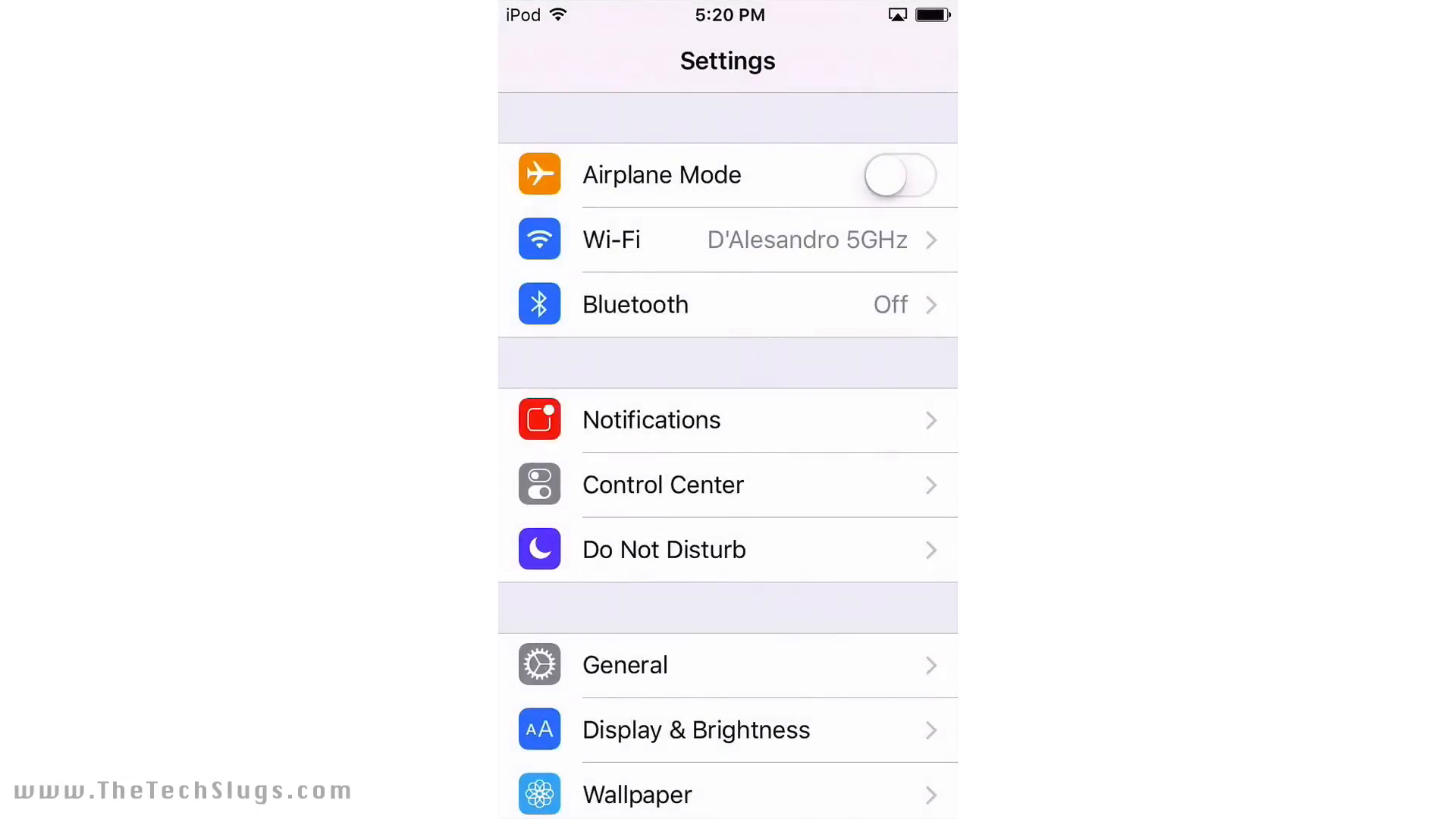
Step: Enable Do Not Disturb manually, then return to the General settings
{"action": "scroll", "scroll_direction": "down", "scroll_amount": 3}
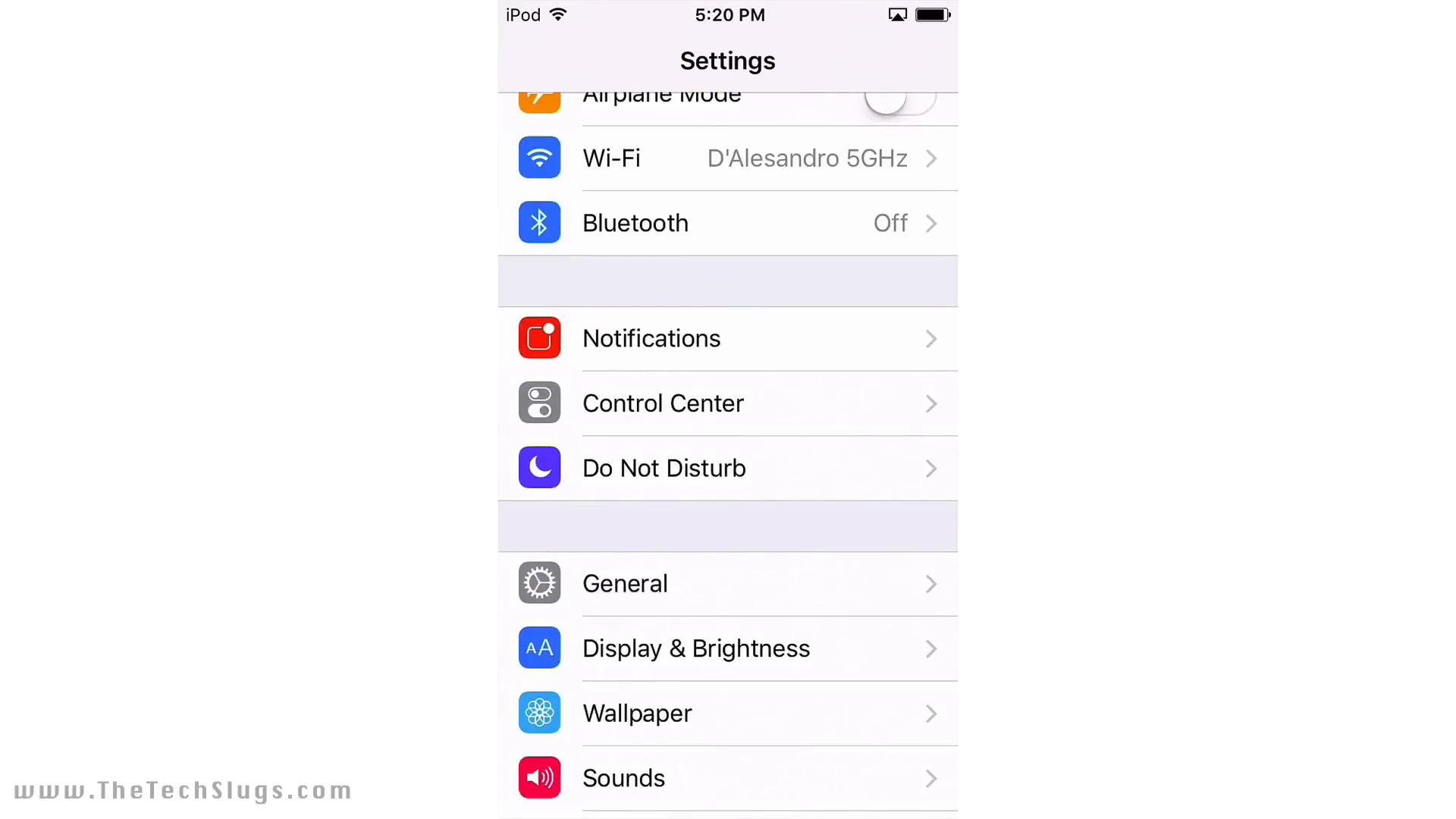
{"action": "scroll", "scroll_direction": "down", "scroll_amount": 3}
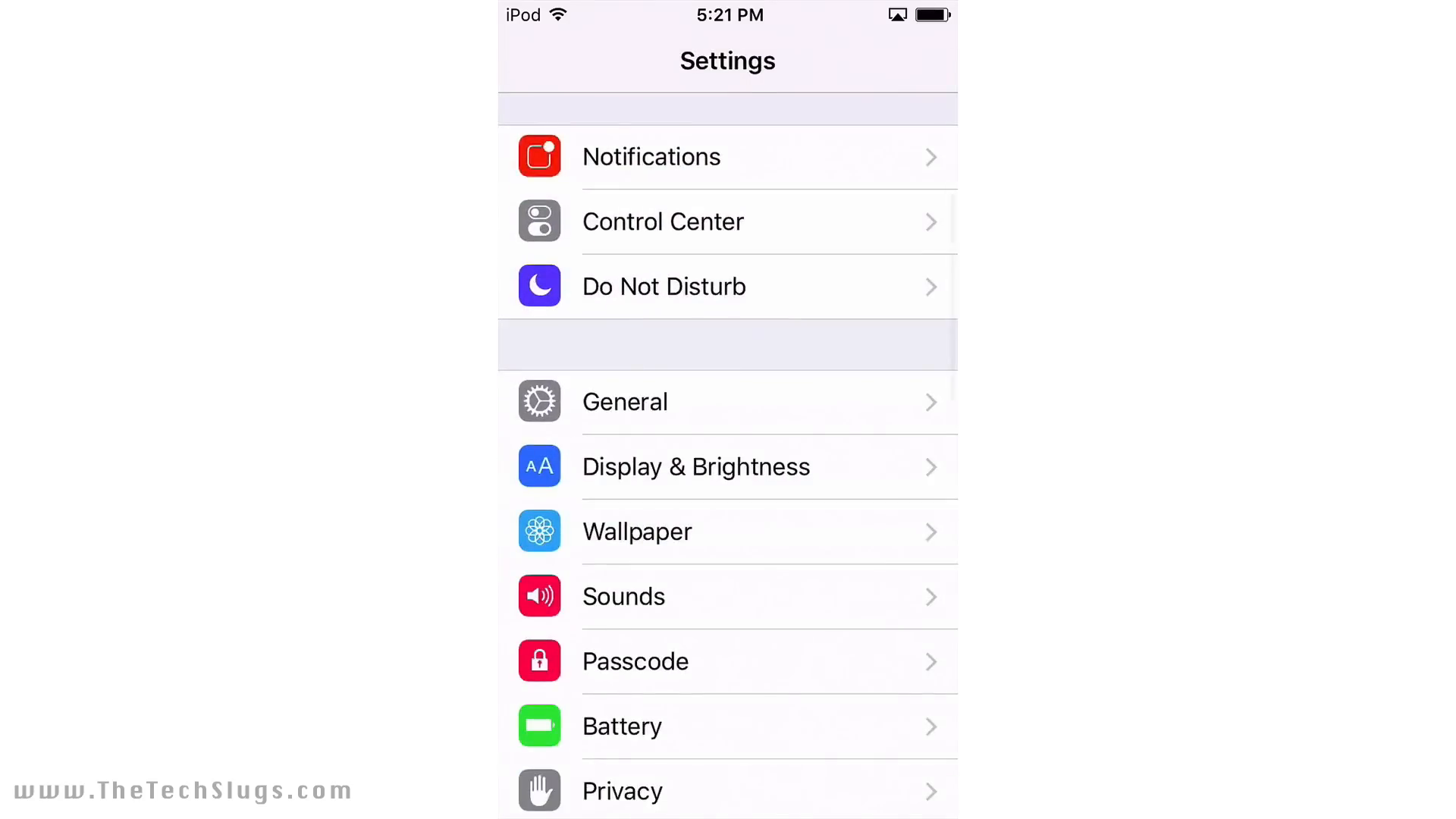
{"action": "left_click", "coordinate": [663, 286]}
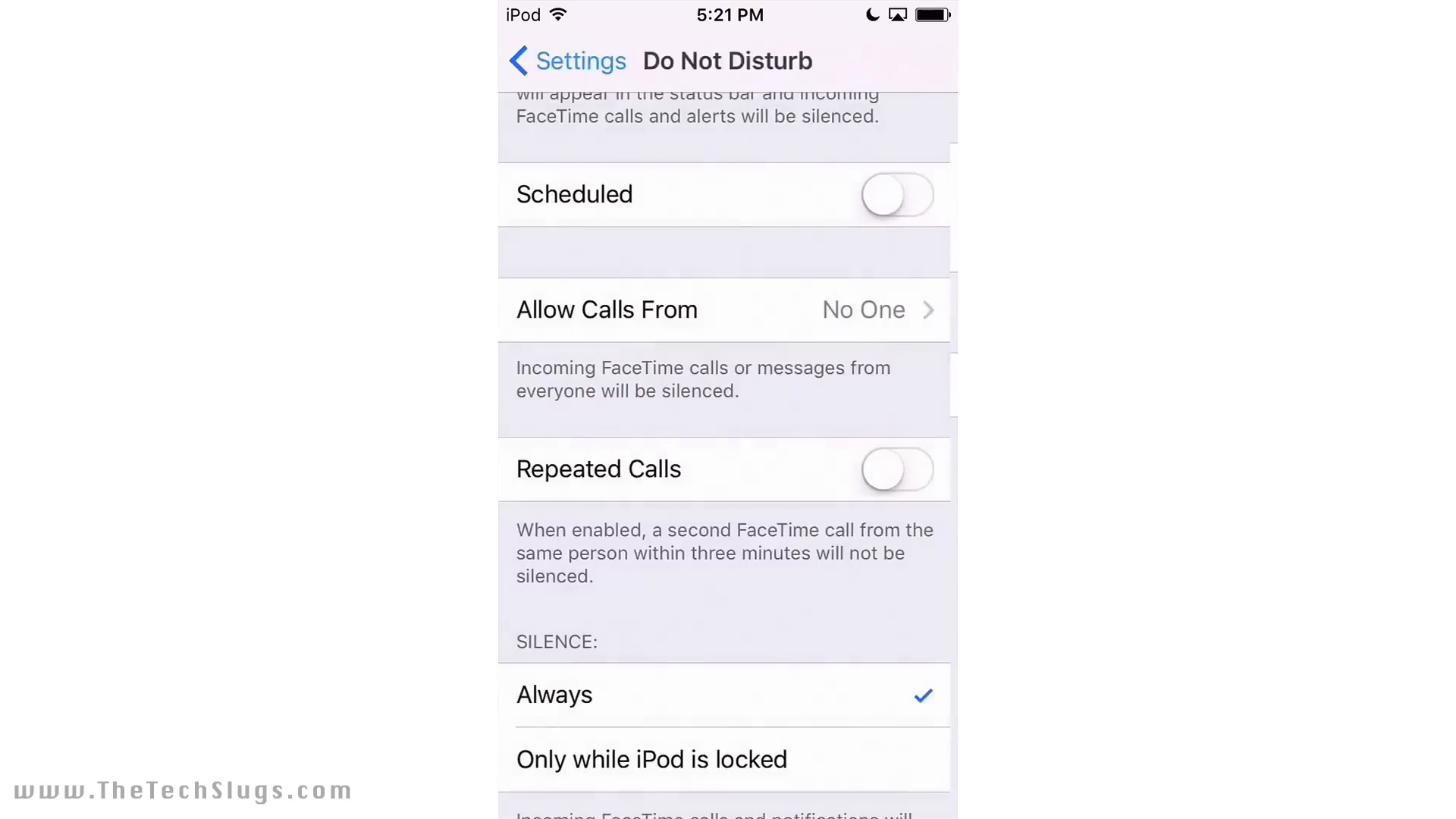
{"action": "left_click", "coordinate": [567, 61]}
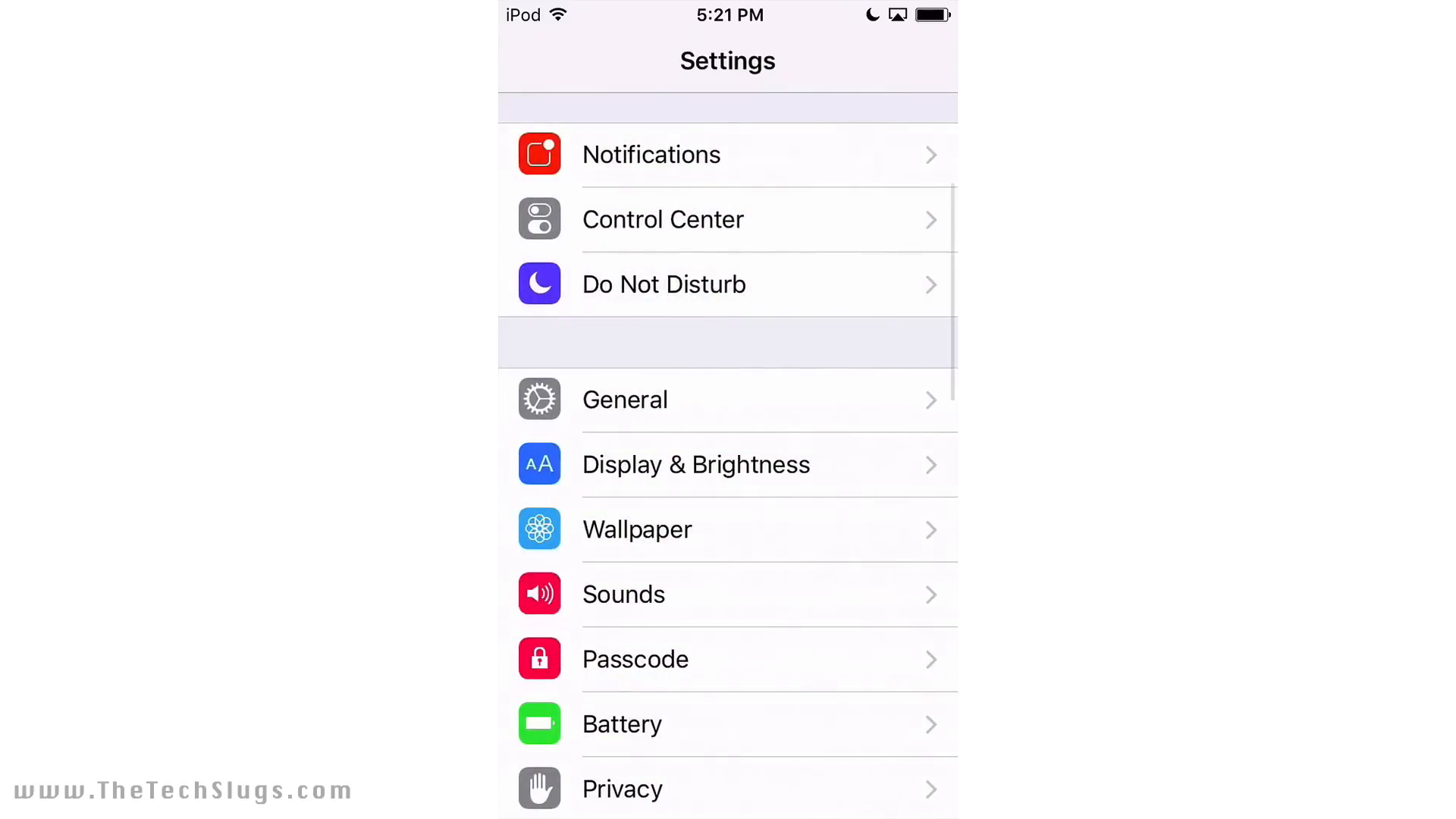
{"action": "left_click", "coordinate": [663, 282]}
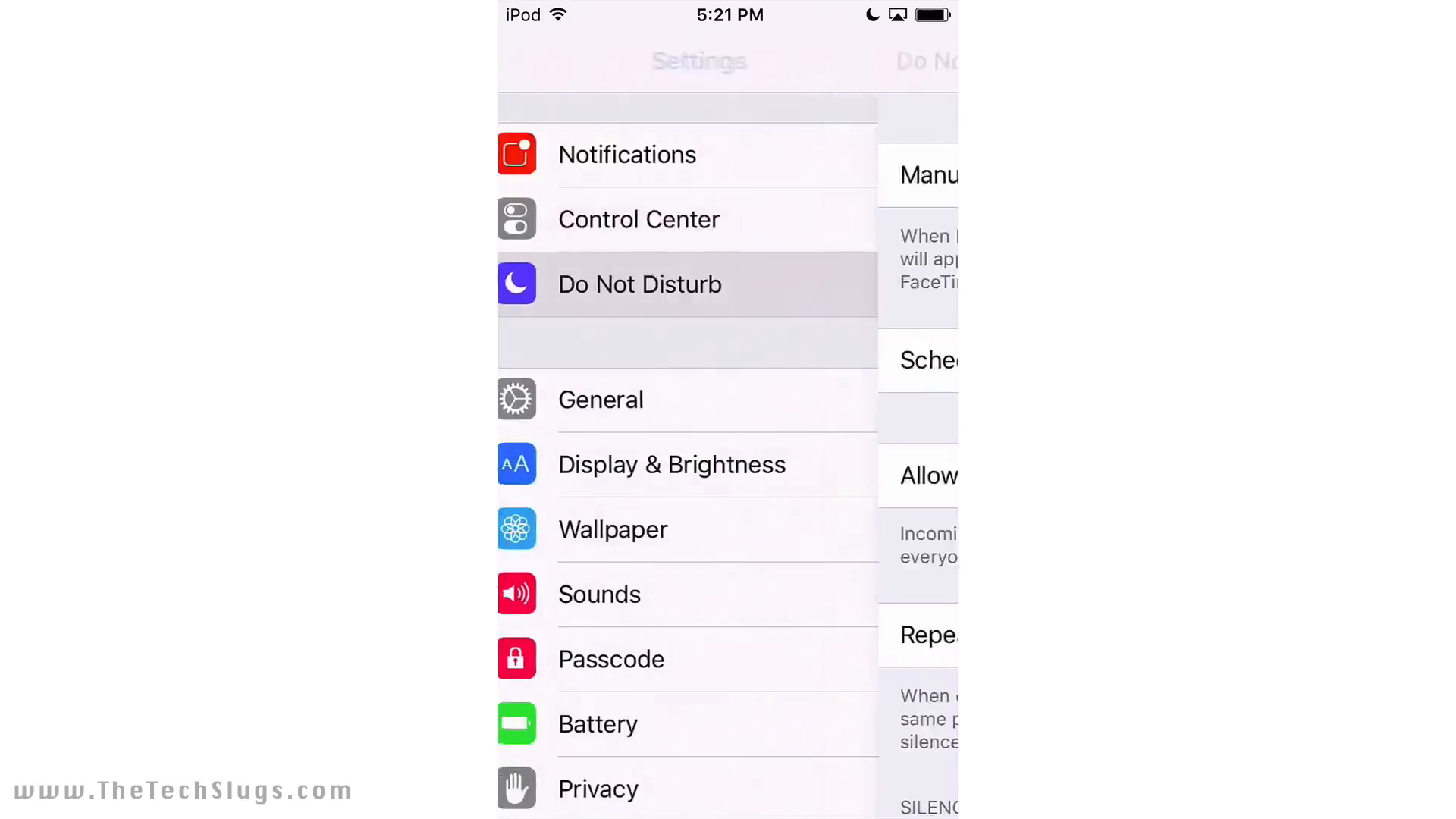
{"action": "left_click", "coordinate": [601, 399]}
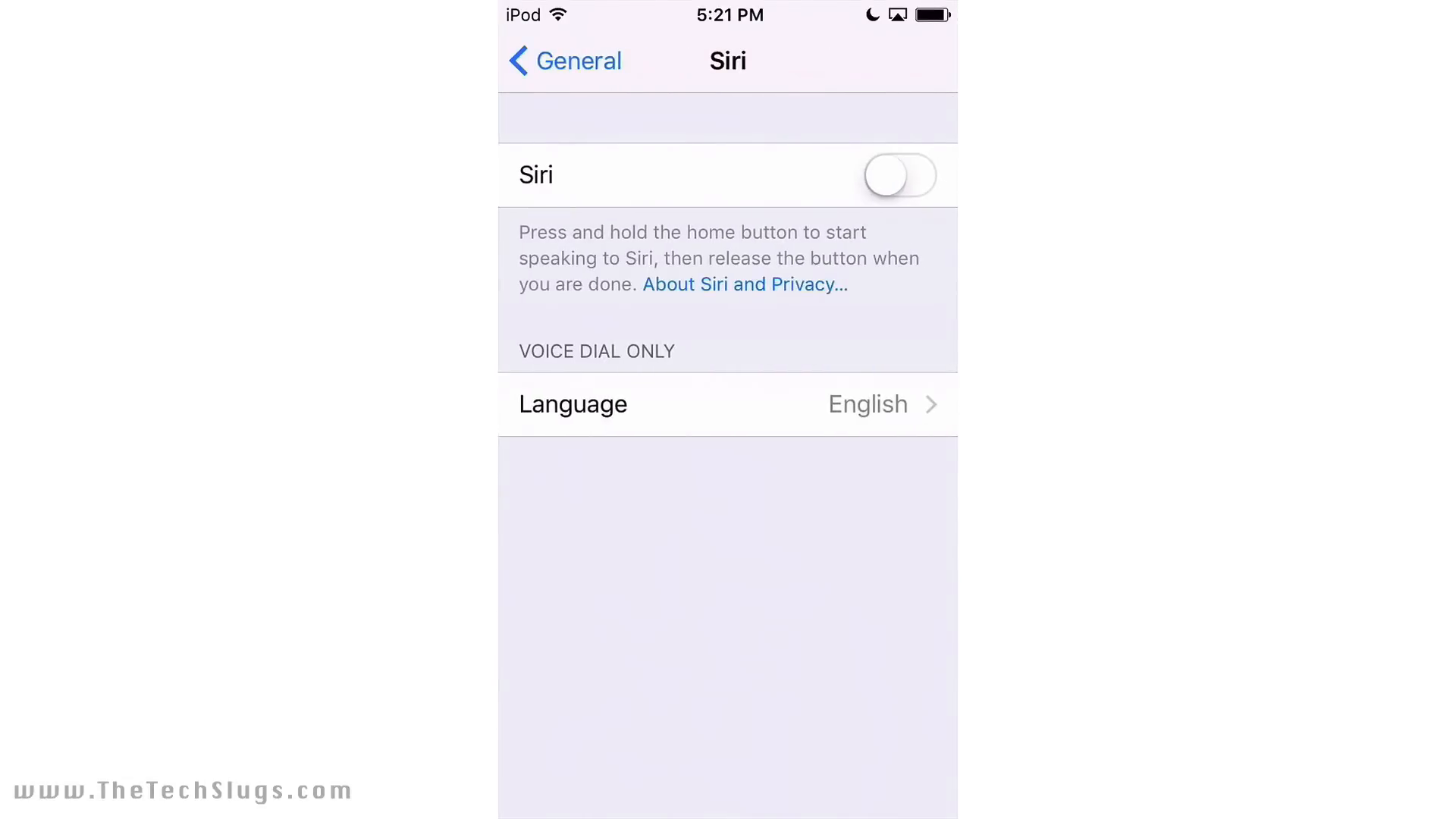
{"action": "left_click", "coordinate": [563, 61]}
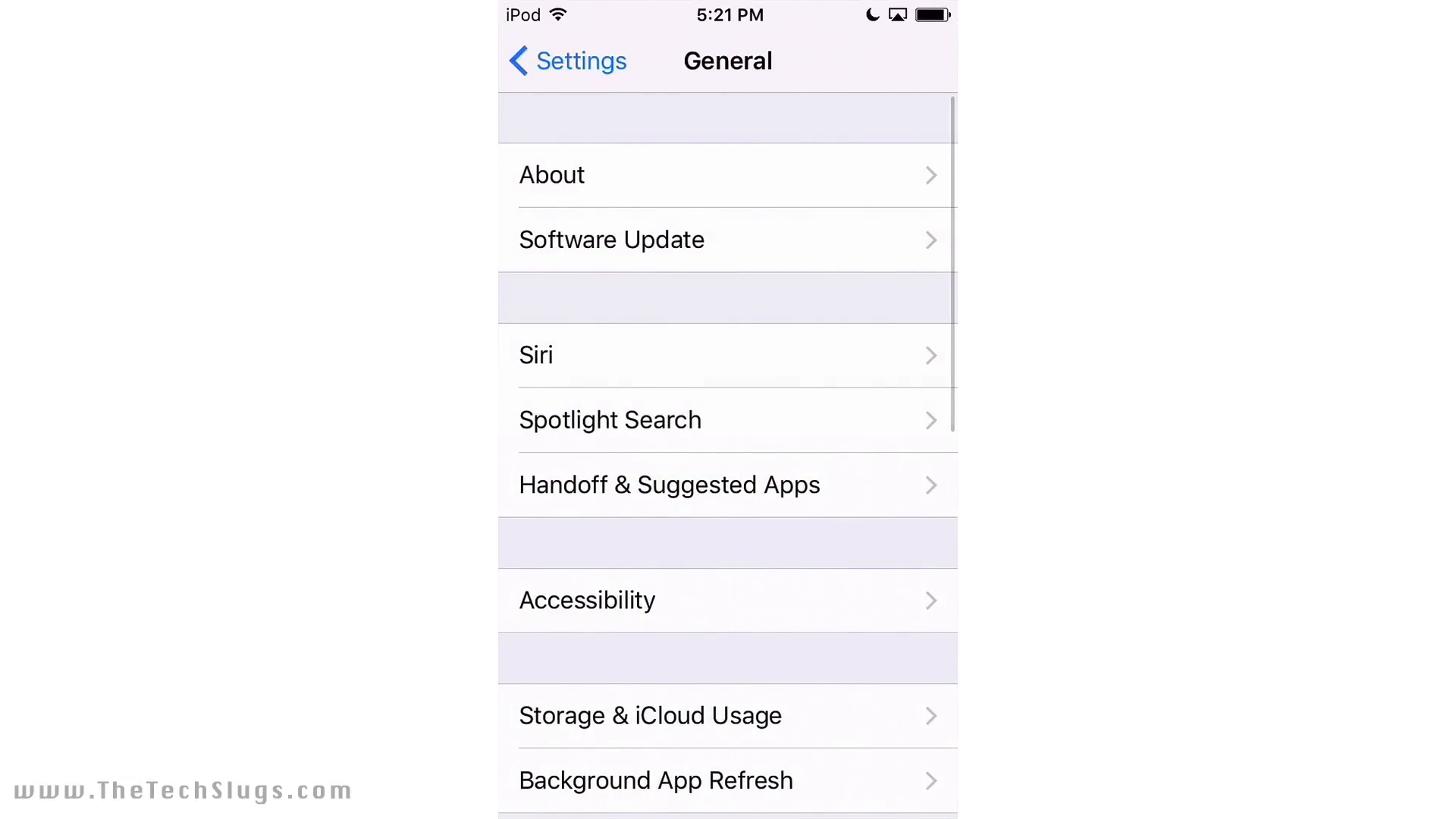
{"action": "scroll", "scroll_direction": "down", "scroll_amount": 3}
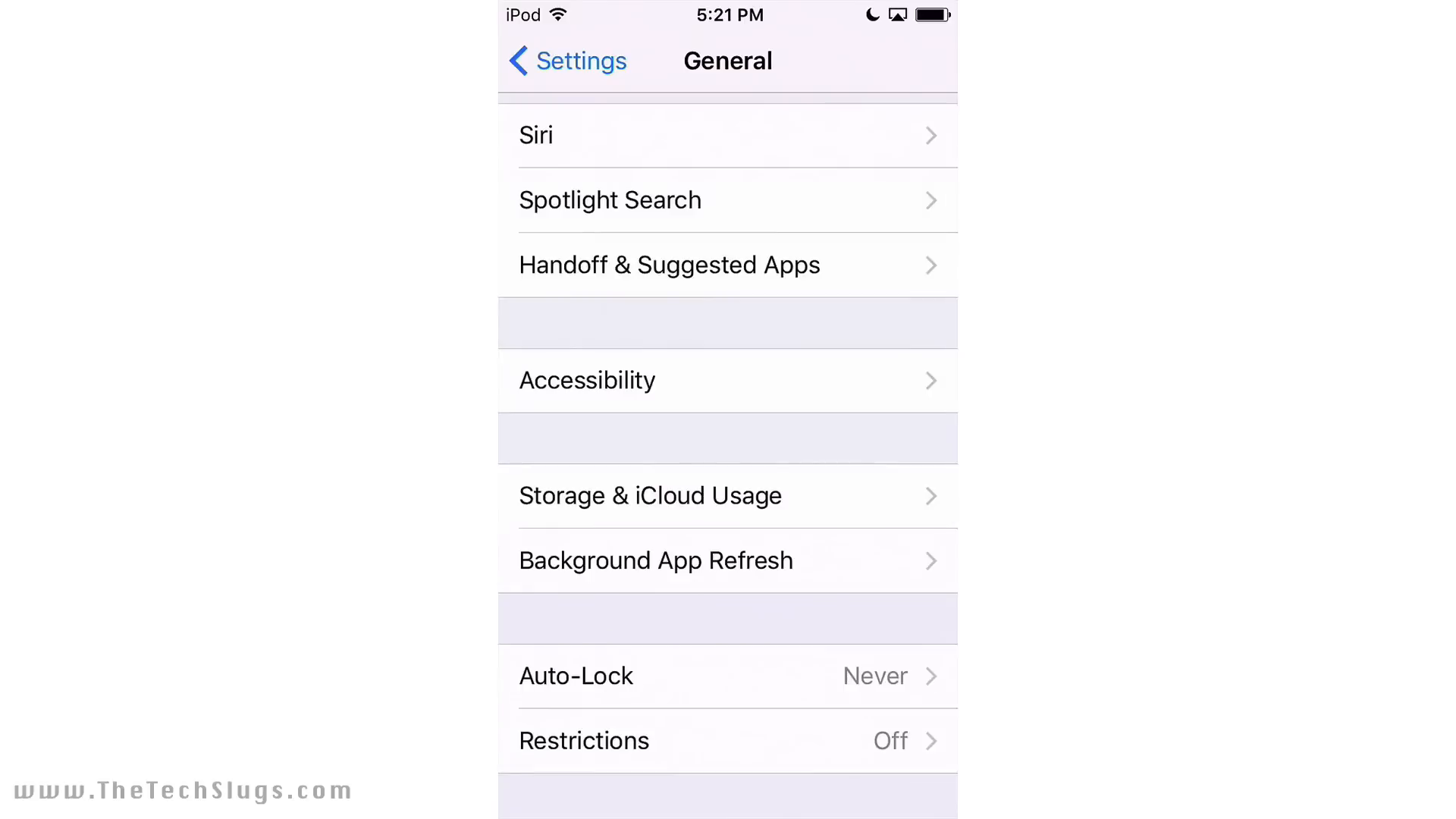
Step: Go into Accessibility and open AssistiveTouch under Interaction
{"action": "left_click", "coordinate": [586, 380]}
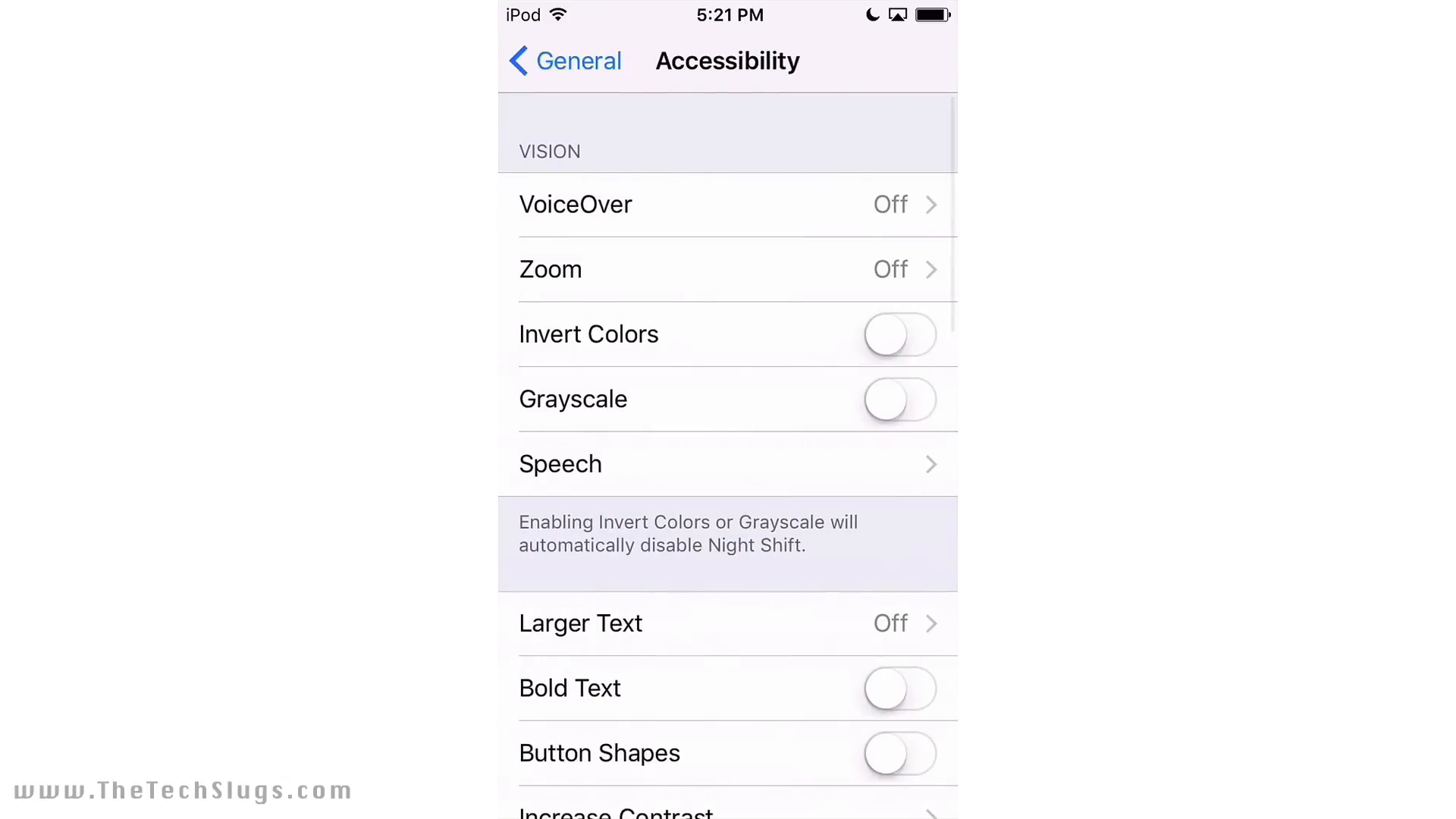
{"action": "scroll", "scroll_direction": "down", "scroll_amount": 3}
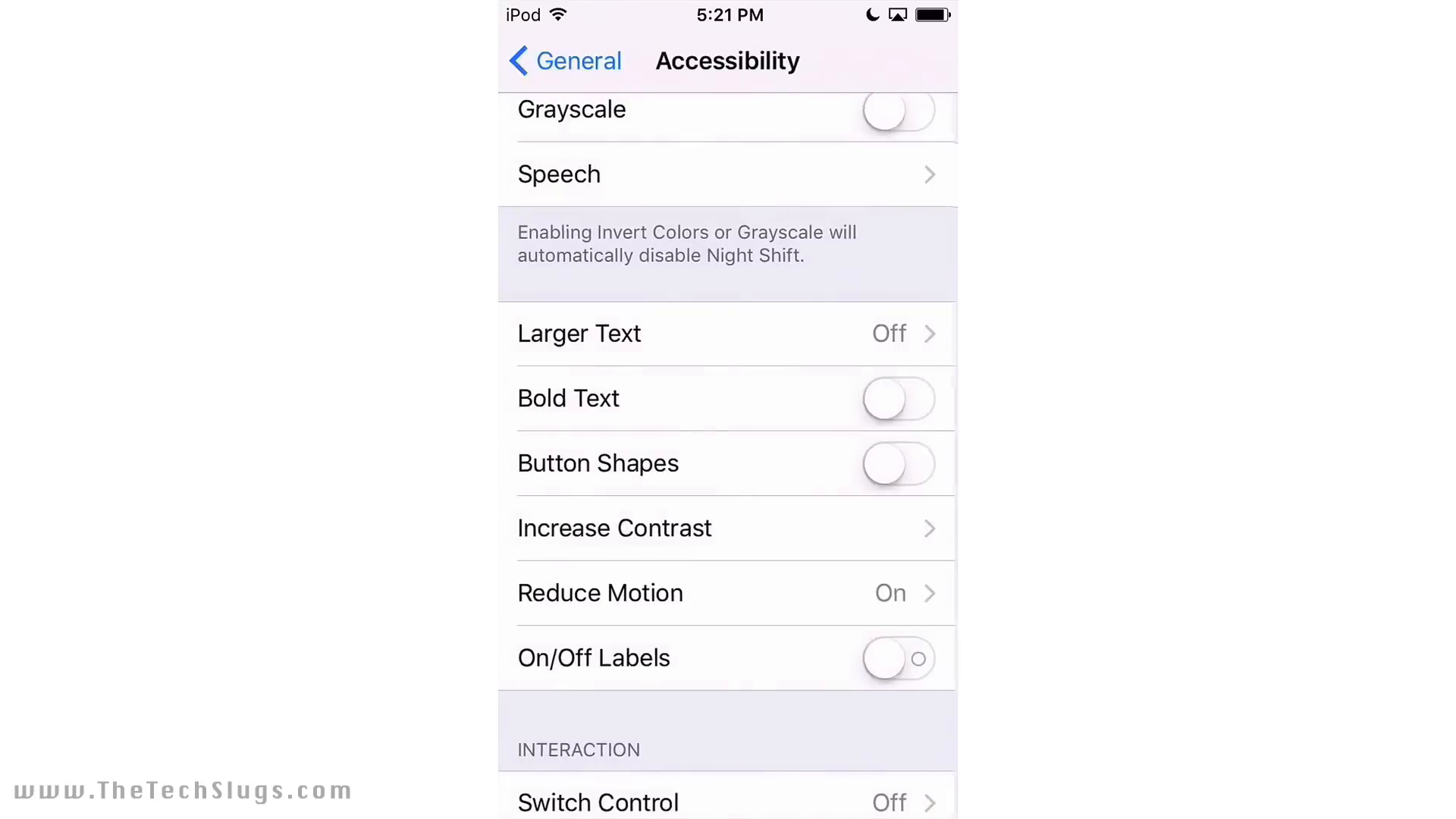
{"action": "scroll", "scroll_direction": "down", "scroll_amount": 3}
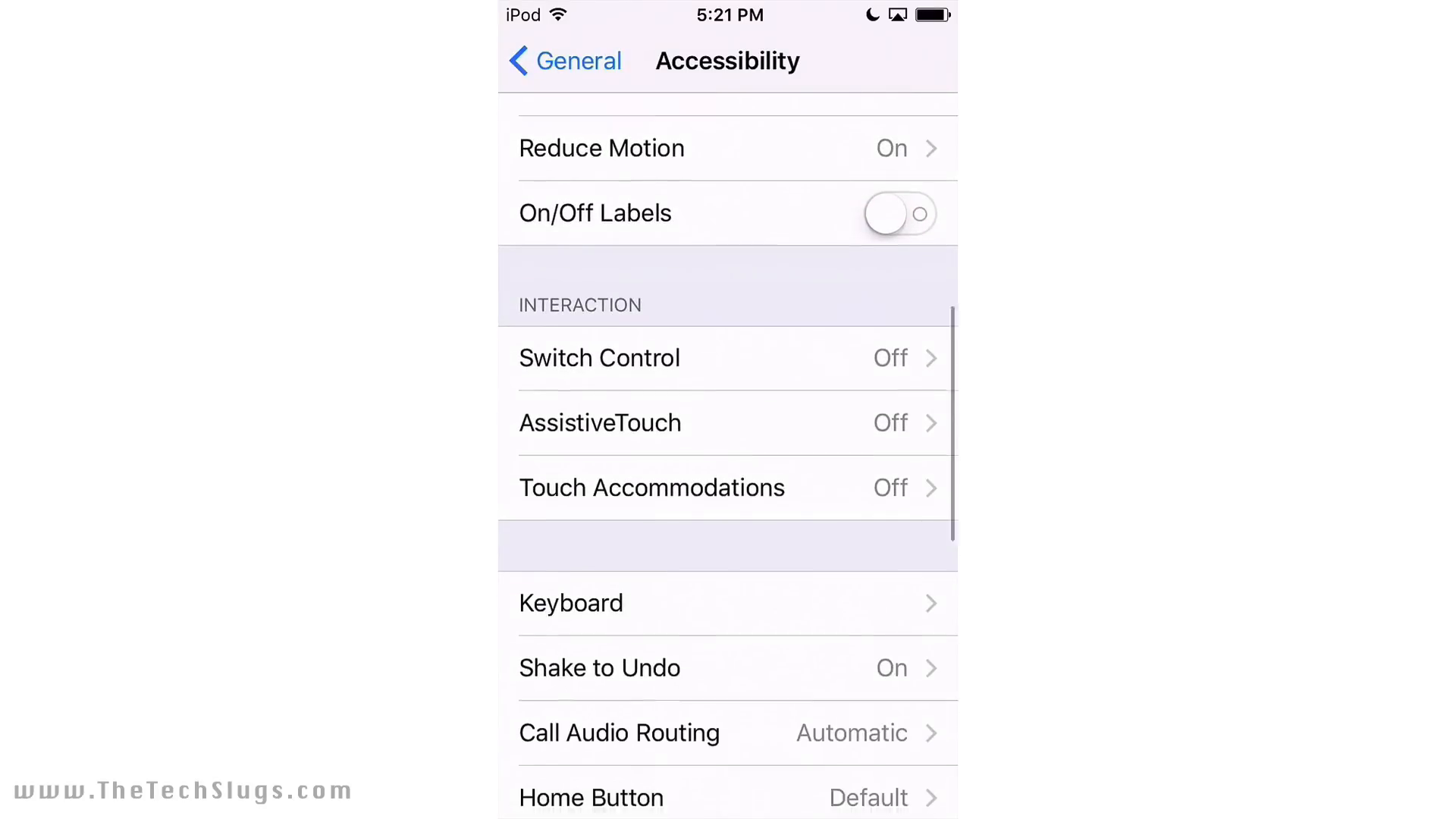
{"action": "left_click", "coordinate": [599, 422]}
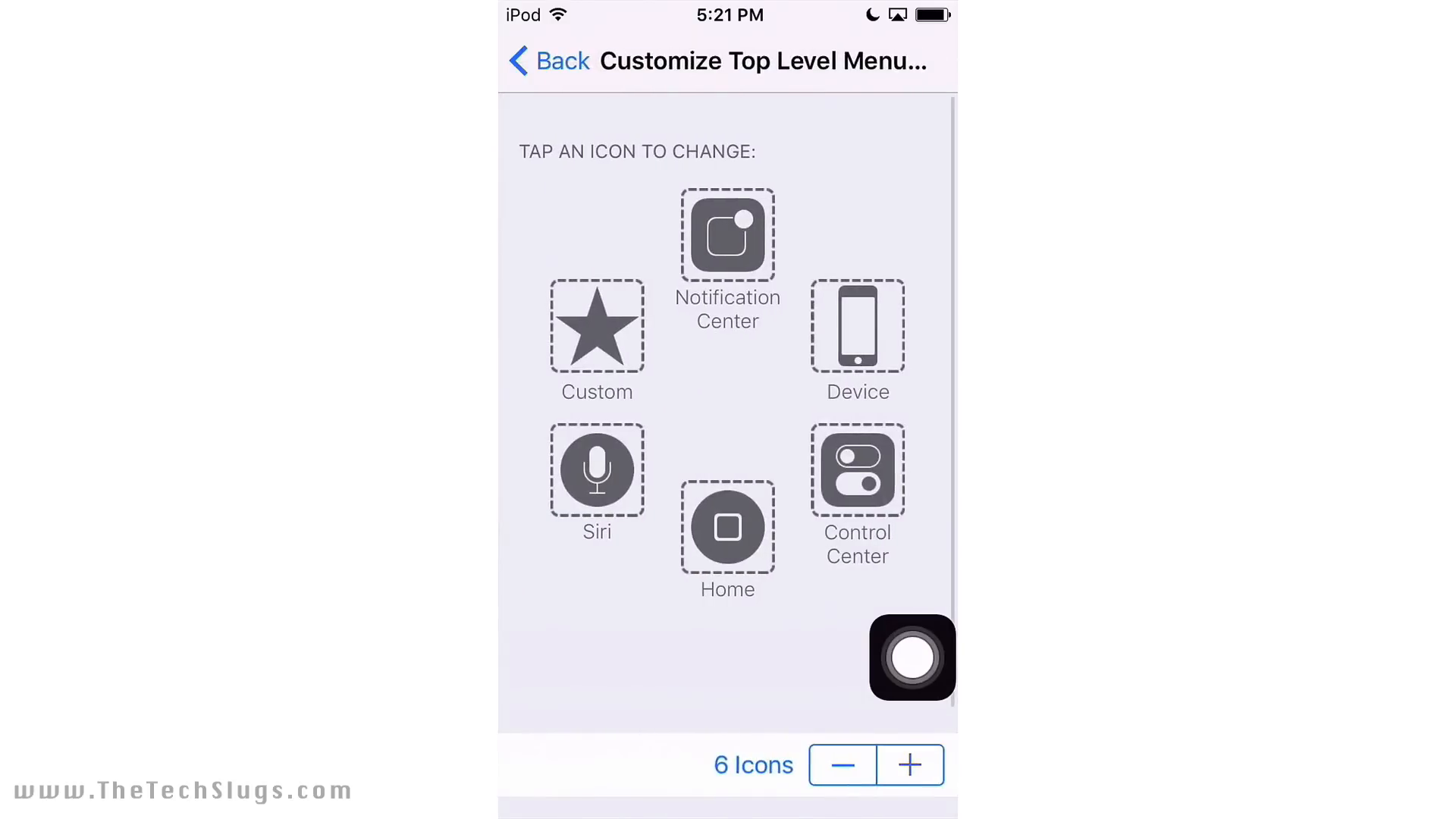
Step: Cut AssistiveTouch's top-level menu to two icons, Home and Lock Screen
{"action": "left_click", "coordinate": [596, 325]}
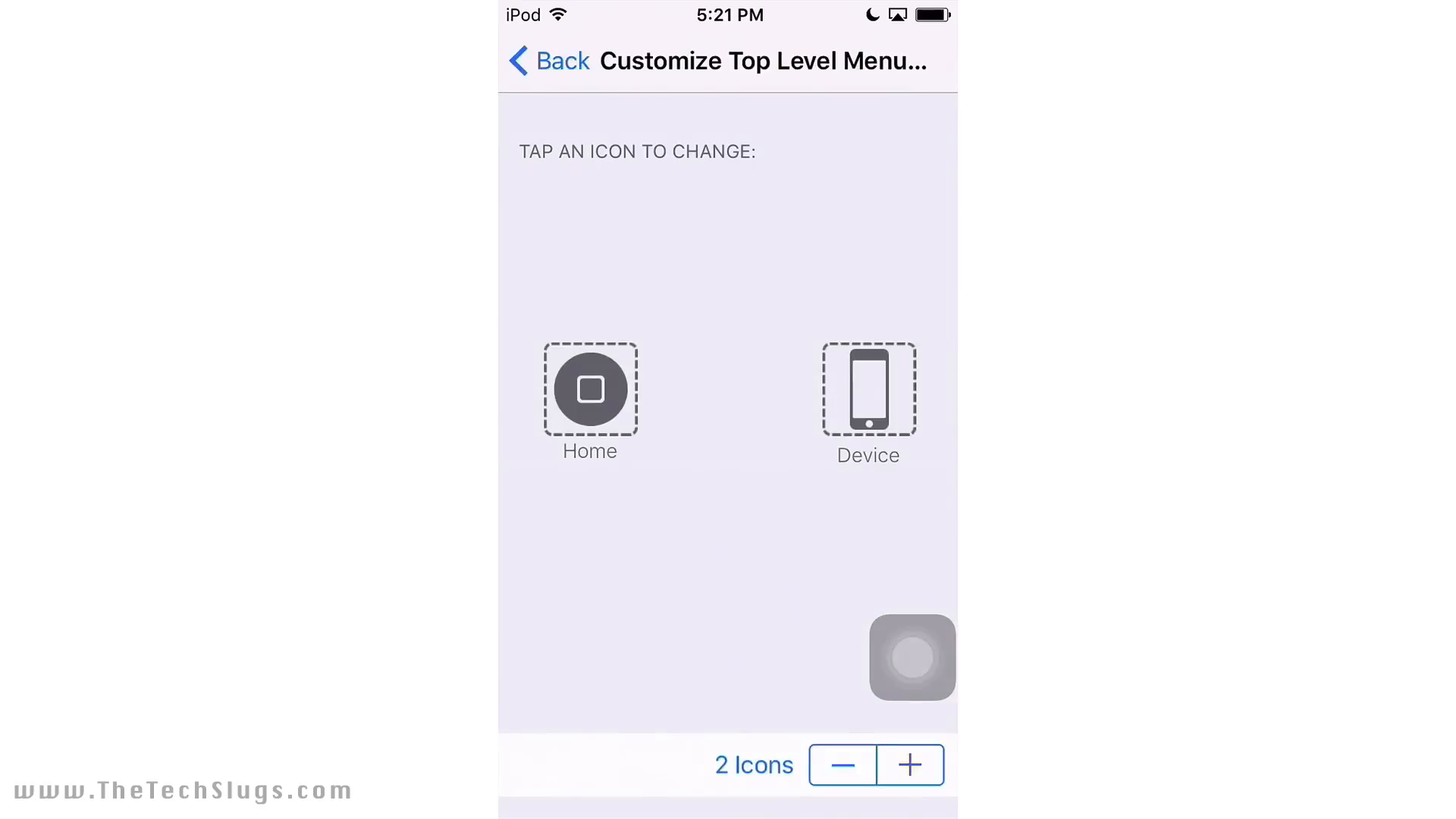
{"action": "left_click", "coordinate": [589, 388]}
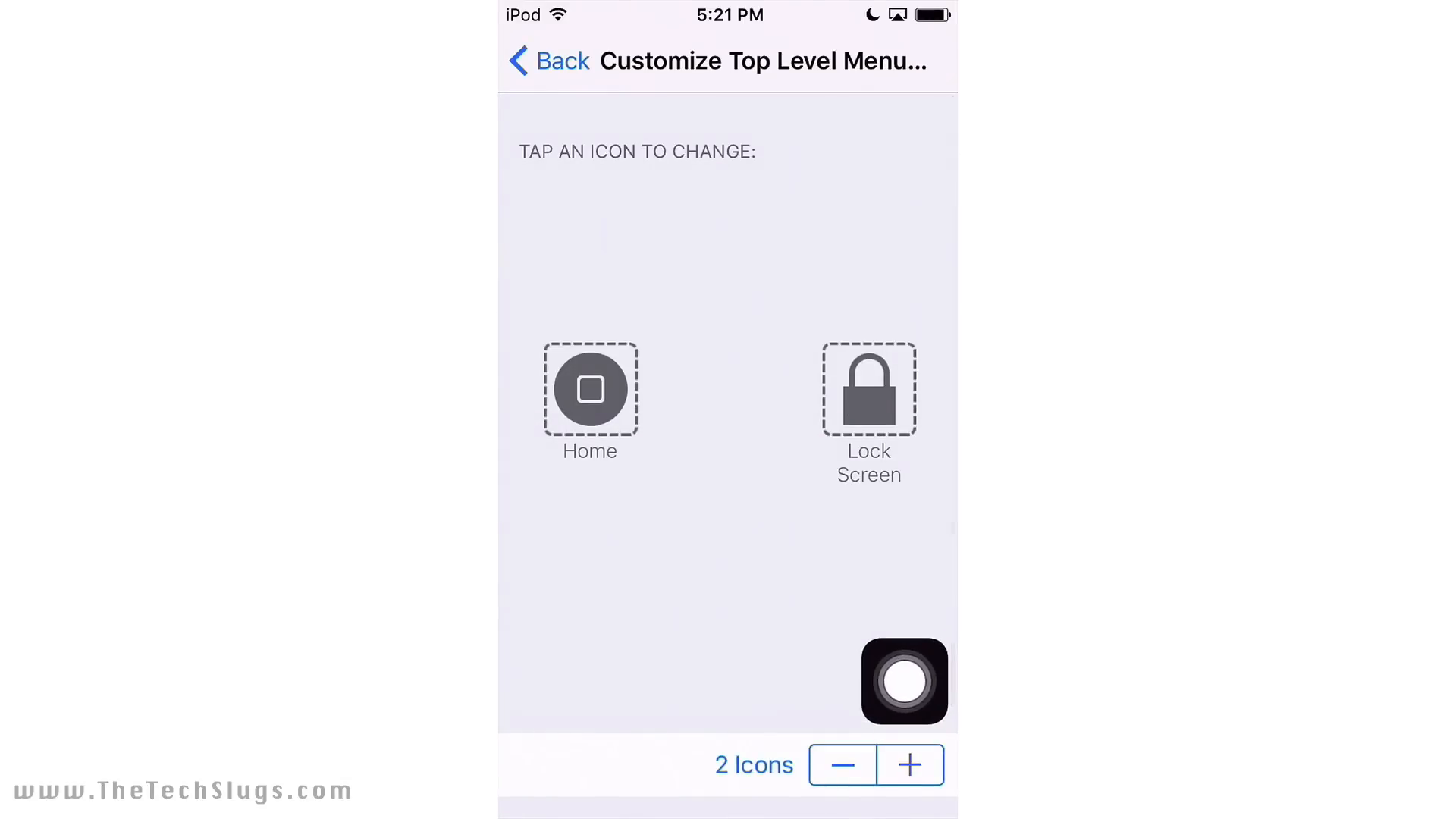
{"action": "left_click", "coordinate": [548, 62]}
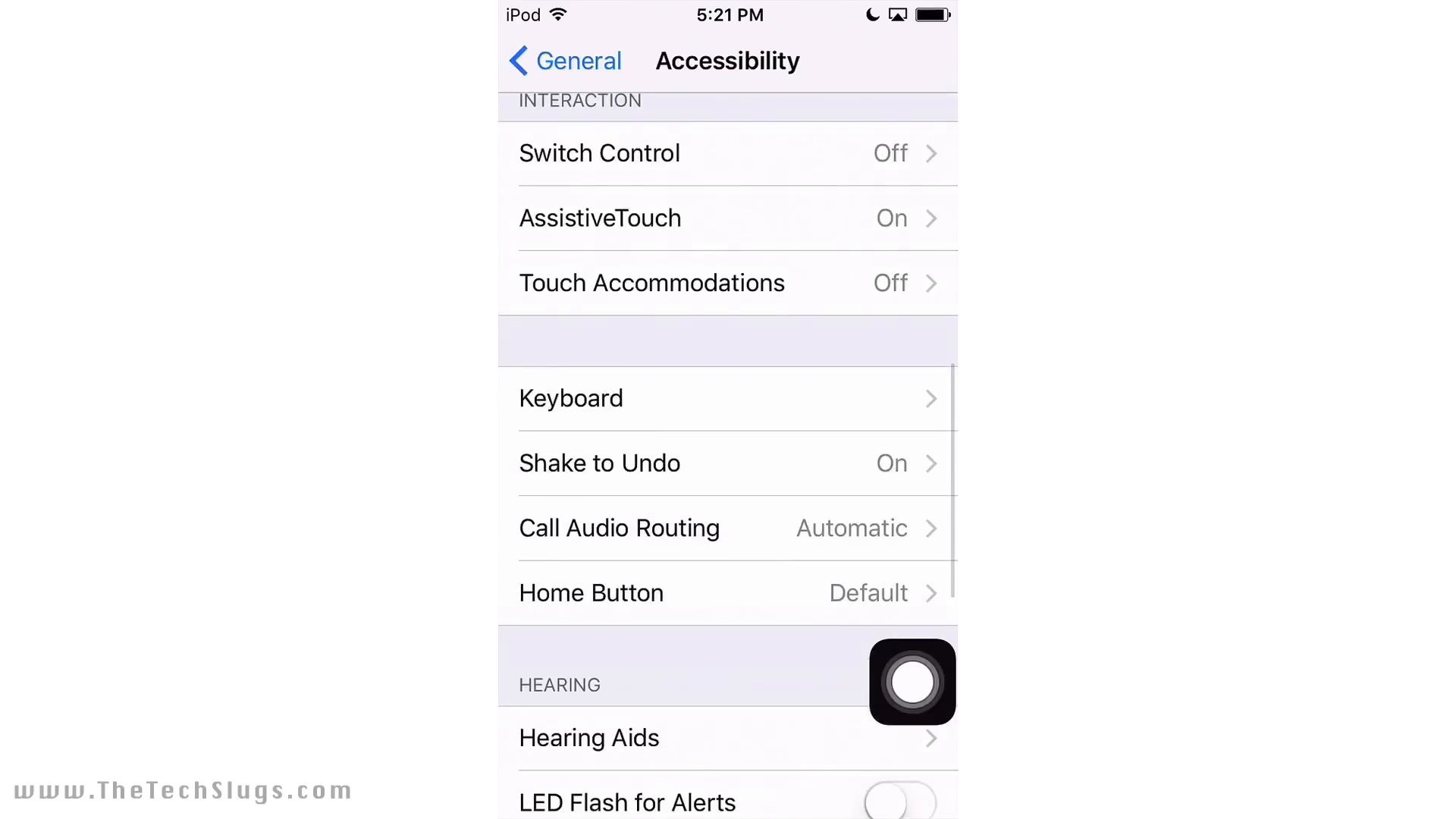
{"action": "scroll", "scroll_direction": "down", "scroll_amount": 3}
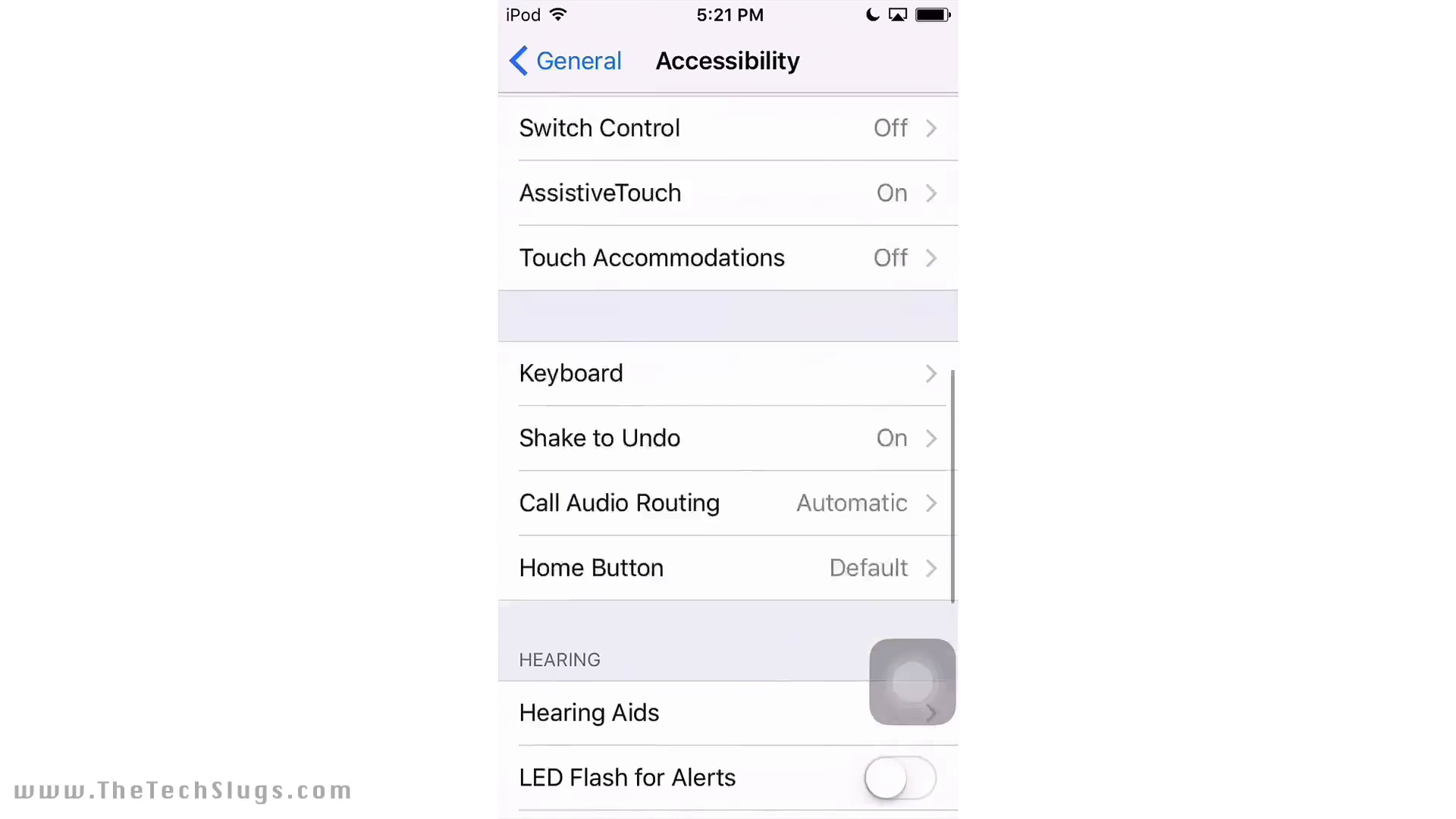
{"action": "scroll", "scroll_direction": "up", "scroll_amount": 3}
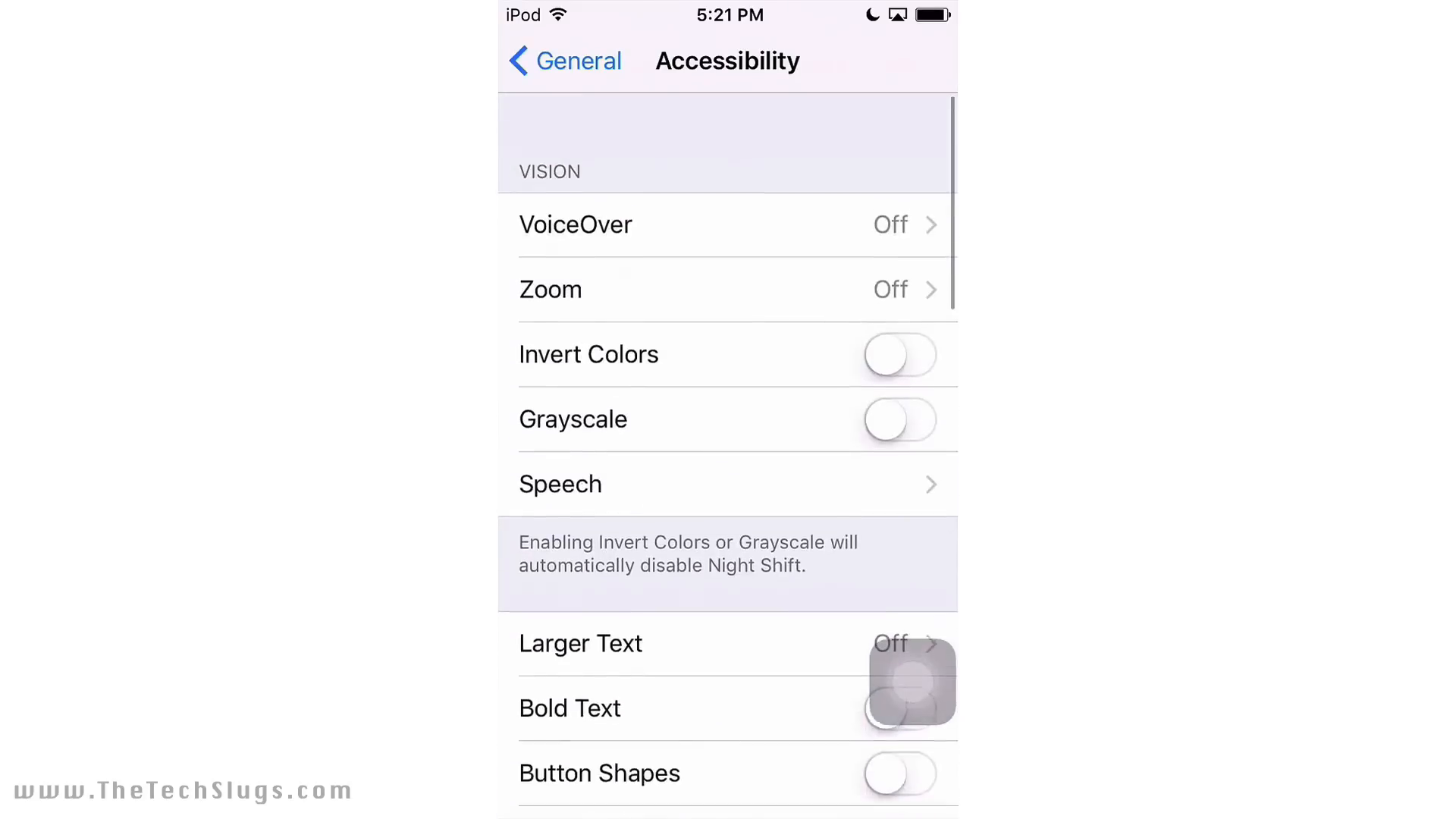
Step: Open Background App Refresh from General to switch it off, then come back
{"action": "left_click", "coordinate": [563, 61]}
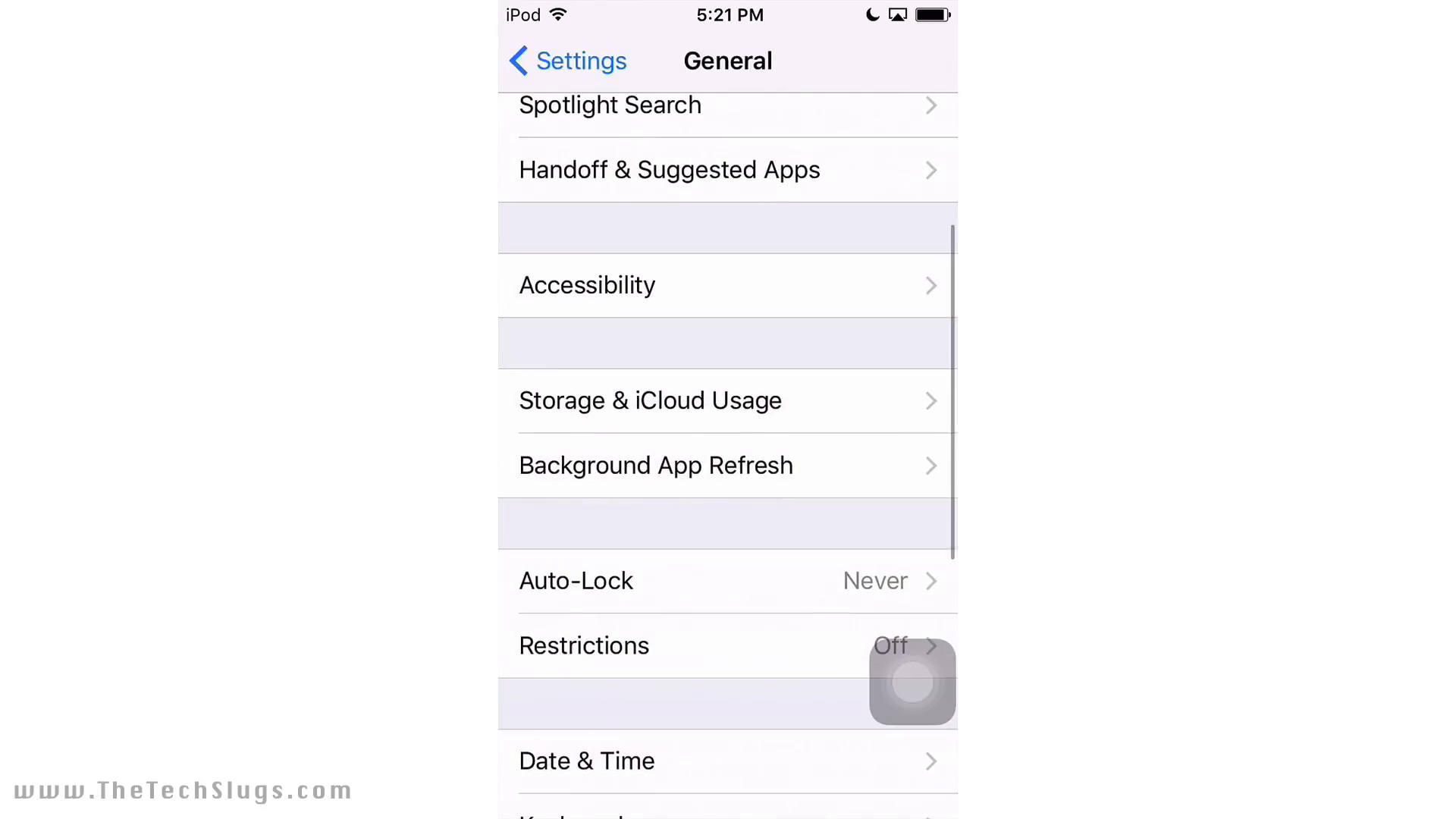
{"action": "left_click", "coordinate": [654, 465]}
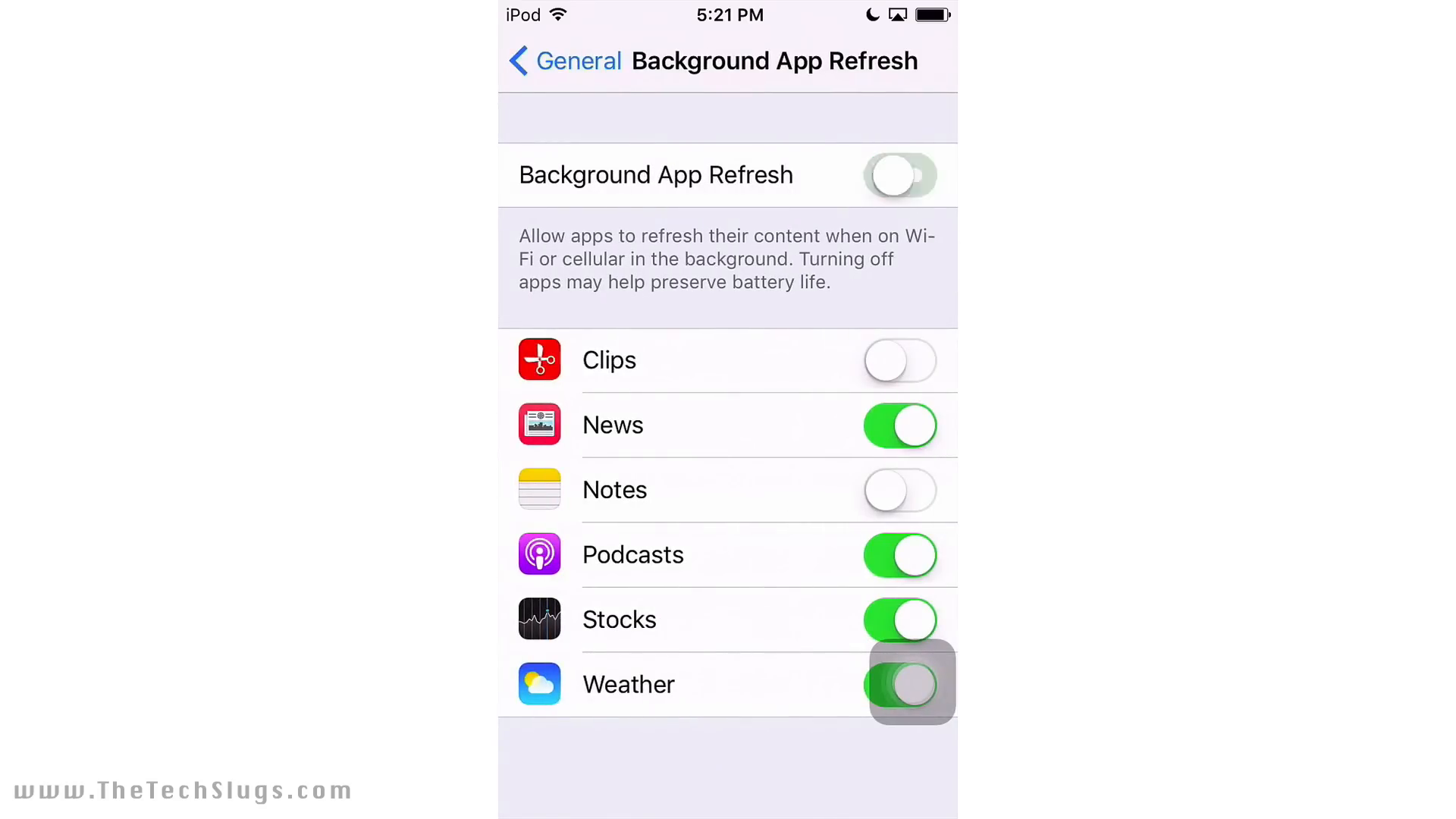
{"action": "left_click", "coordinate": [563, 60]}
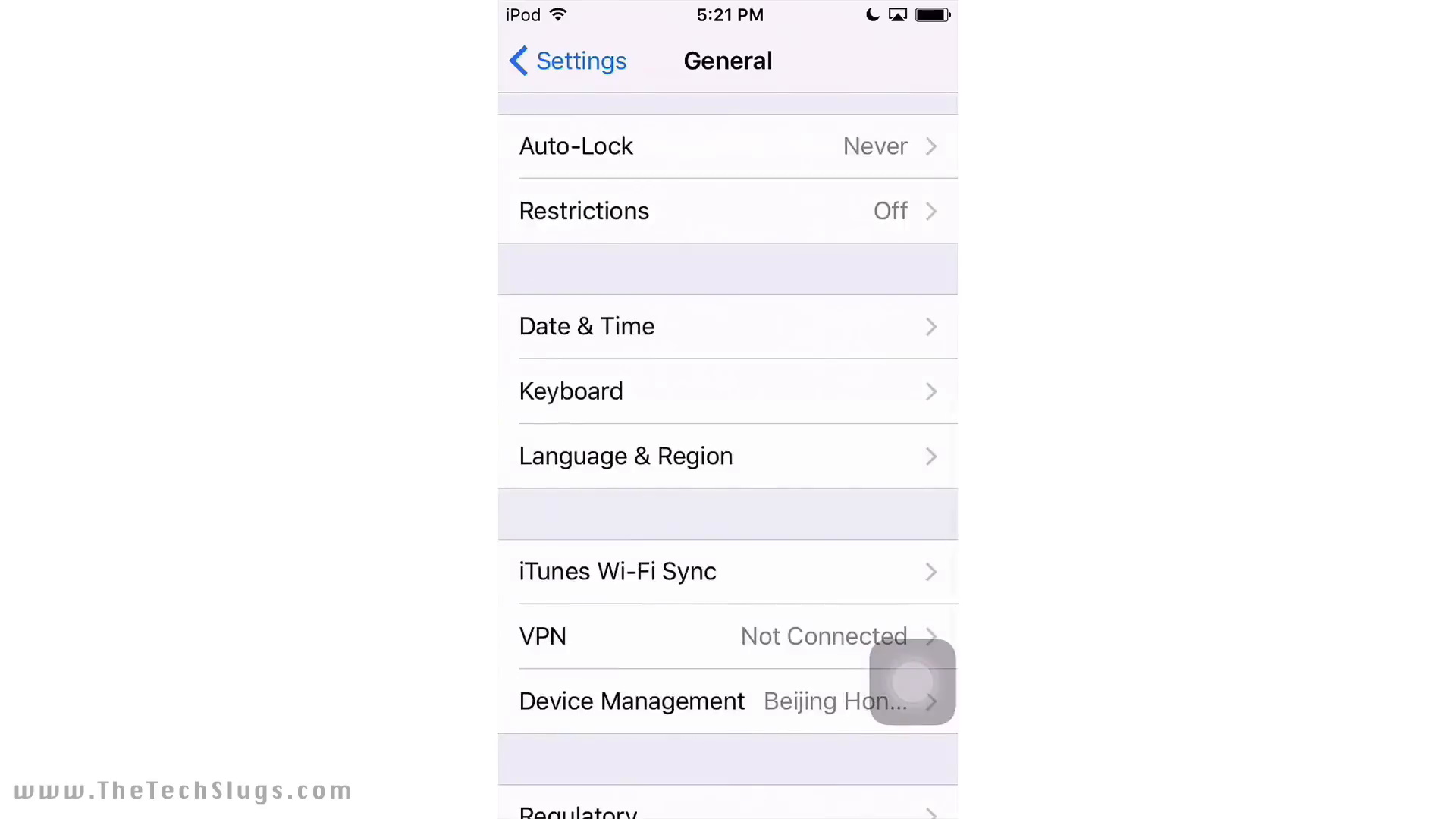
{"action": "scroll", "scroll_direction": "down", "scroll_amount": 3}
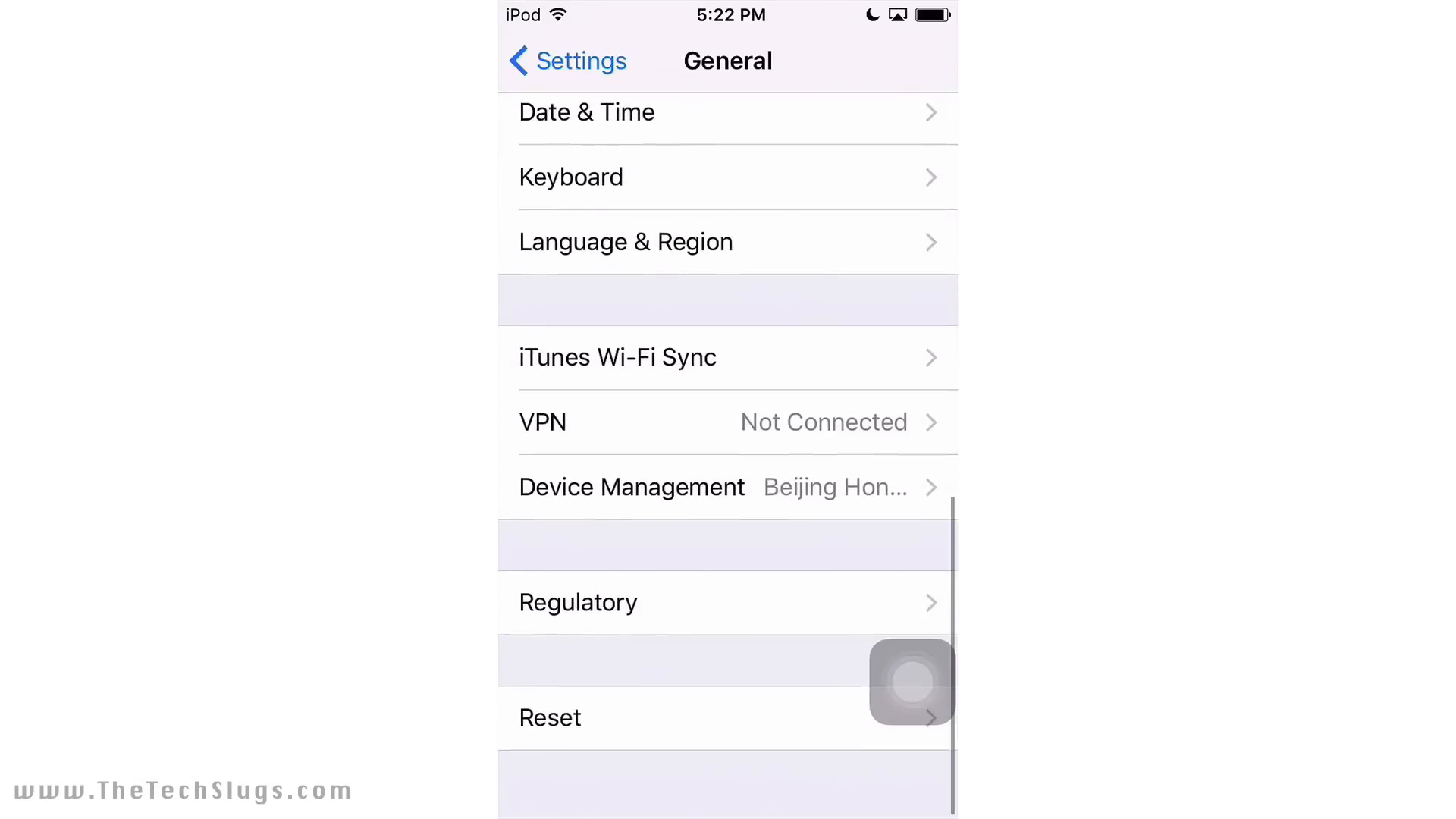
{"action": "scroll", "scroll_direction": "up", "scroll_amount": 3}
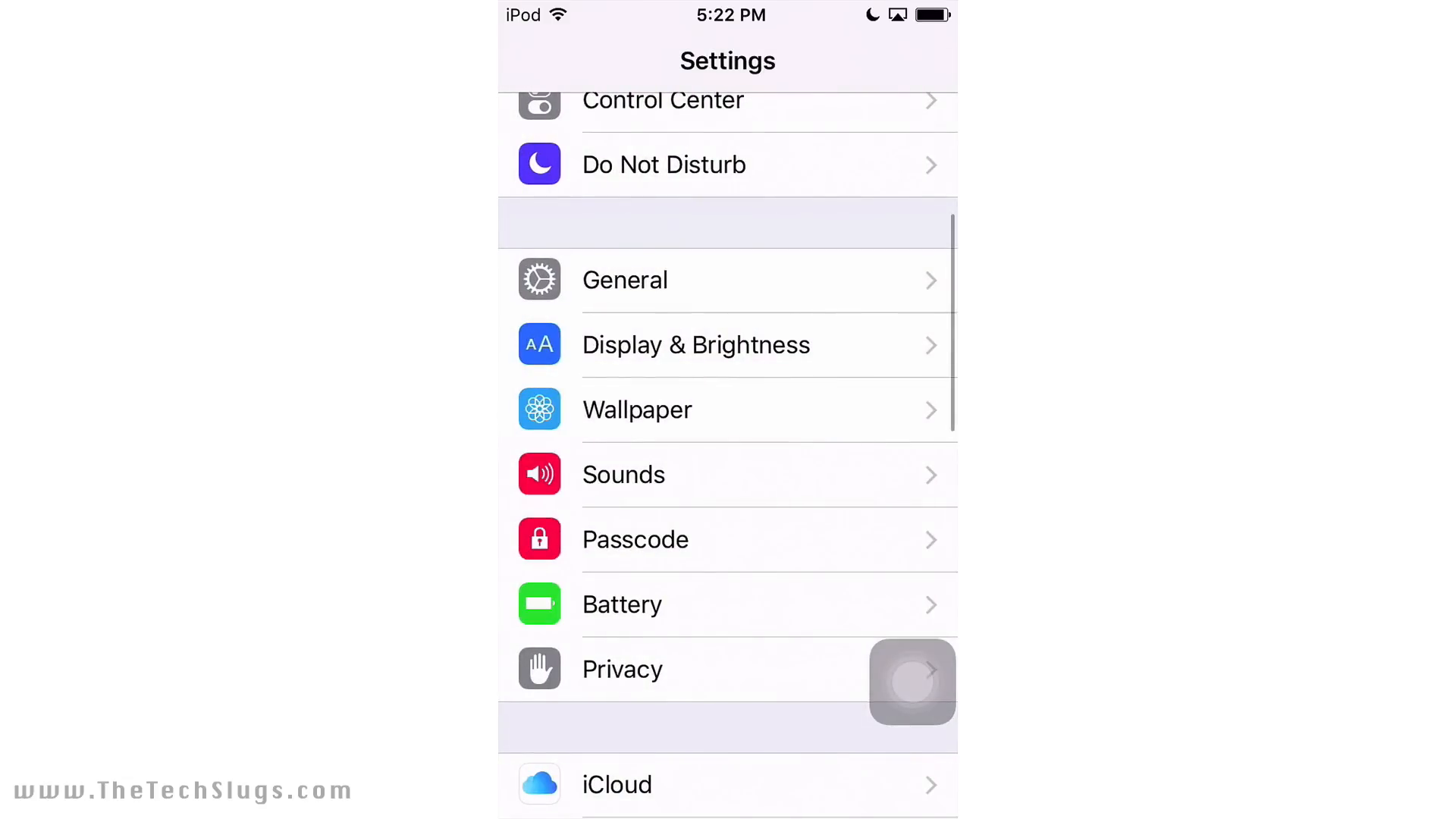
Step: Browse the Wallpaper and Sounds settings pages, then reach iTunes & App Stores settings
{"action": "left_click", "coordinate": [624, 280]}
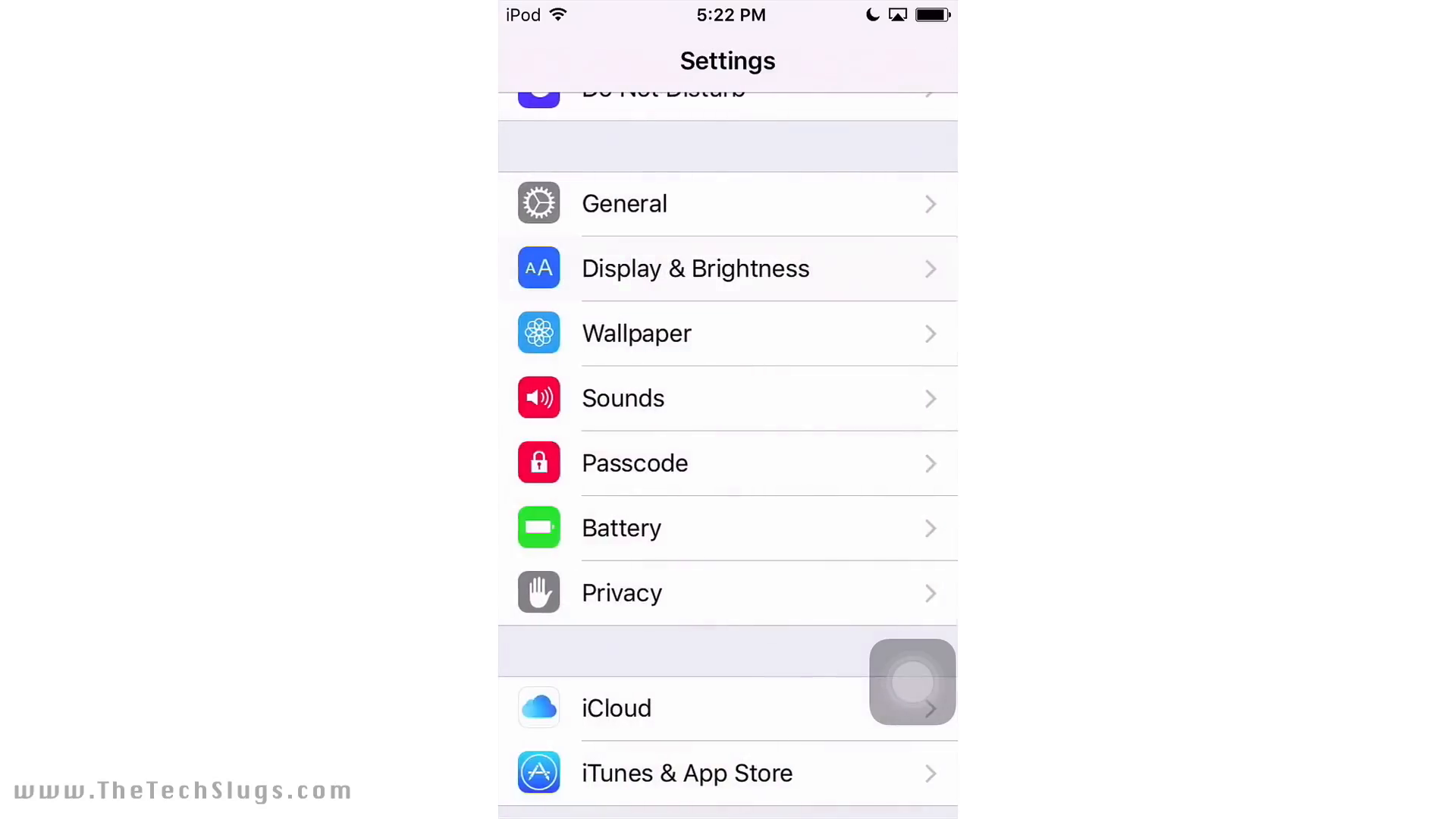
{"action": "left_click", "coordinate": [636, 334]}
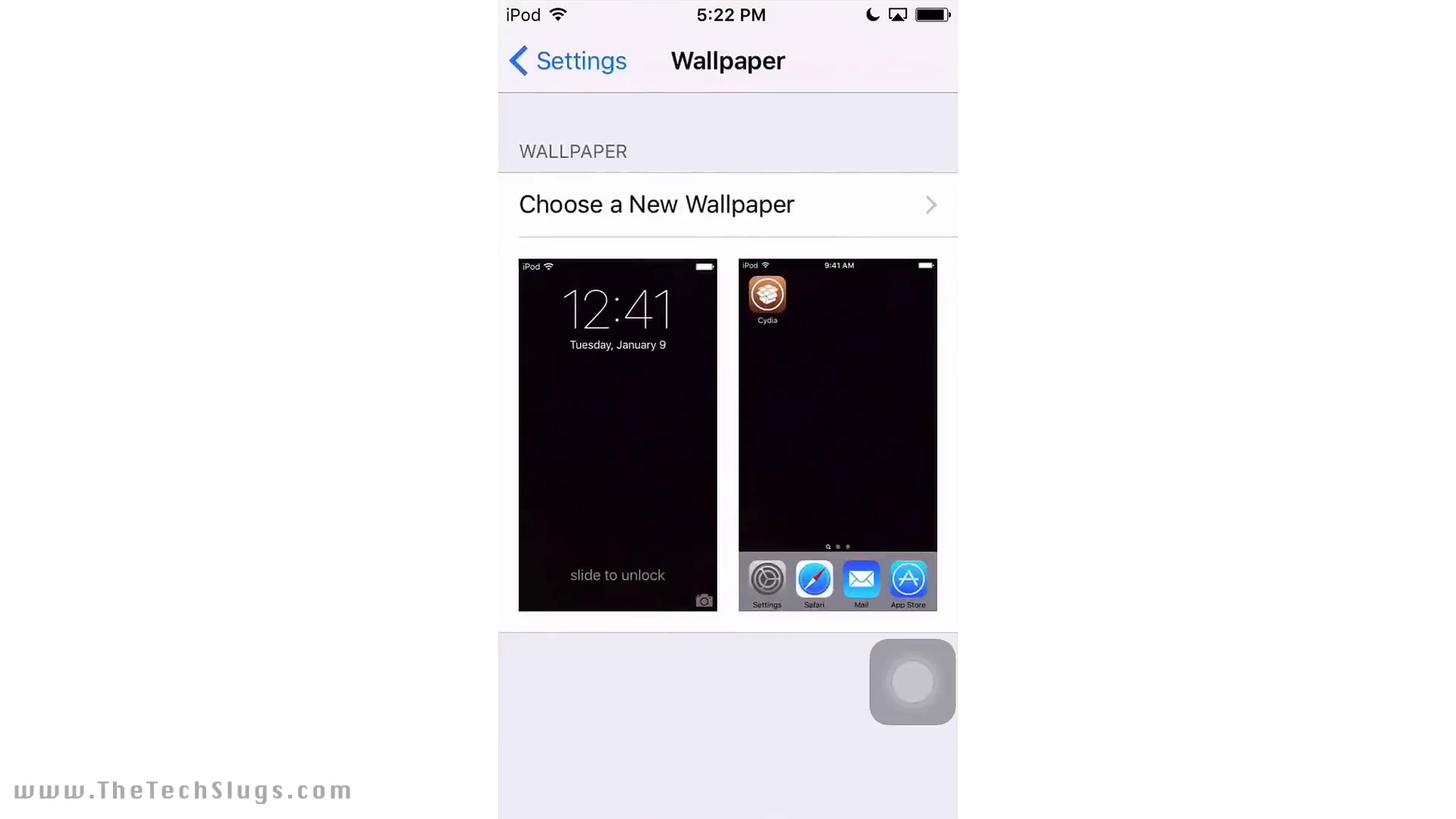
{"action": "left_click", "coordinate": [566, 61]}
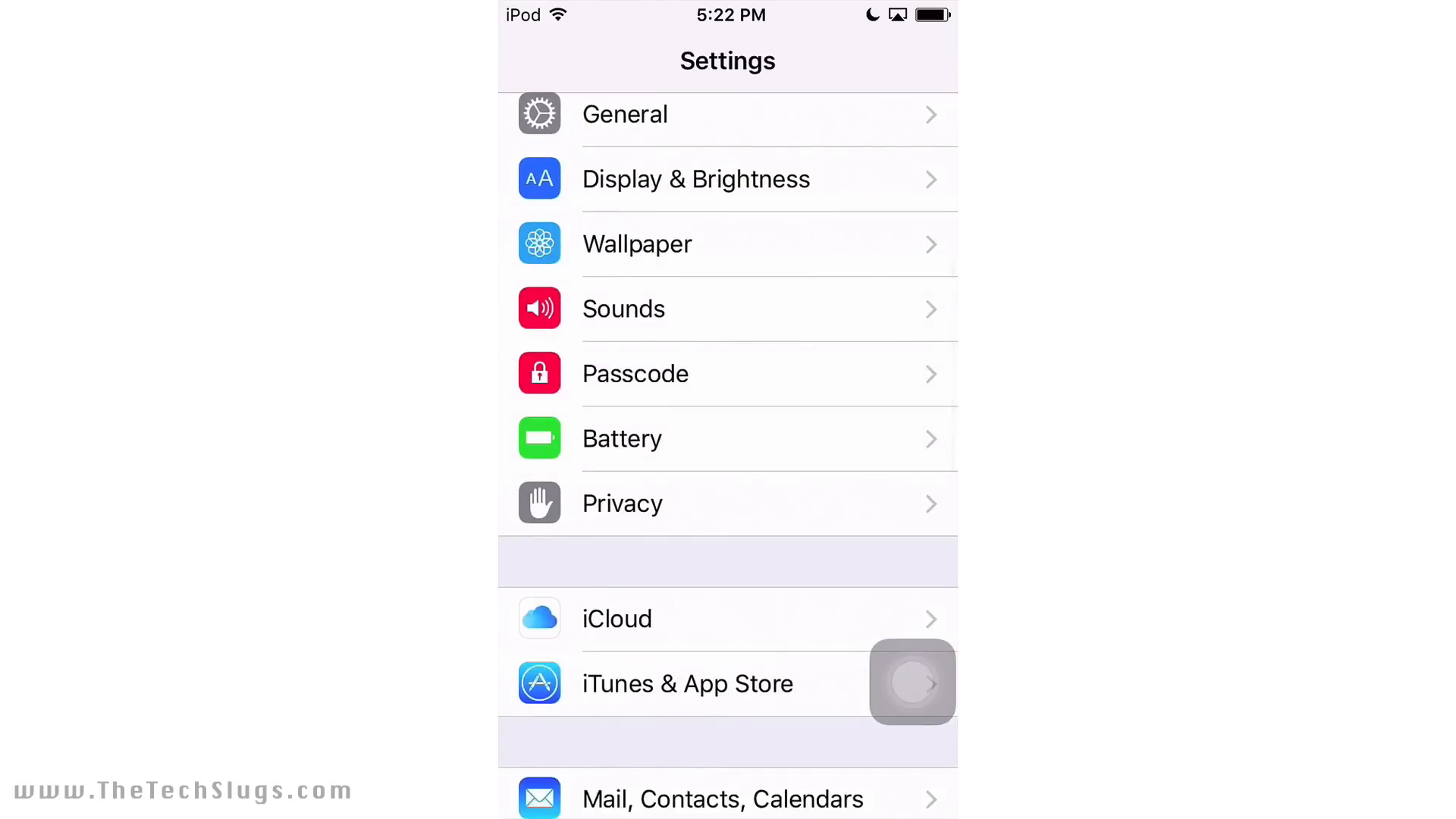
{"action": "left_click", "coordinate": [624, 308]}
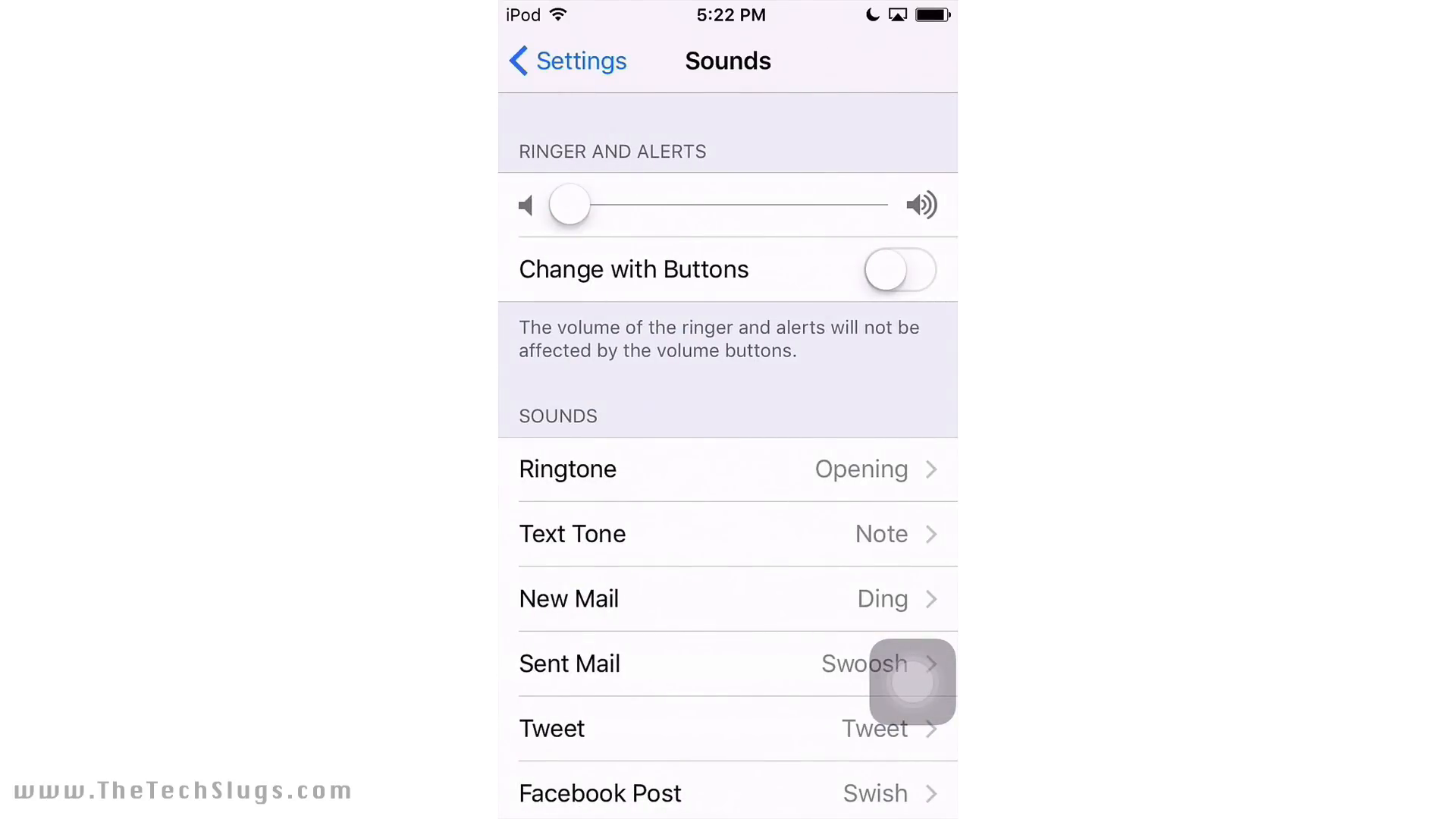
{"action": "scroll", "scroll_direction": "down", "scroll_amount": 3}
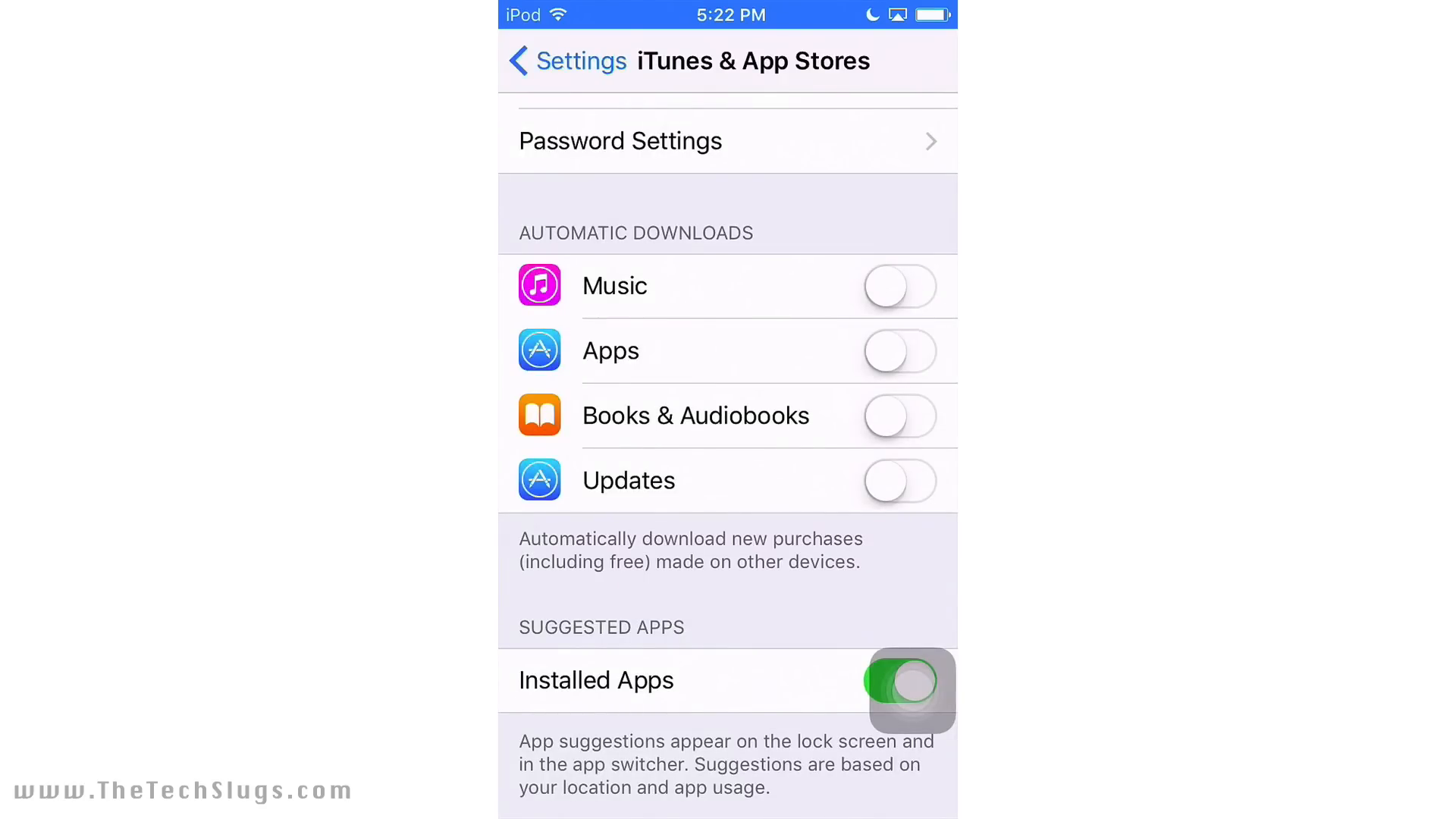
Step: Return to the main Settings list and scroll to tweak entries like Activator and SBPowerAlert
{"action": "left_click", "coordinate": [560, 60]}
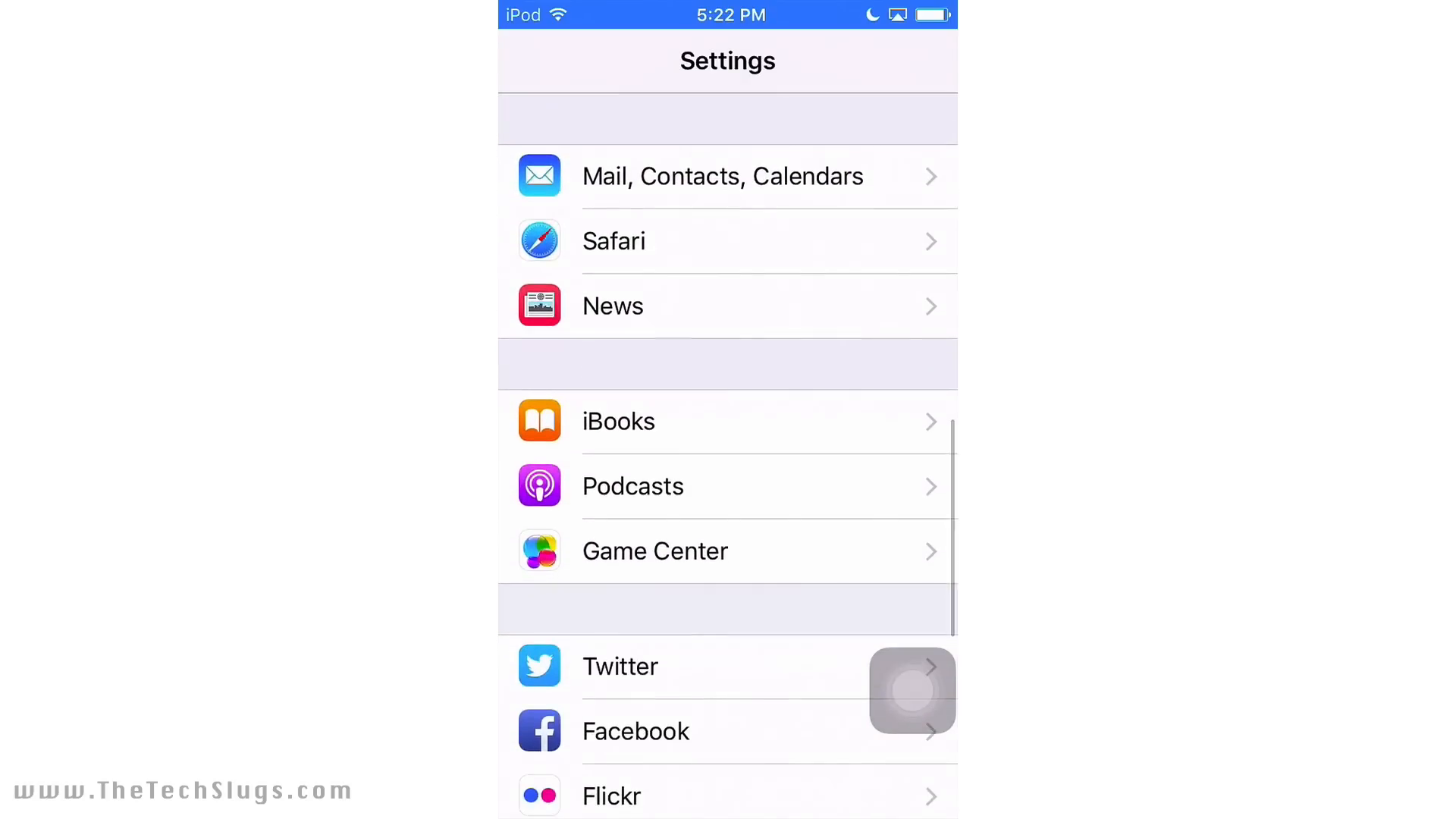
{"action": "left_click", "coordinate": [722, 175]}
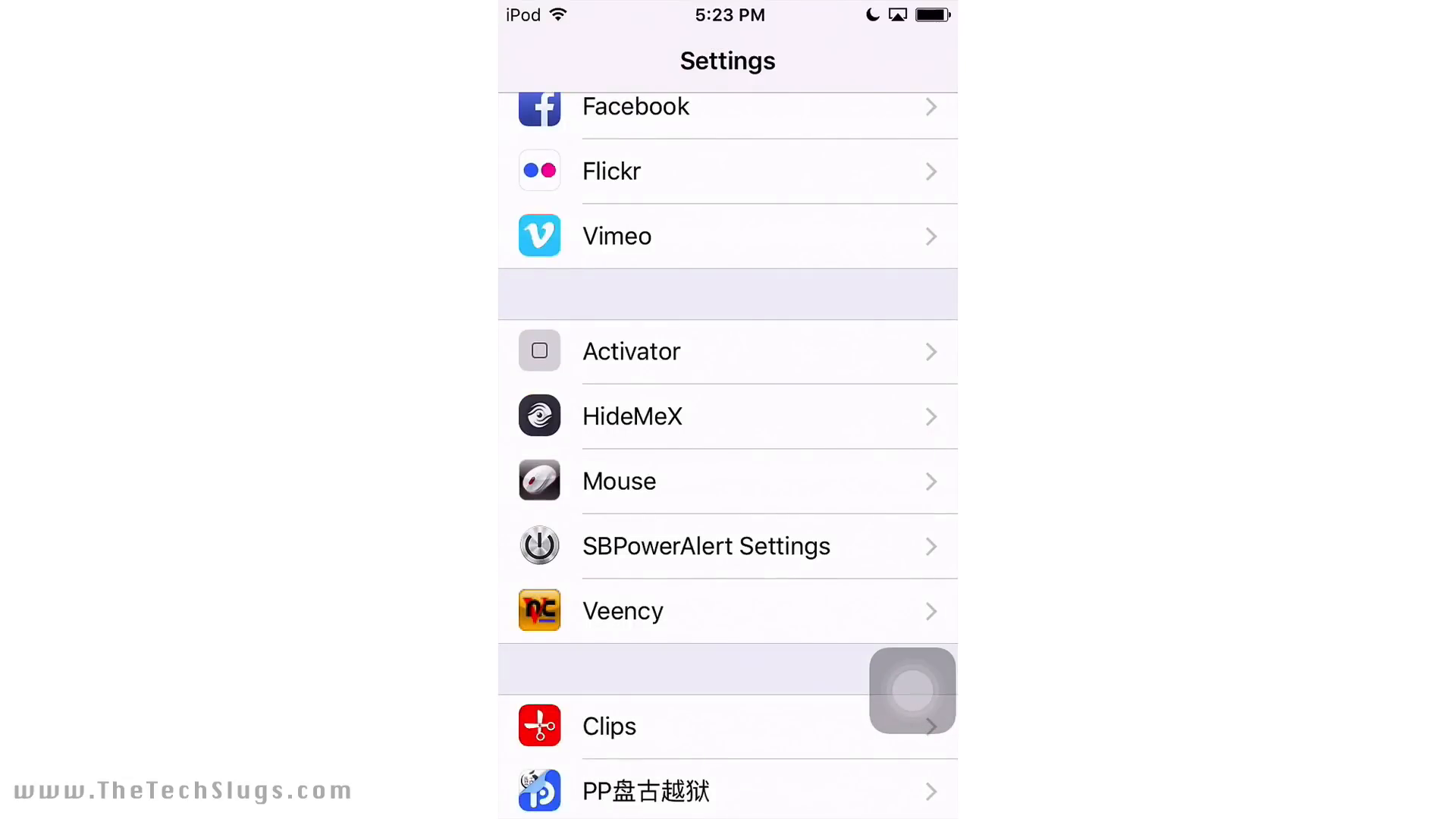
Step: Make Activator's Anywhere > Left Wi-Fi event trigger the Respring system action
{"action": "left_click", "coordinate": [630, 351]}
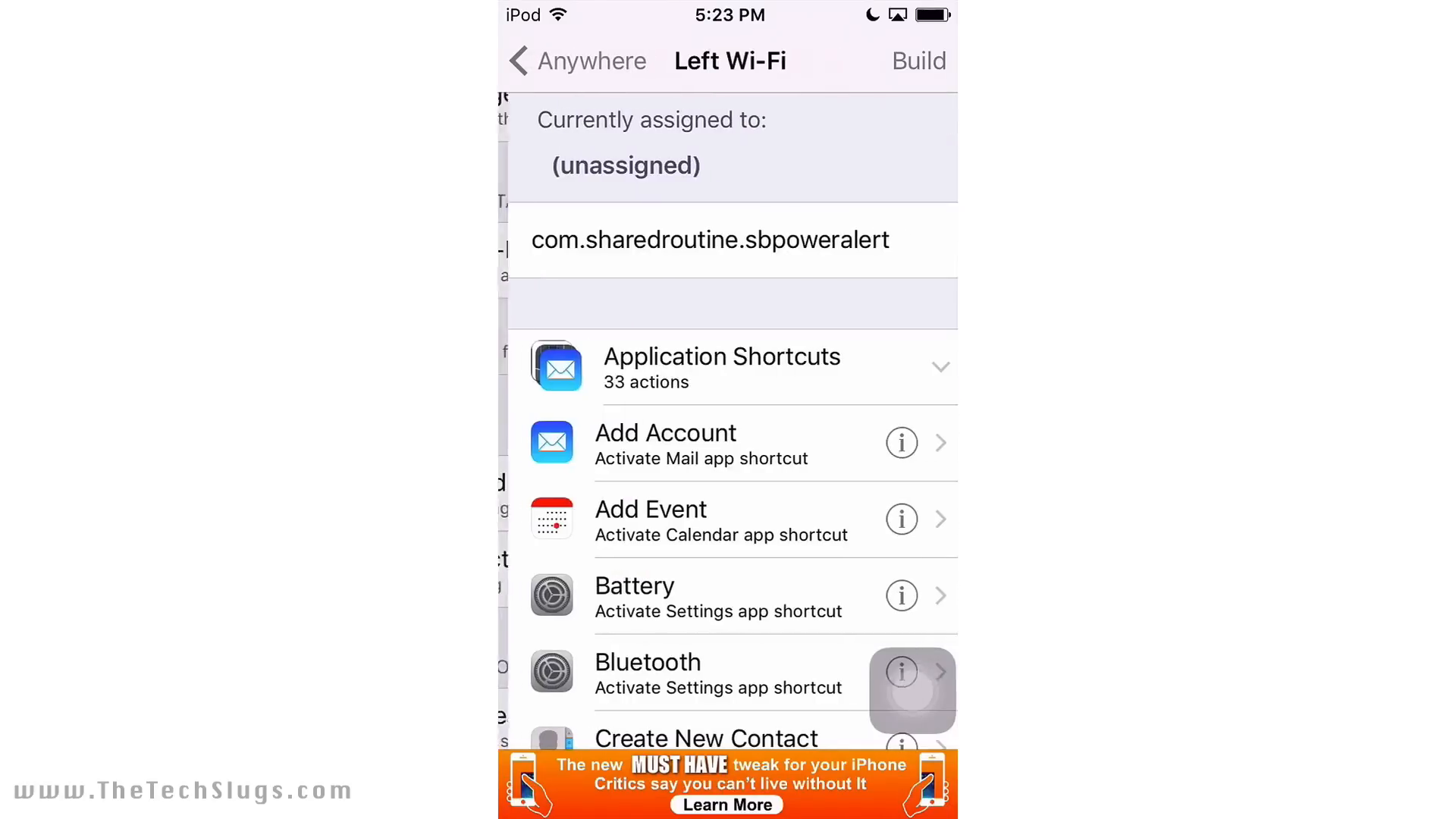
{"action": "scroll", "scroll_direction": "down", "scroll_amount": 3}
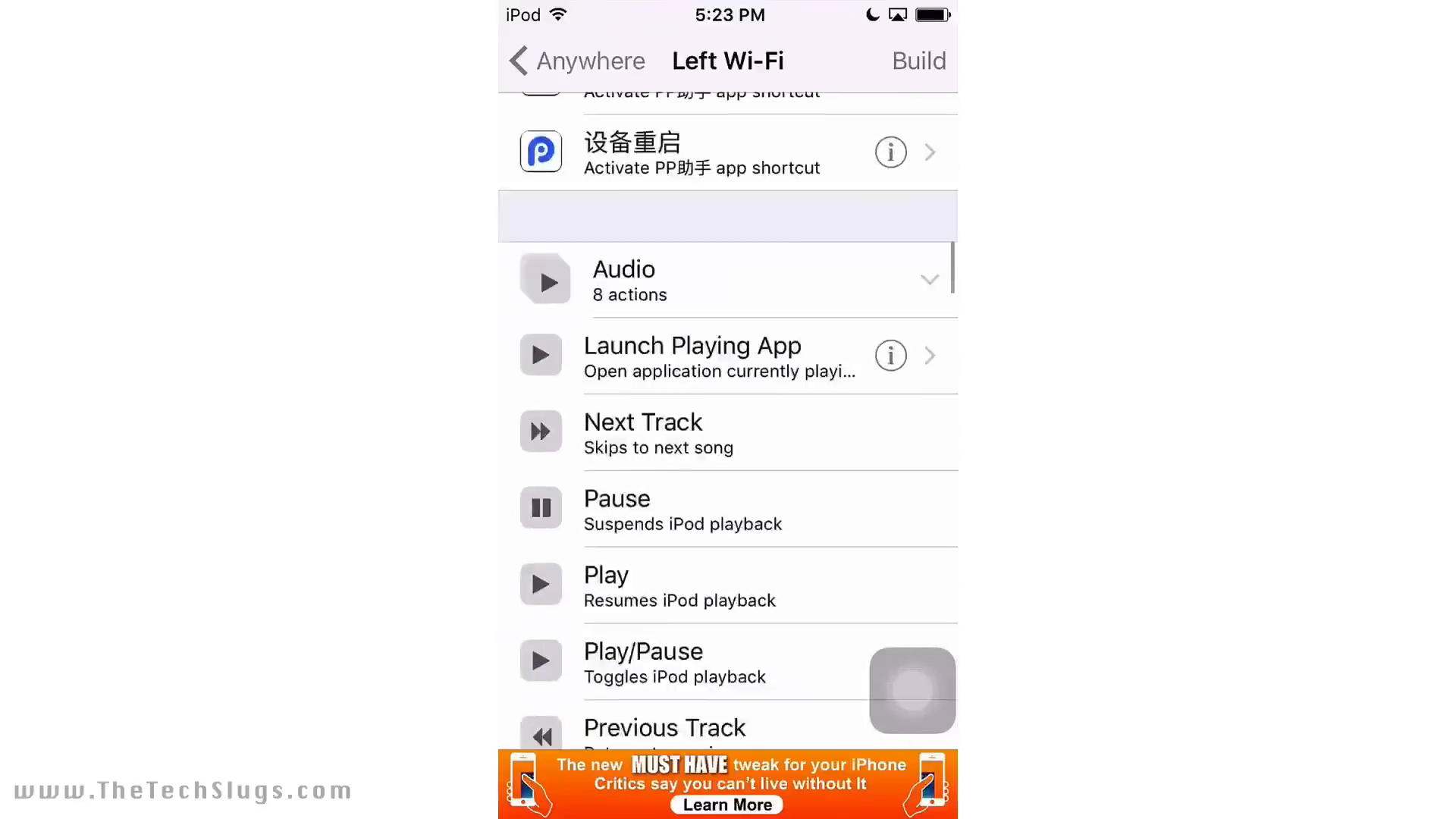
{"action": "scroll", "scroll_direction": "down", "scroll_amount": 3}
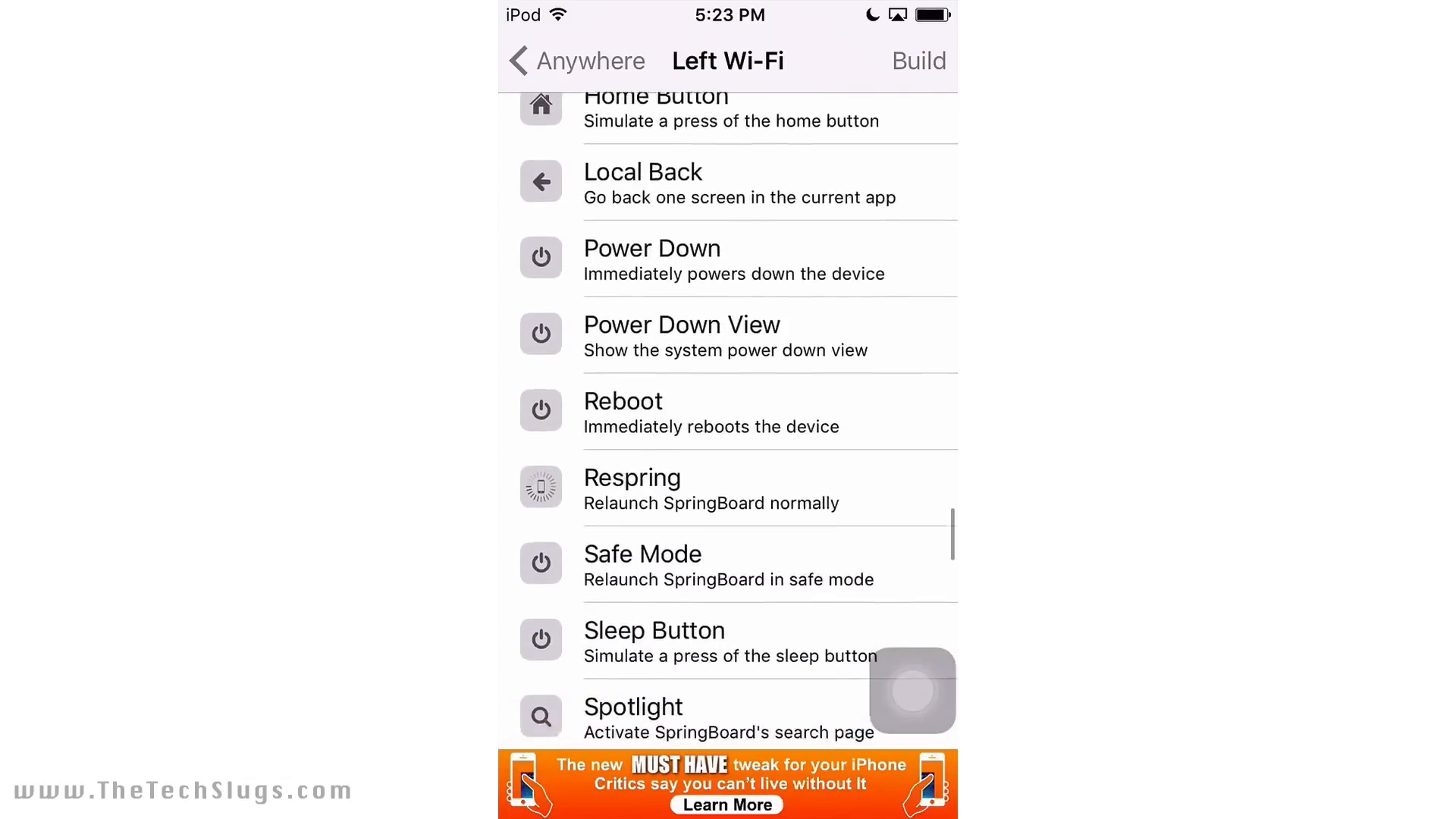
{"action": "left_click", "coordinate": [728, 501]}
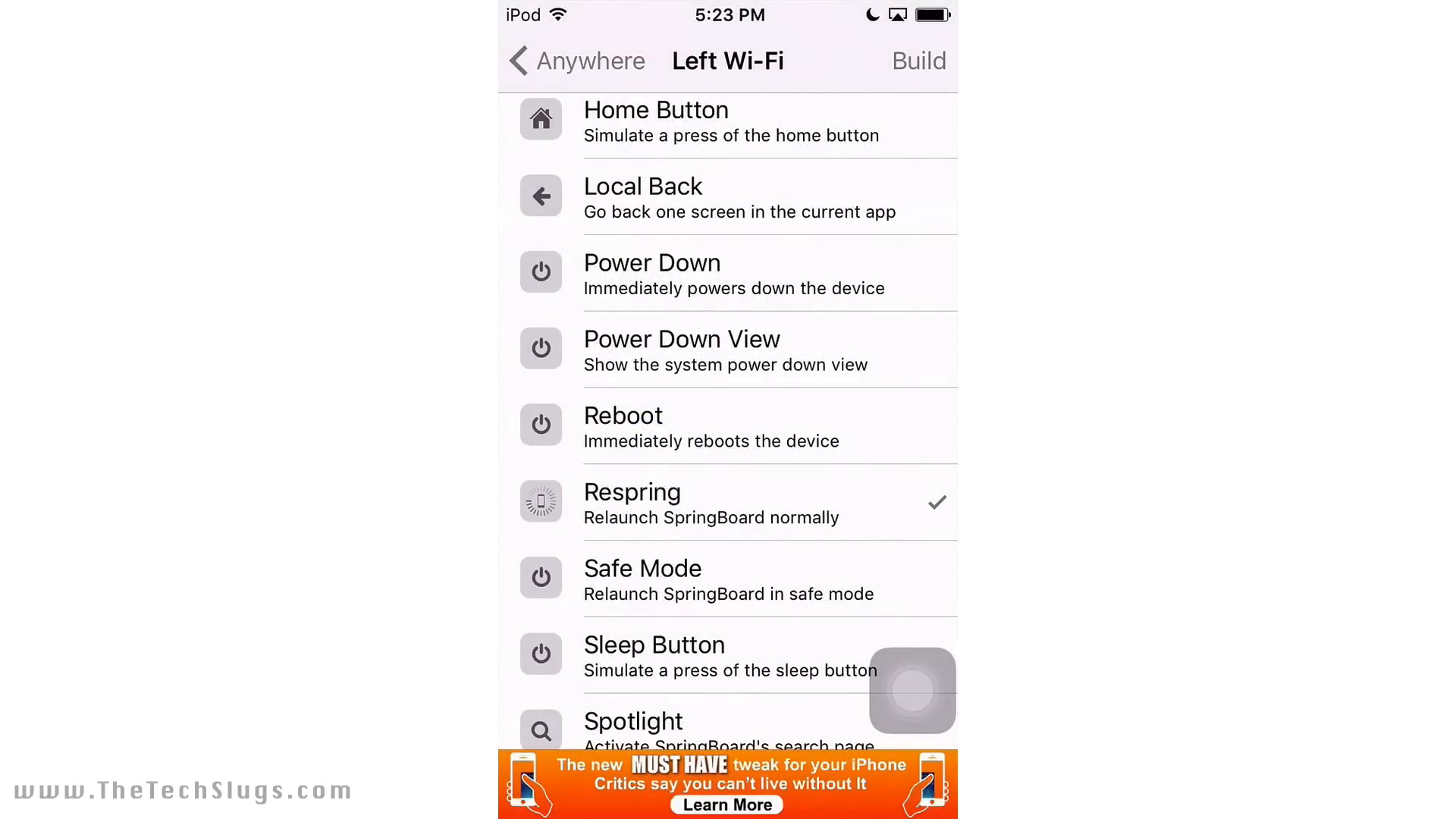
{"action": "scroll", "scroll_direction": "down", "scroll_amount": 3}
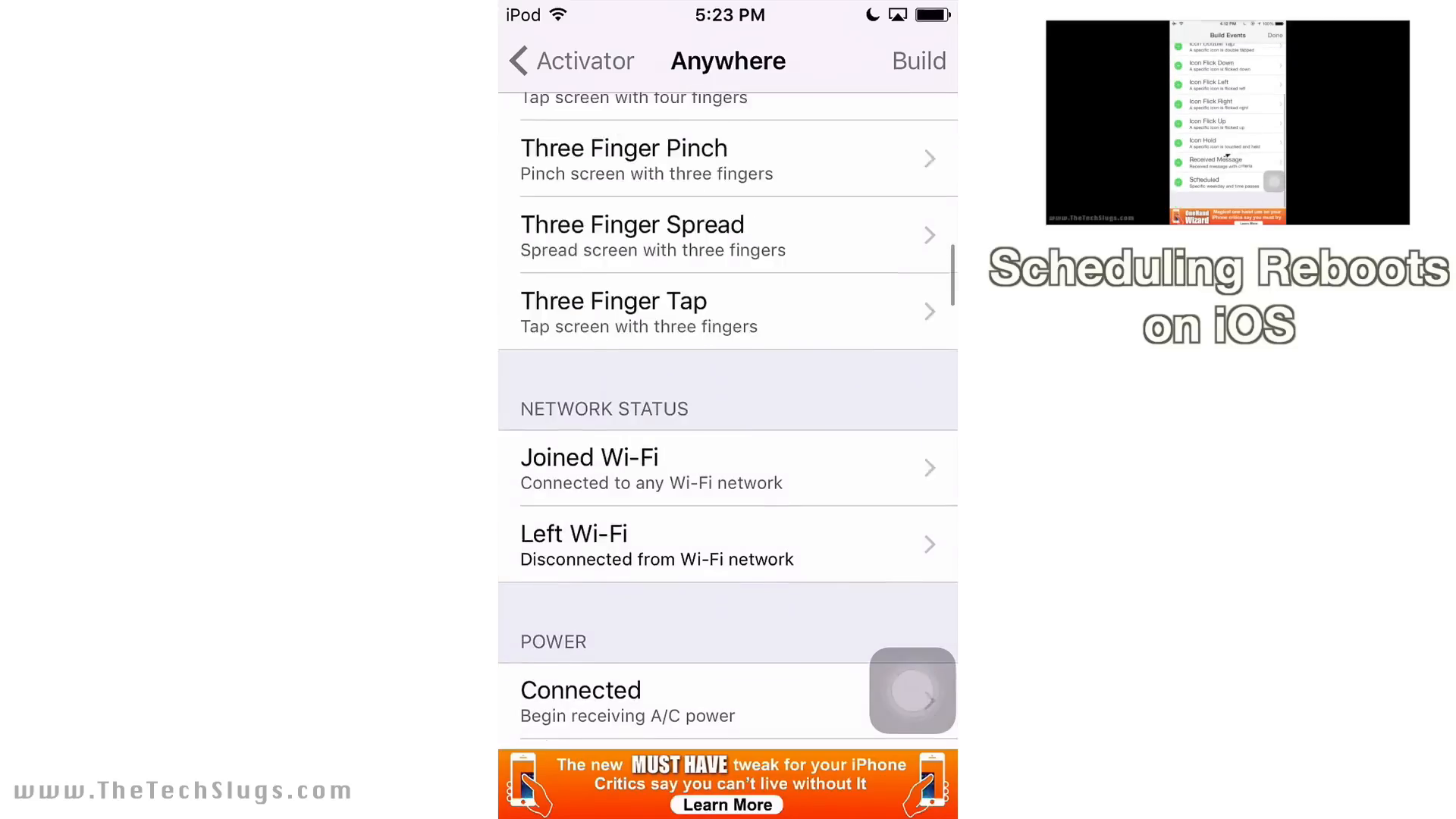
{"action": "scroll", "scroll_direction": "down", "scroll_amount": 3}
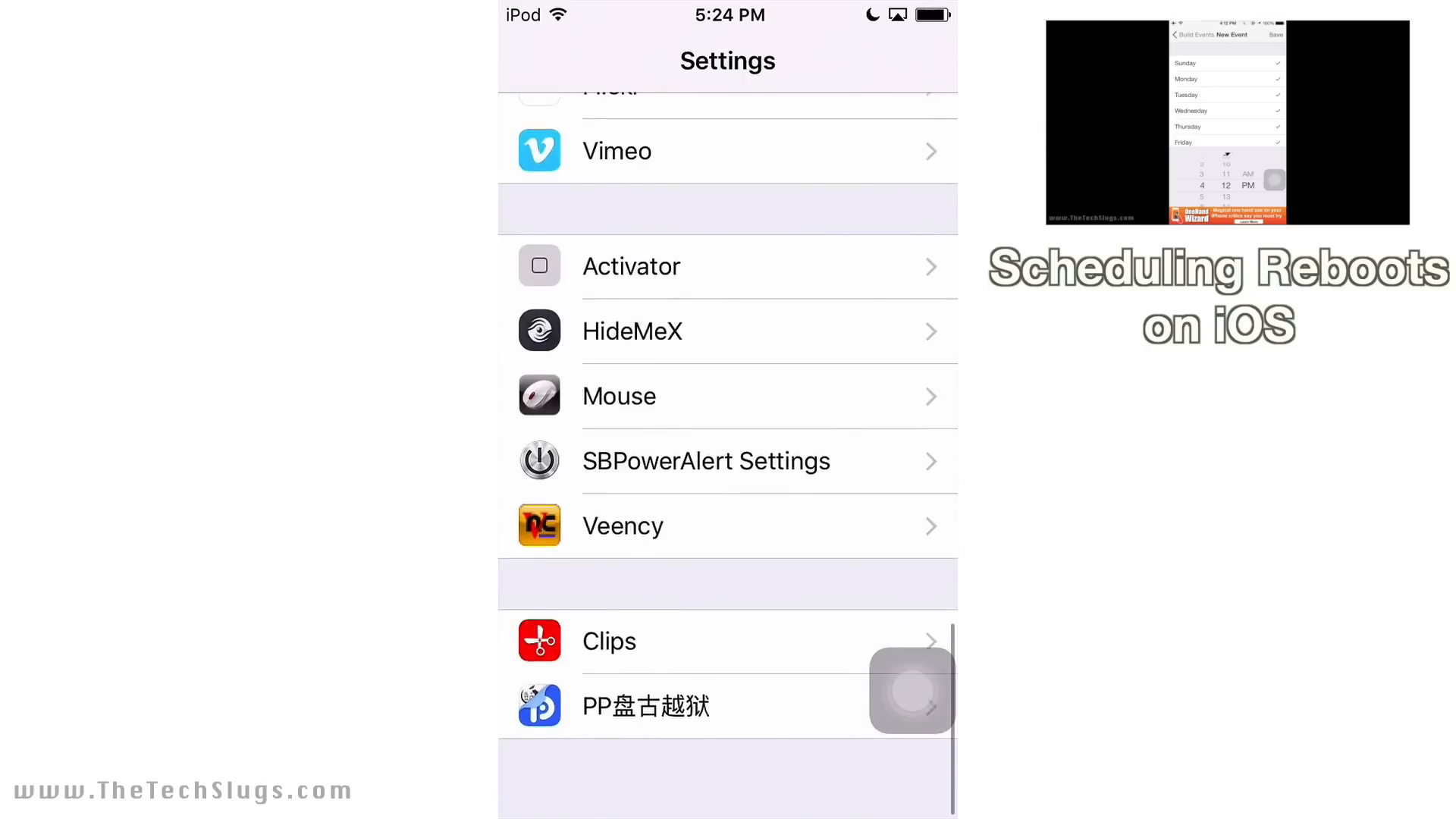
Step: Turn on Show Wifi Network and Show Data IP in SBPowerAlert settings
{"action": "left_click", "coordinate": [704, 460]}
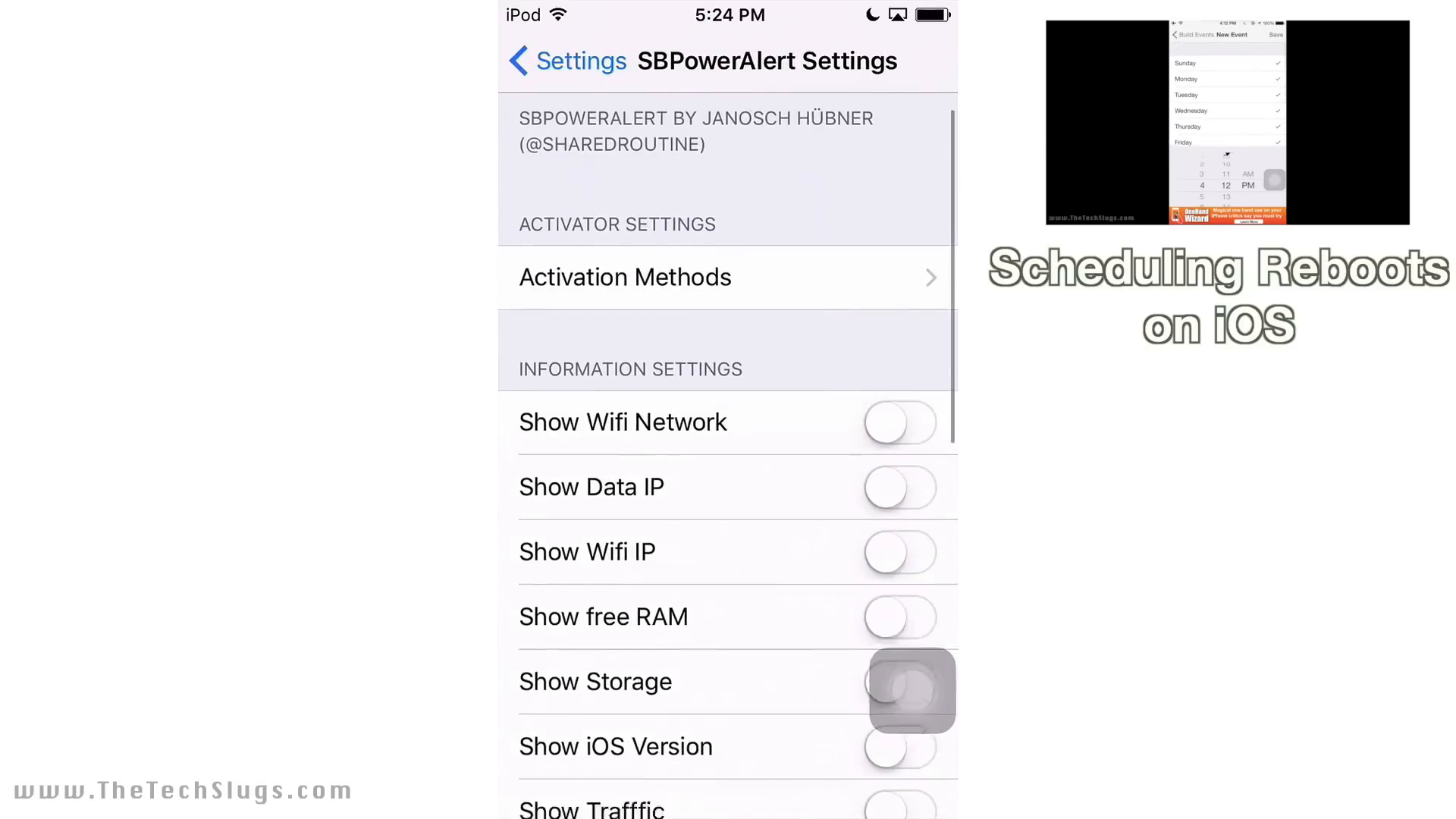
{"action": "scroll", "scroll_direction": "down", "scroll_amount": 3}
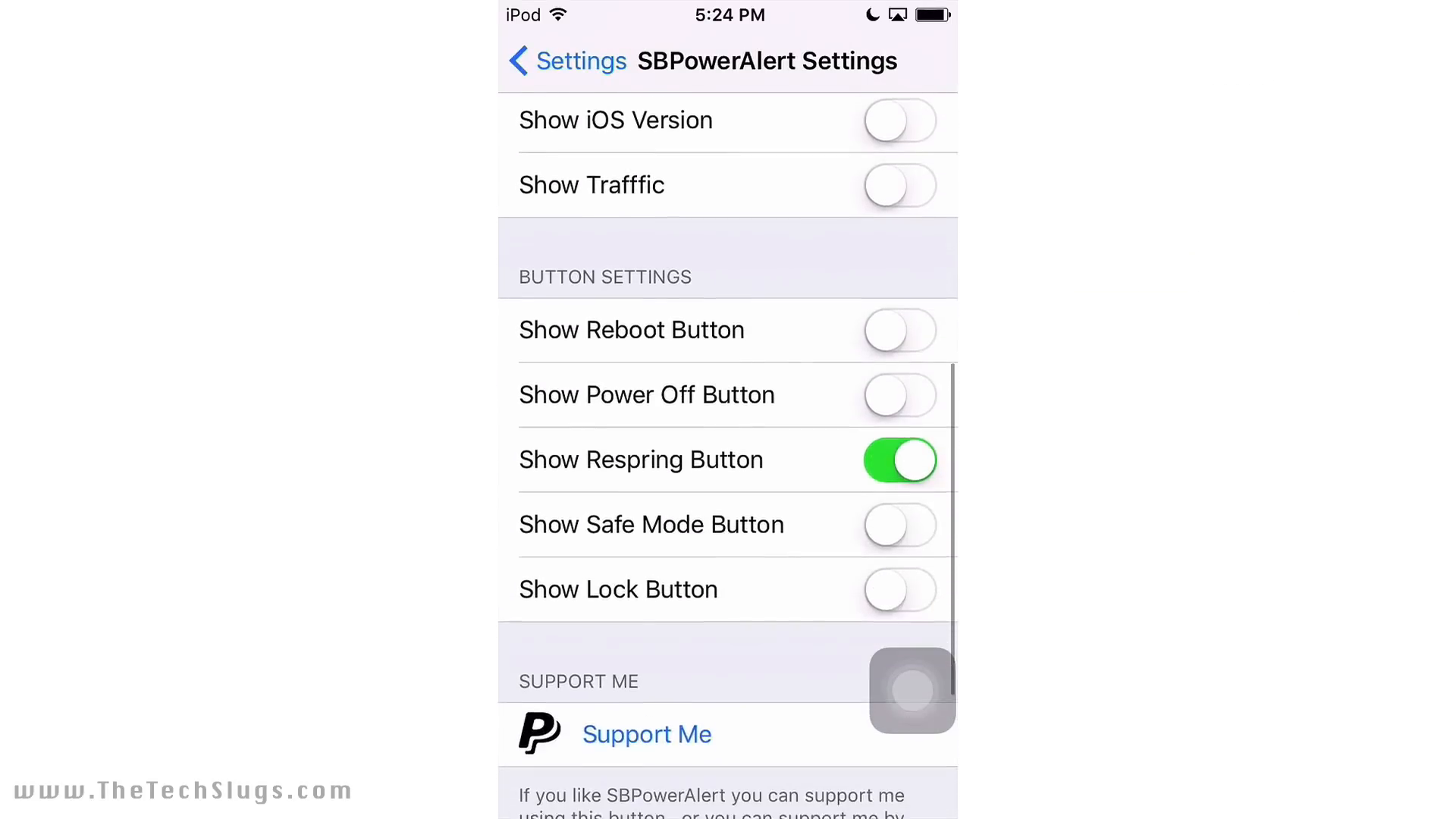
{"action": "scroll", "scroll_direction": "down", "scroll_amount": 3}
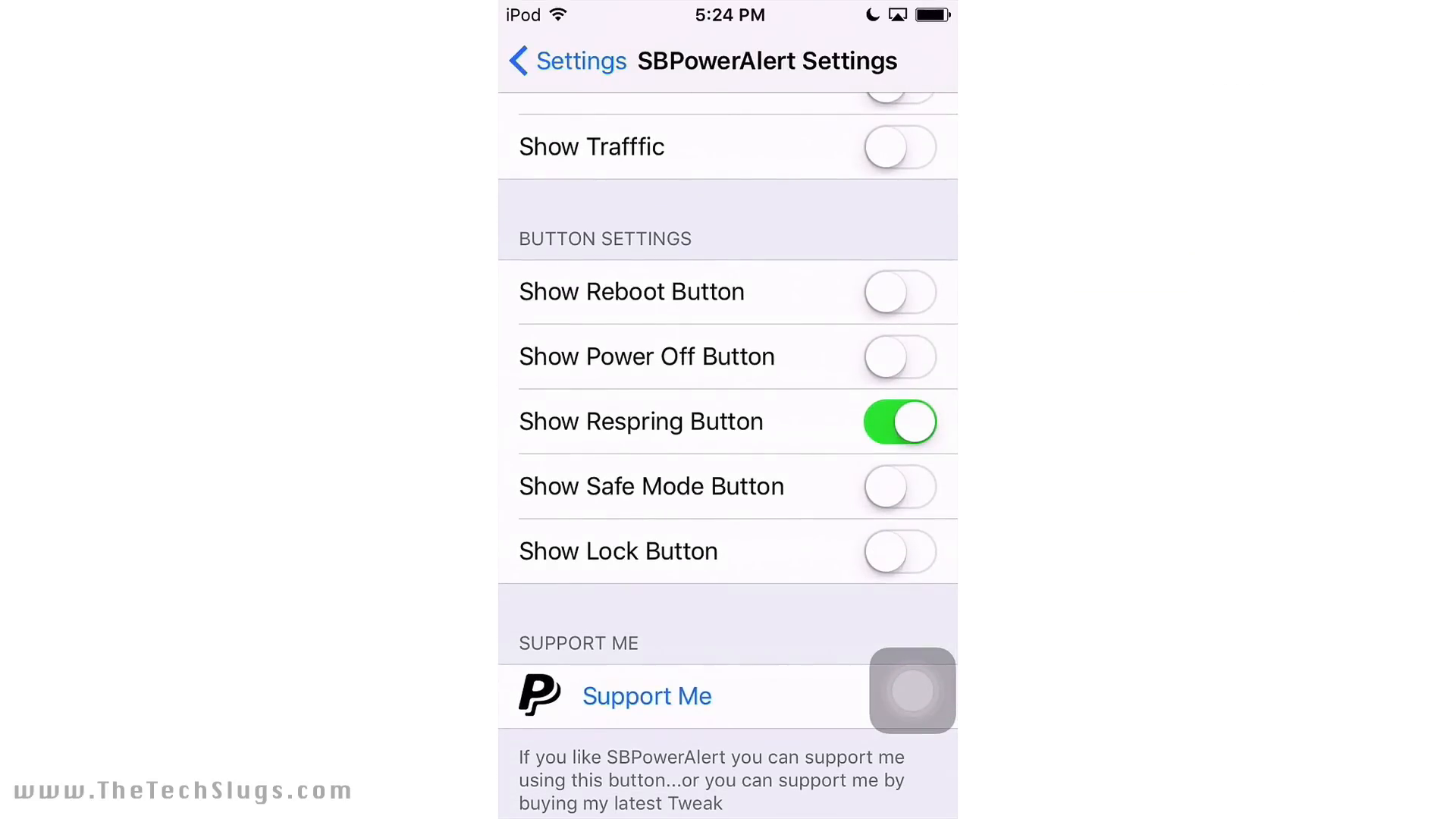
{"action": "scroll", "scroll_direction": "down", "scroll_amount": 3}
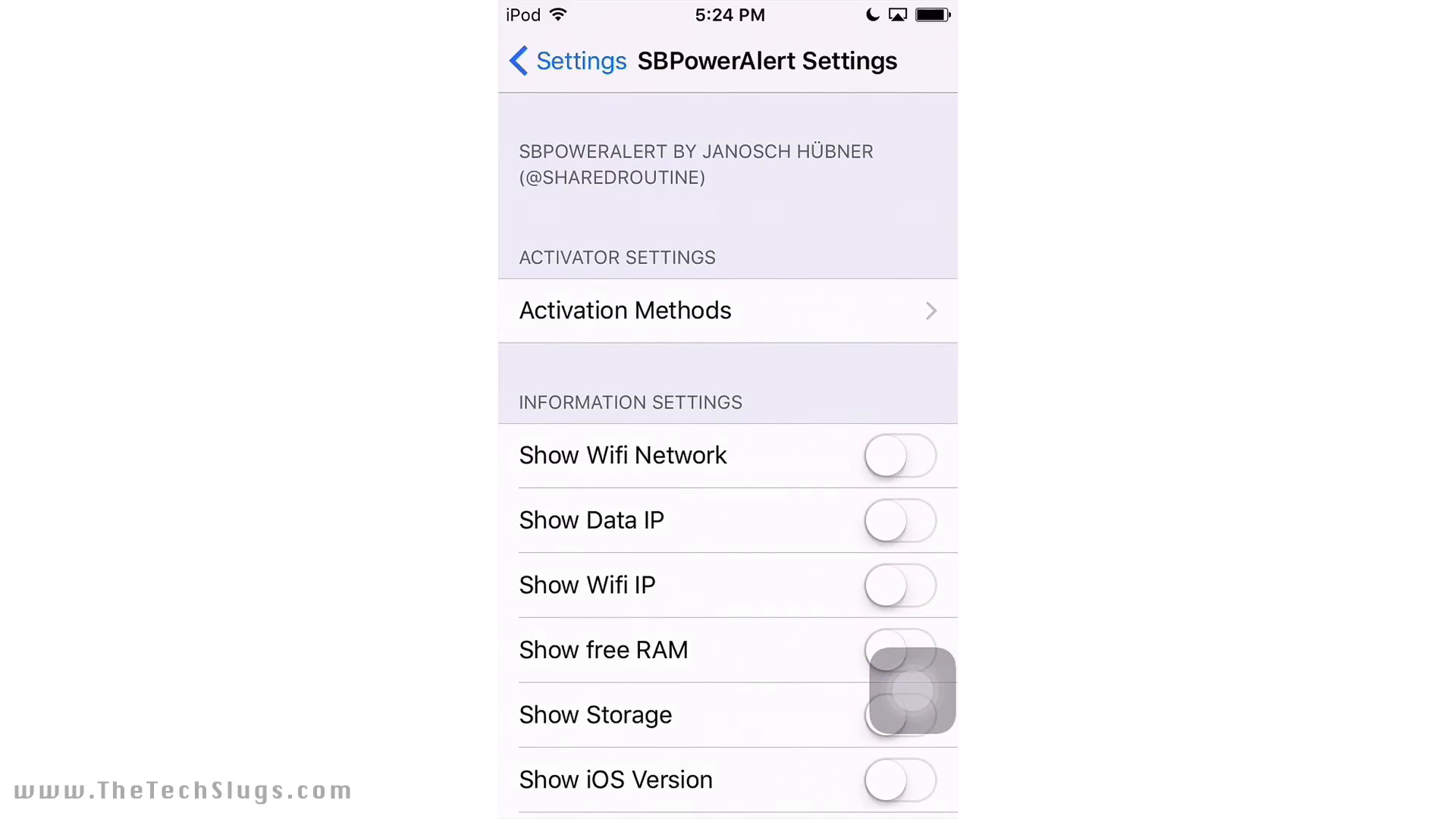
{"action": "left_click", "coordinate": [896, 691]}
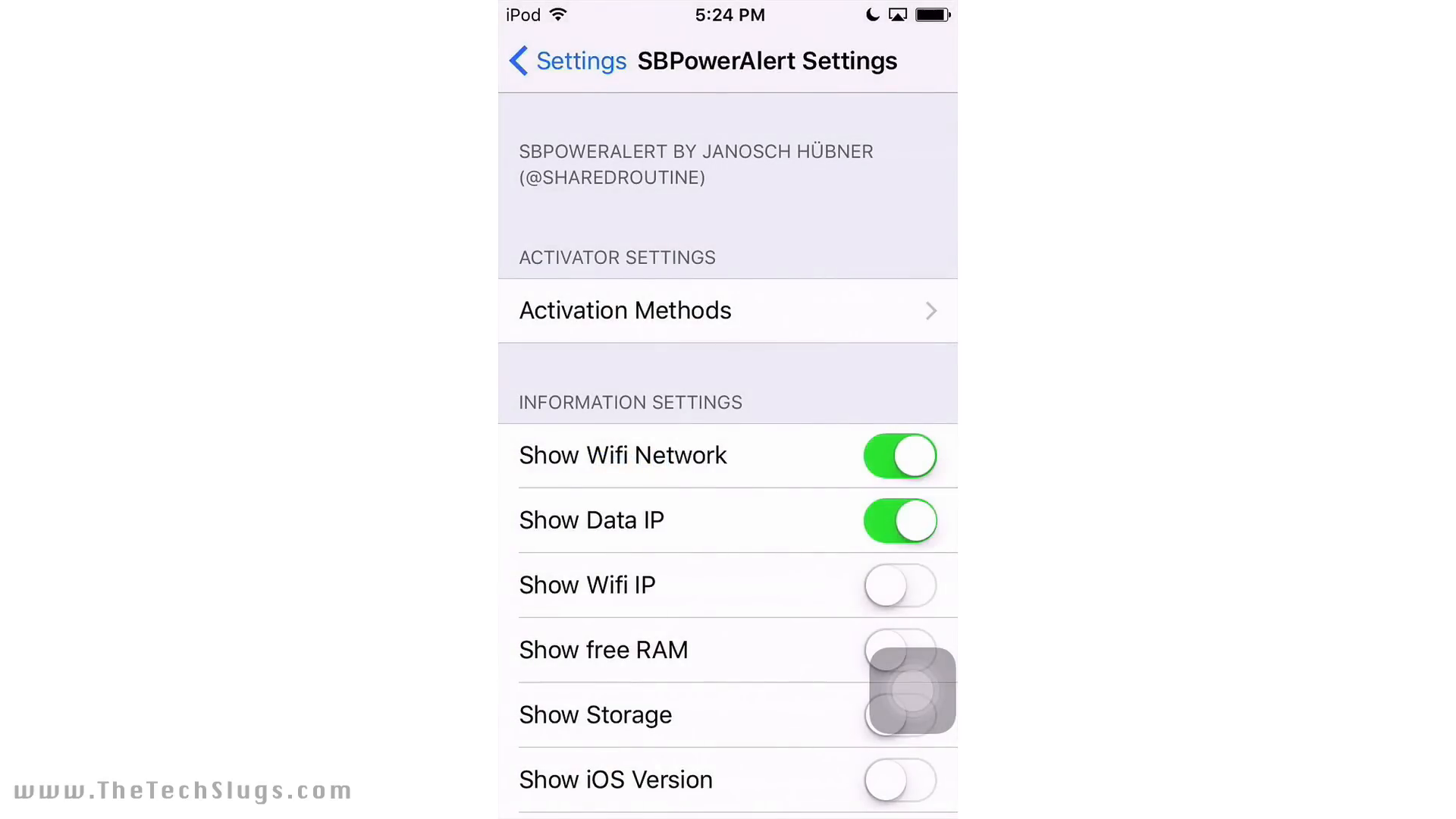
{"action": "left_click", "coordinate": [897, 584]}
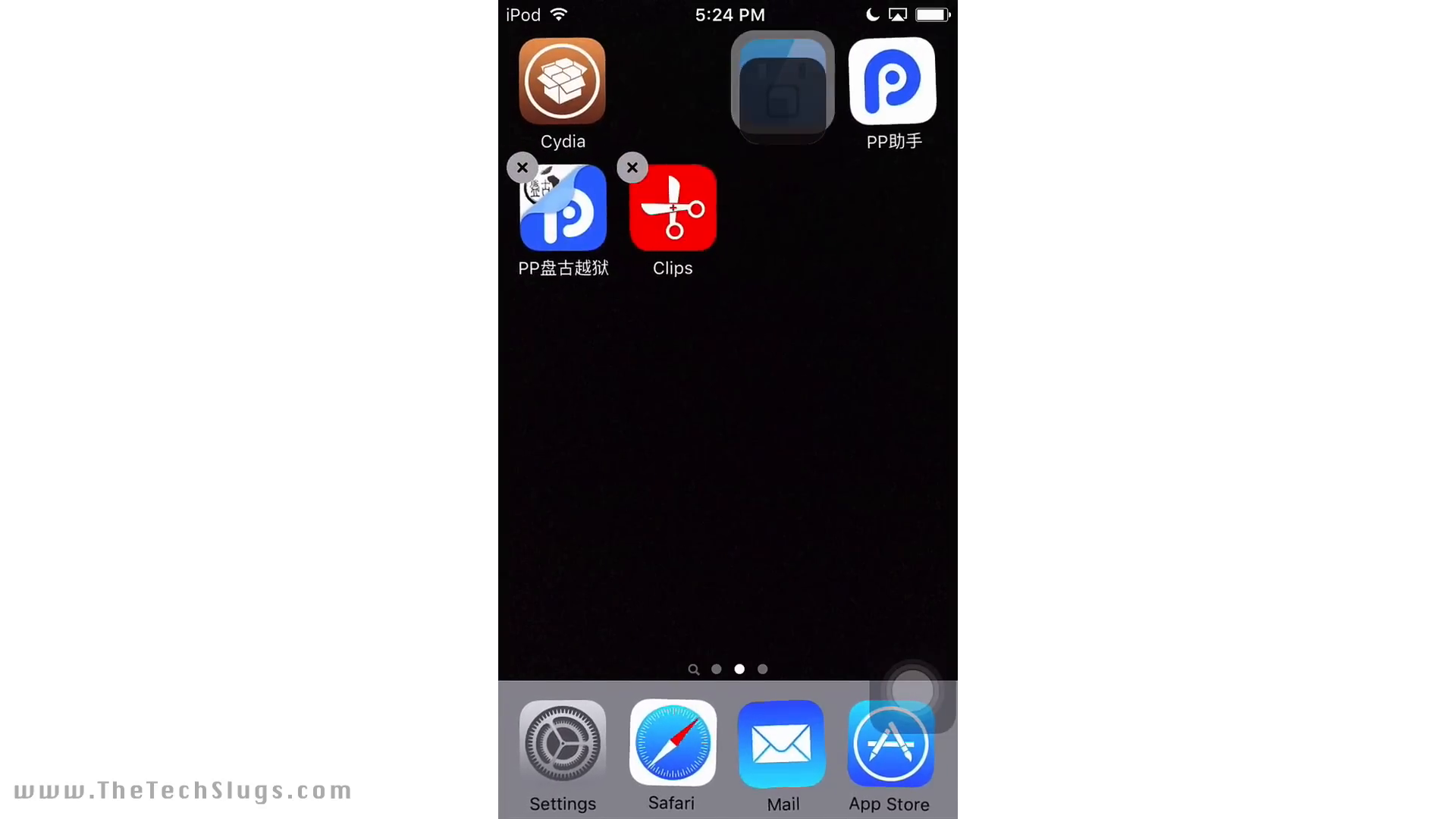
Step: Group iFile, Activator and the other tool apps into a Tools folder and close it
{"action": "left_click", "coordinate": [781, 87]}
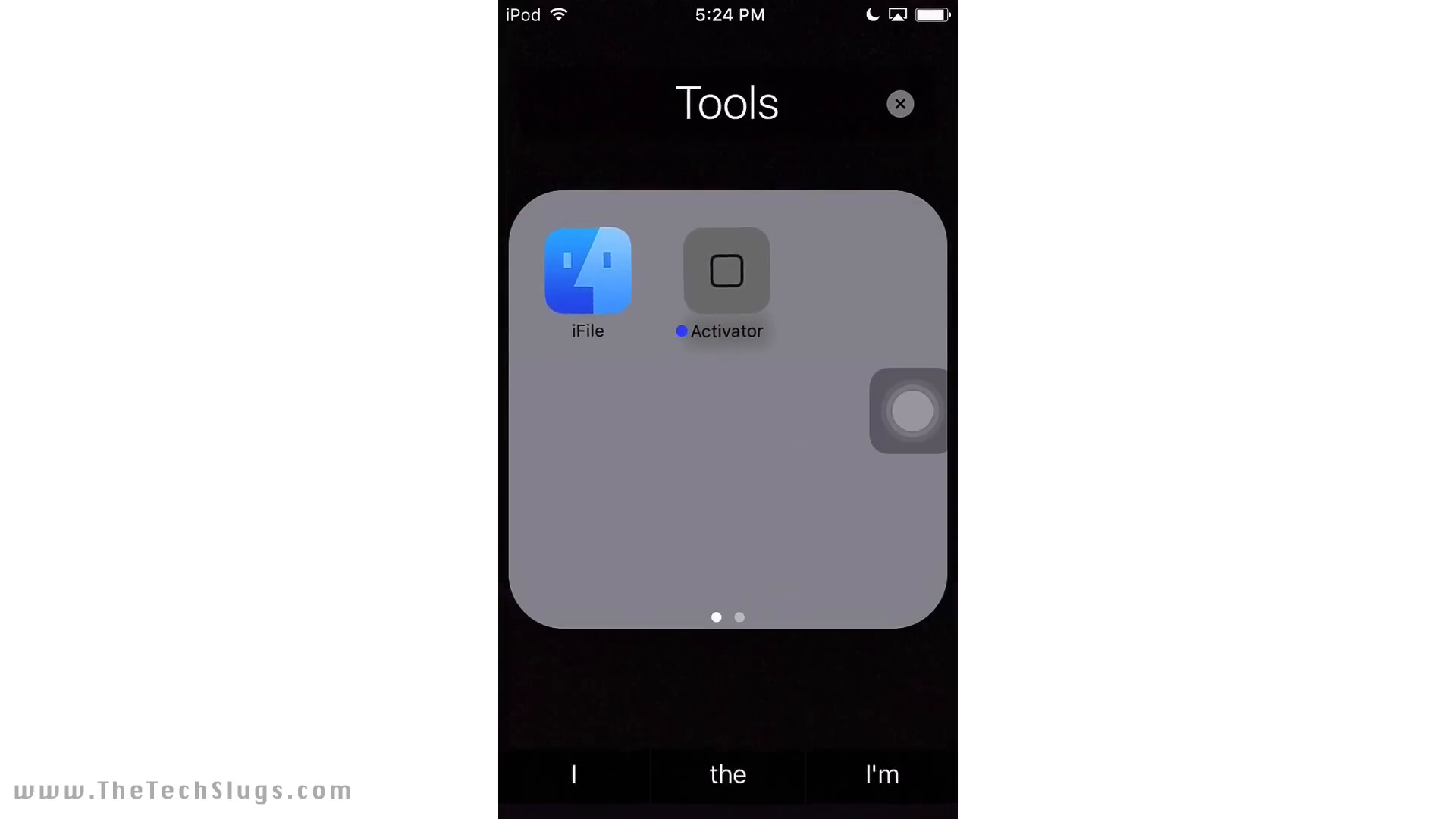
{"action": "left_click", "coordinate": [898, 103]}
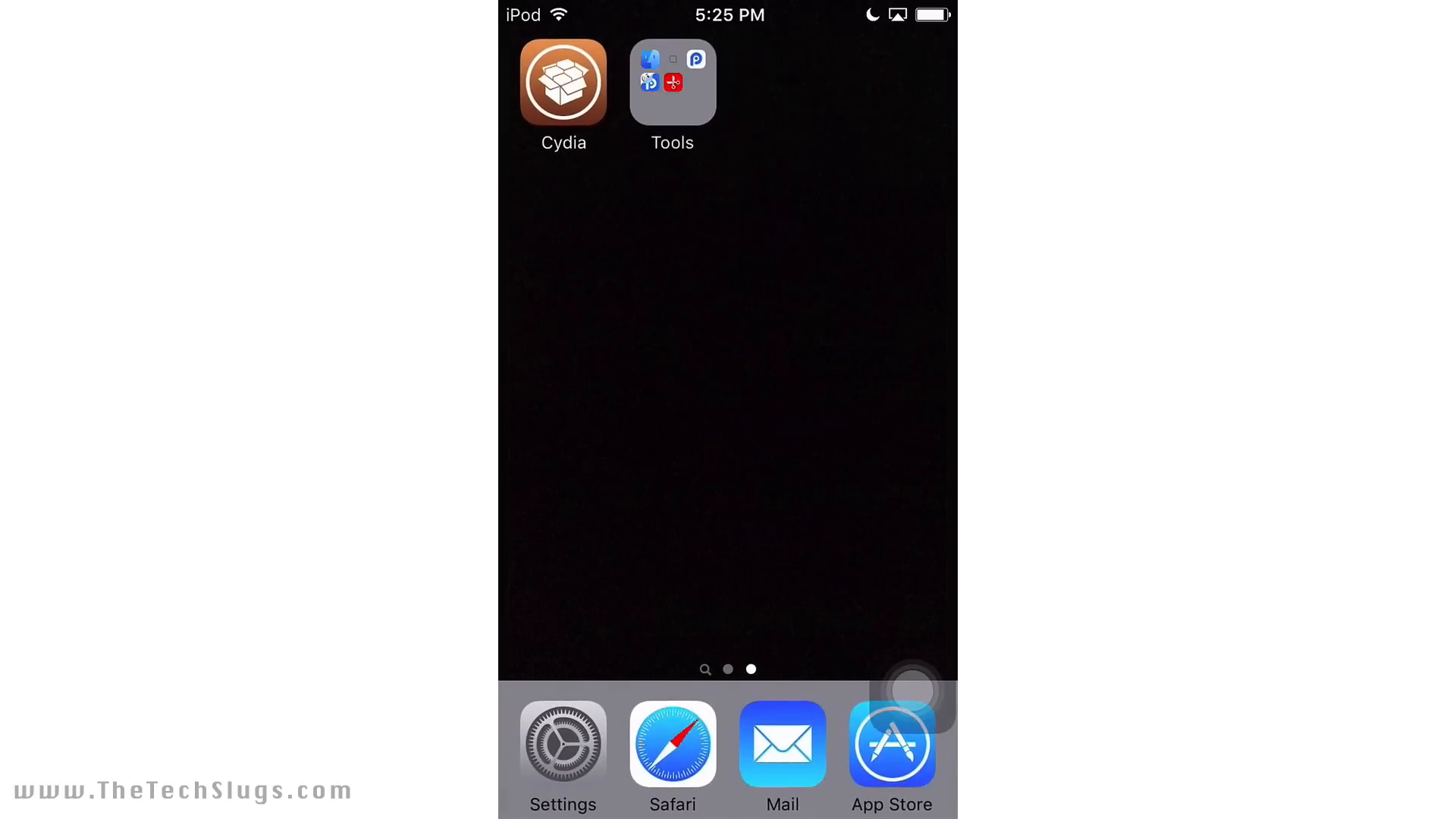
{"action": "left_click", "coordinate": [889, 744]}
{"action": "type", "text": "checkpoints"}
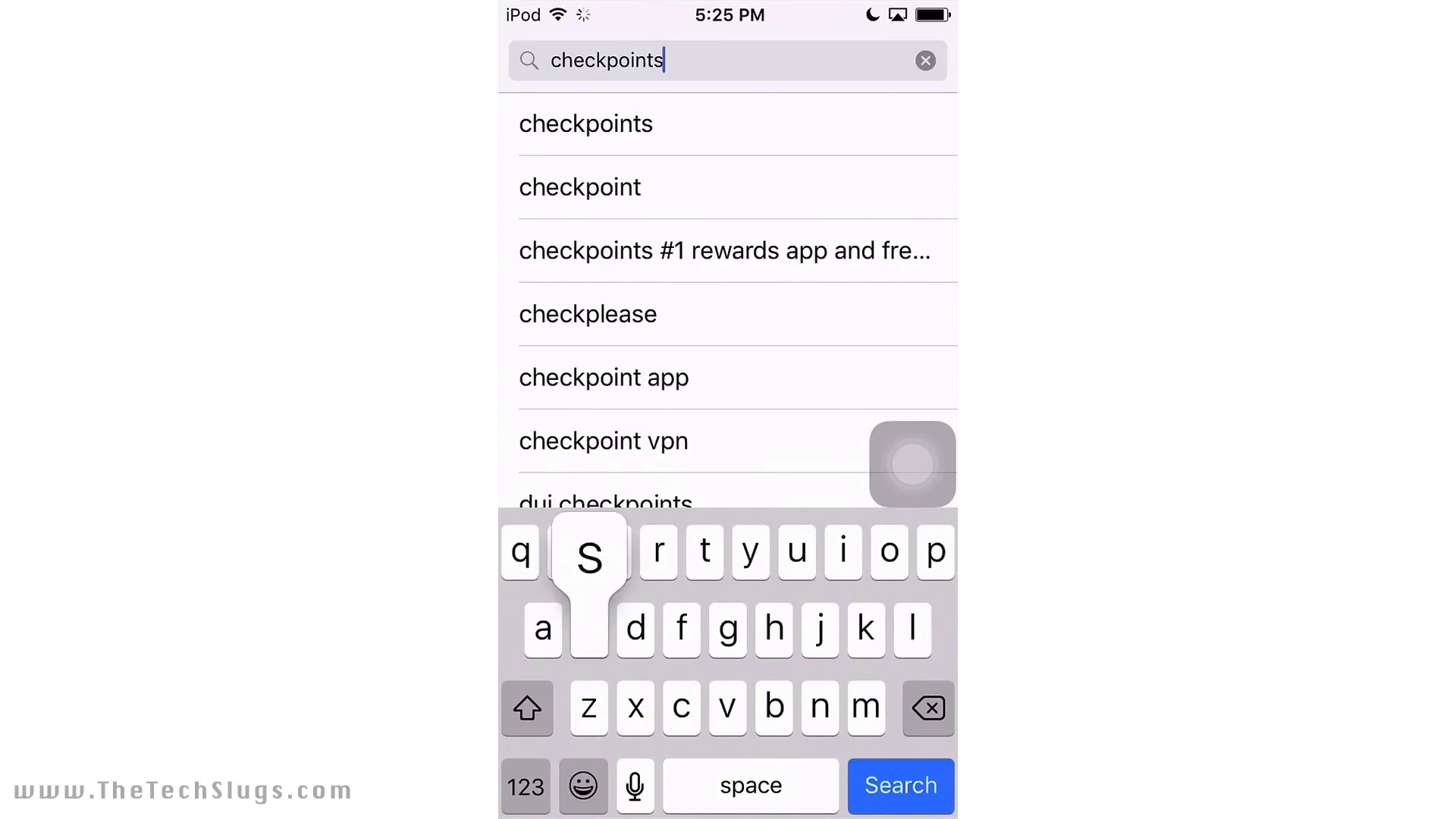
Step: Search the App Store for 'checkpoints' and start downloading the CheckPoints rewards app
{"action": "left_click", "coordinate": [898, 785]}
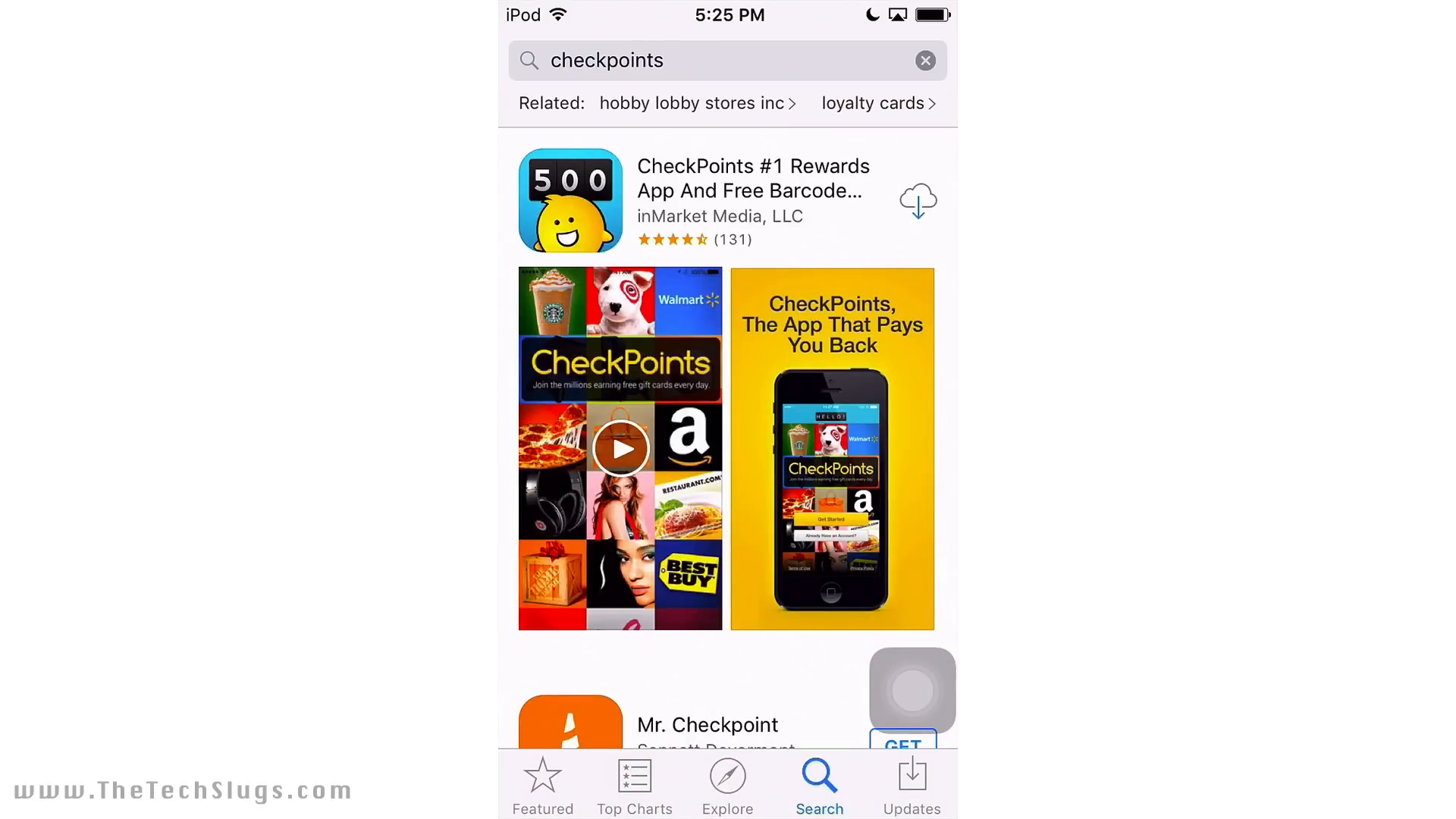
{"action": "left_click", "coordinate": [918, 201]}
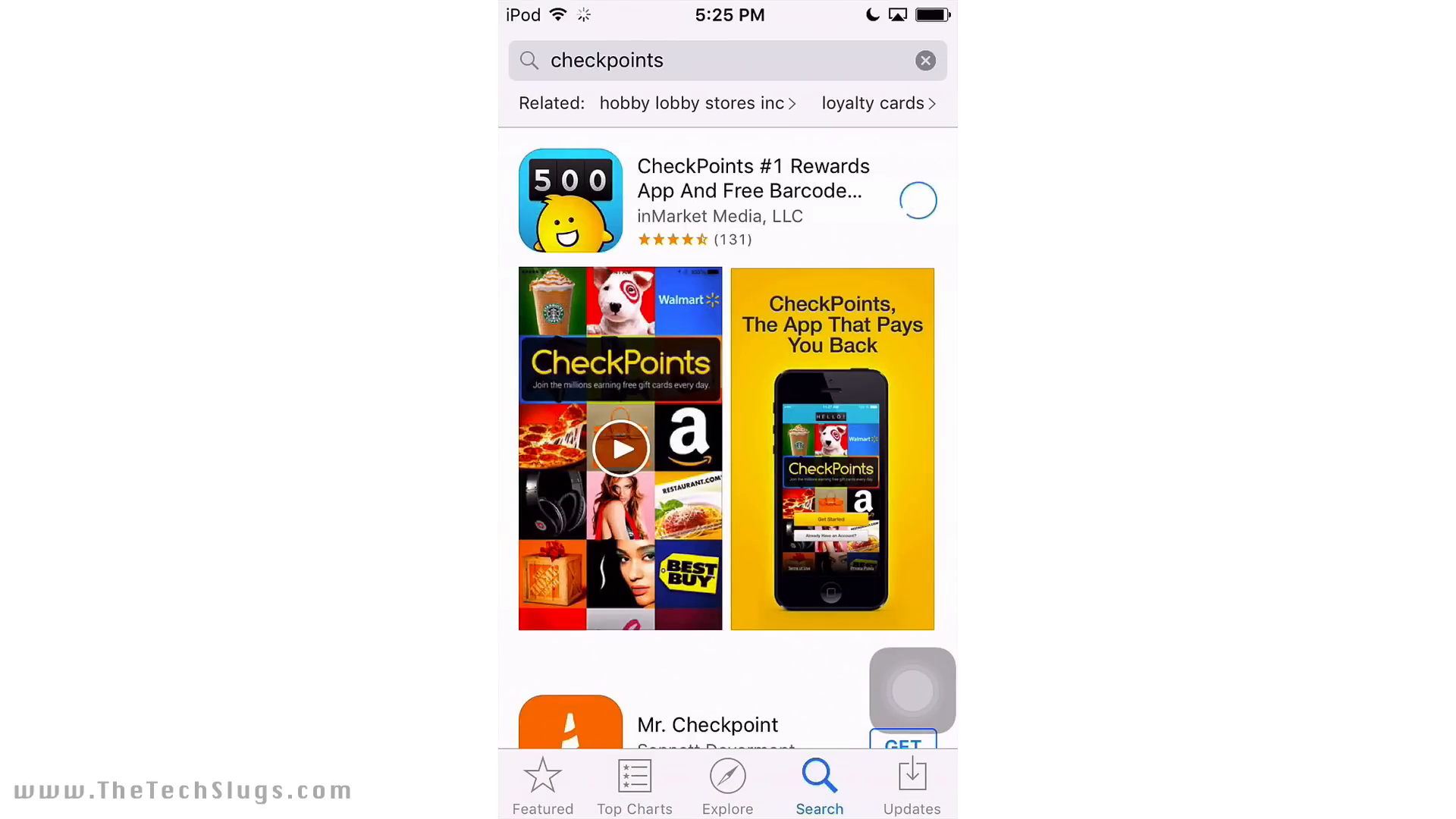
{"action": "left_click", "coordinate": [918, 200]}
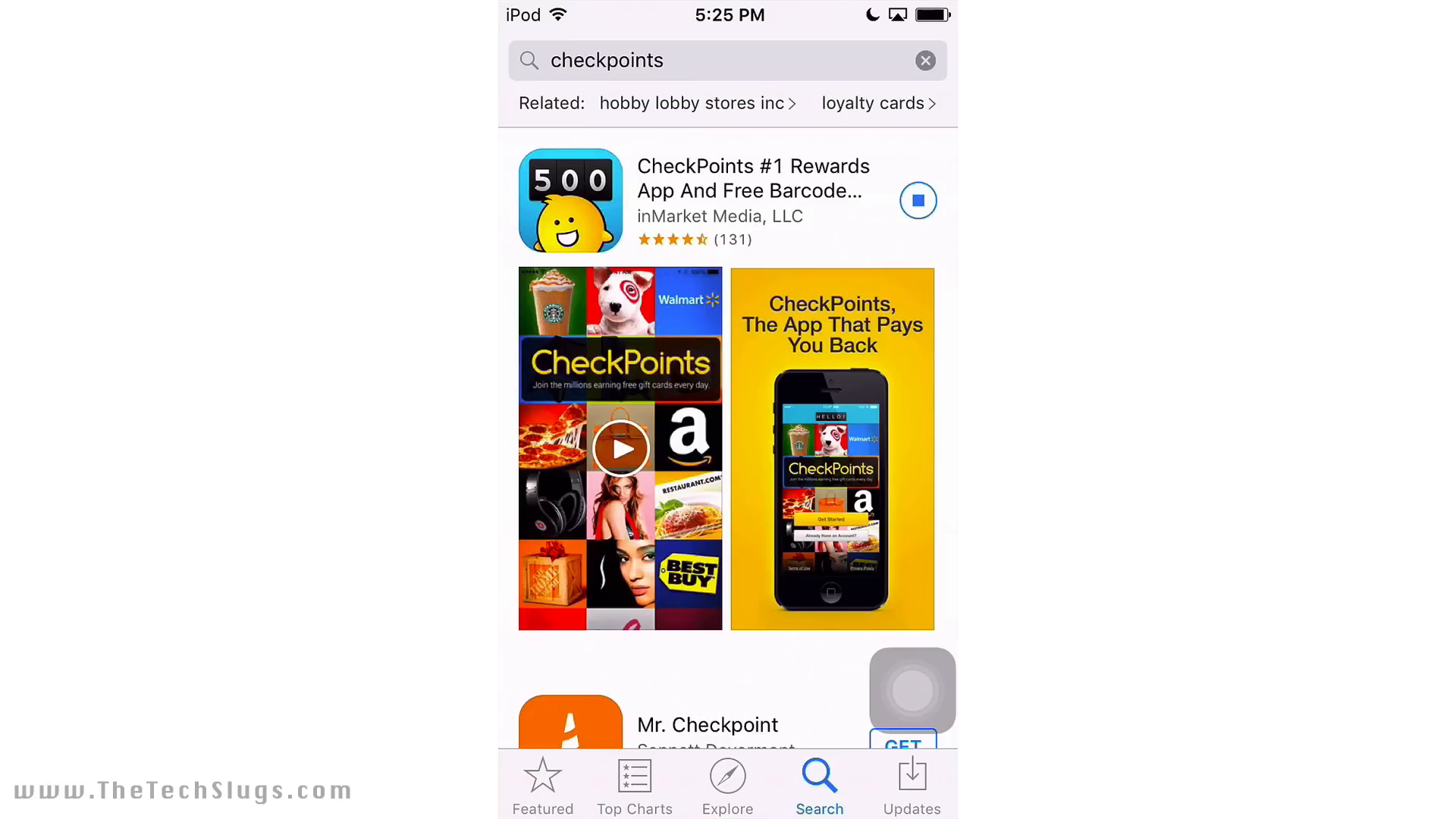